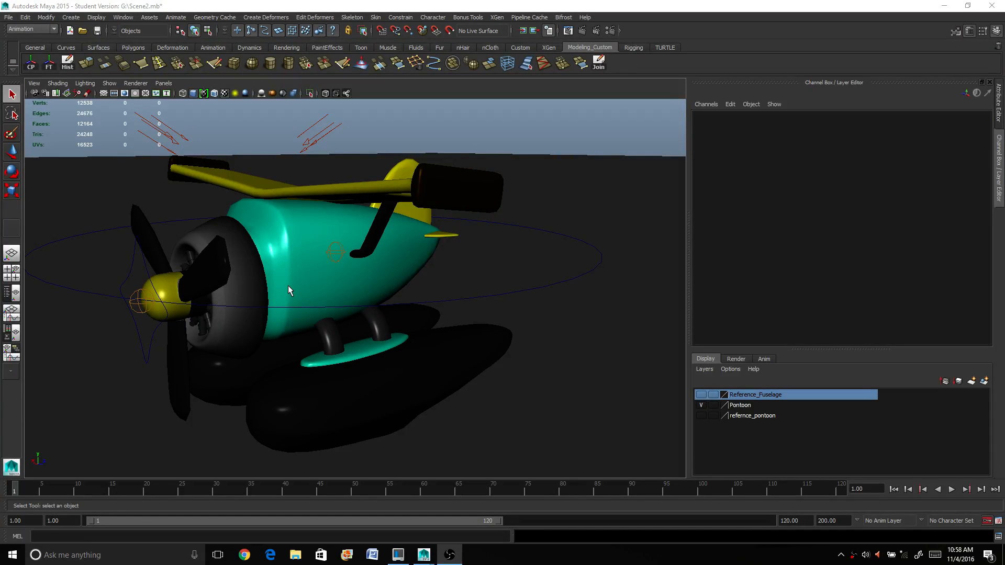
mouse_move(291, 287)
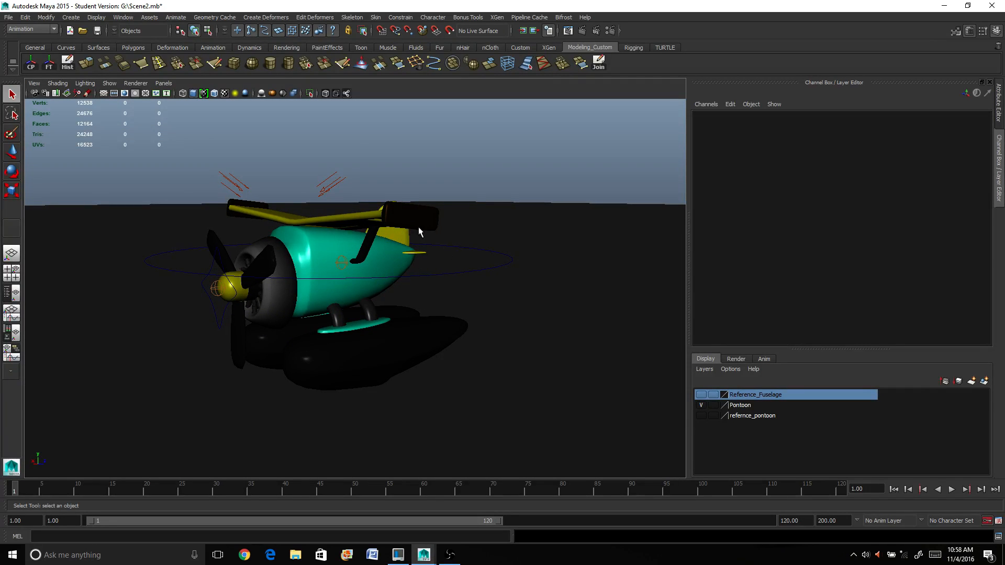
mouse_move(228, 298)
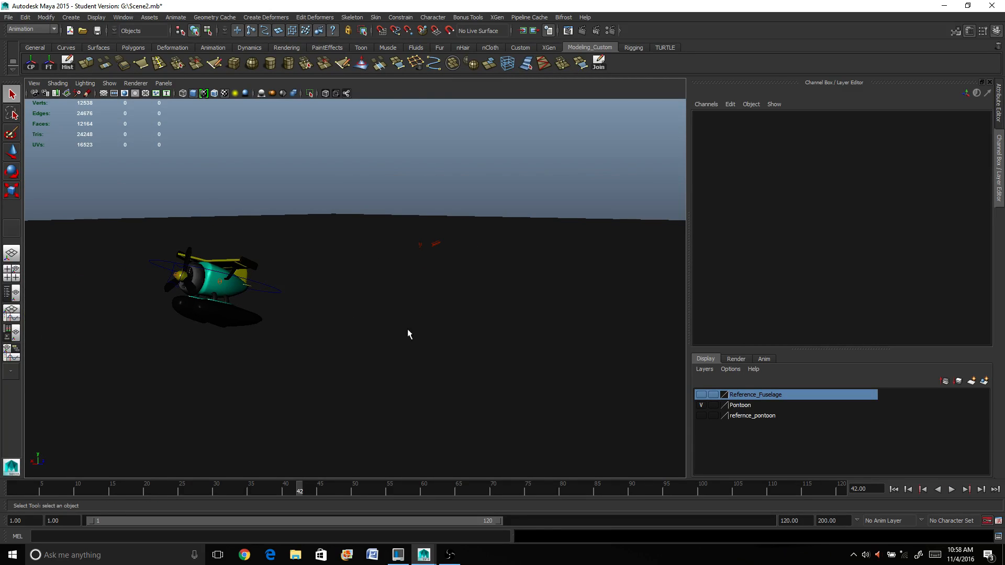
Delete the oversized ground and create a fresh polygon plane pPlane1 at the origin.
left_click(952, 488)
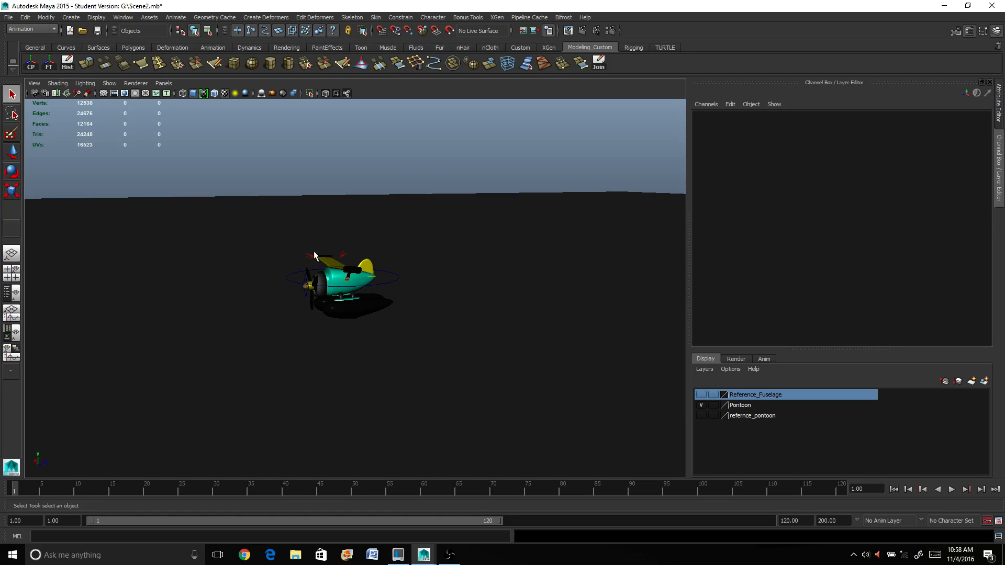
mouse_move(328, 261)
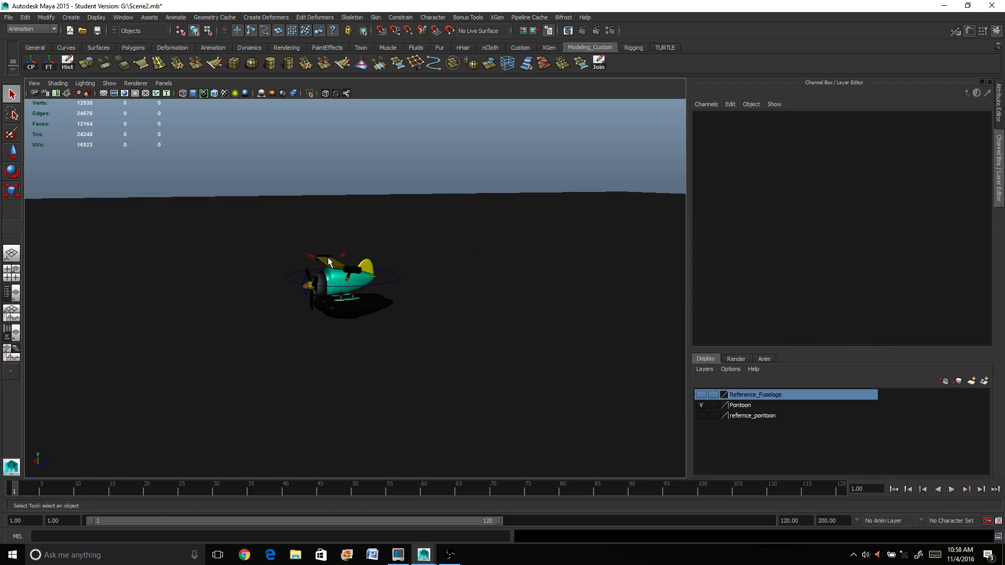
left_click_drag(326, 263, 237, 296)
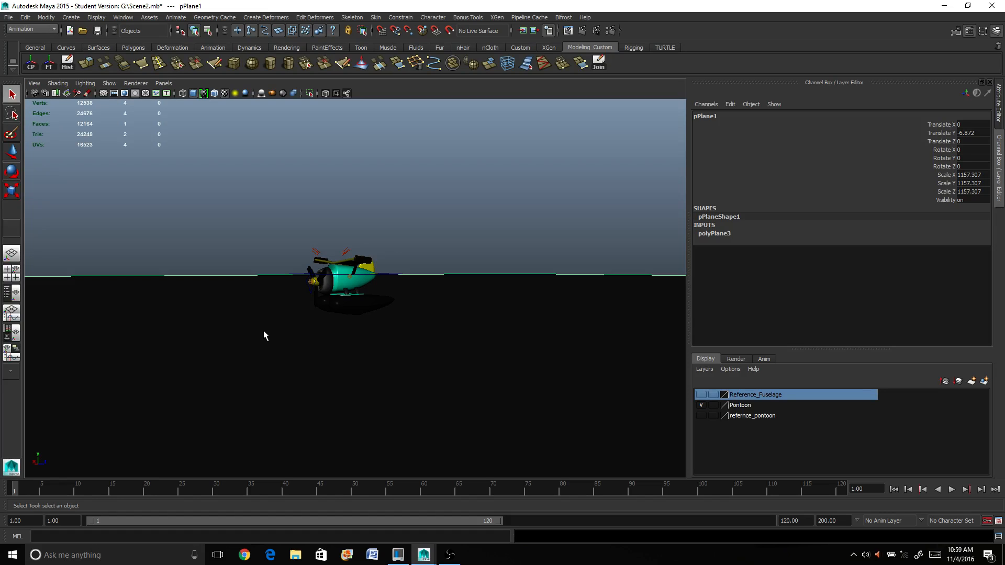
left_click(71, 17)
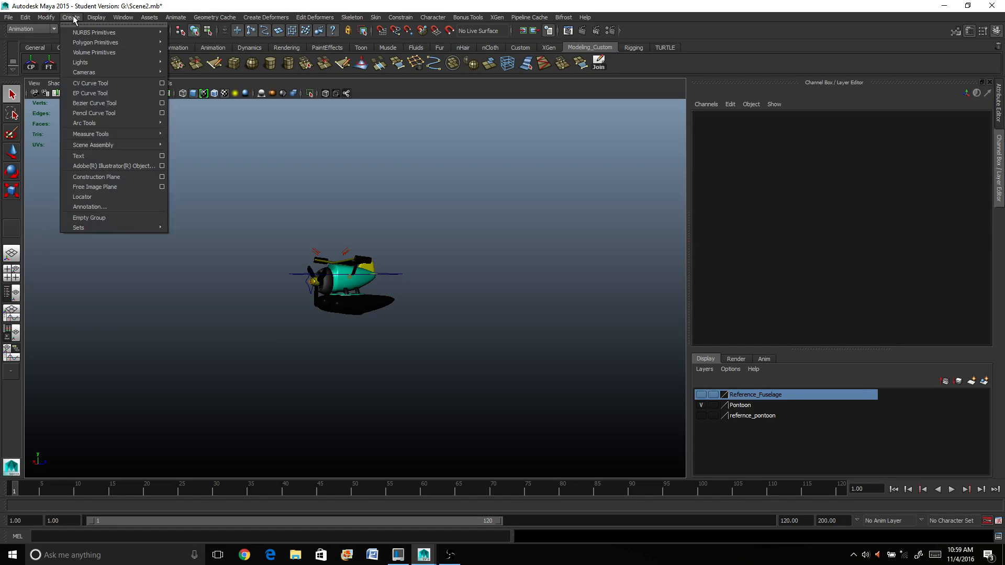
mouse_move(95, 42)
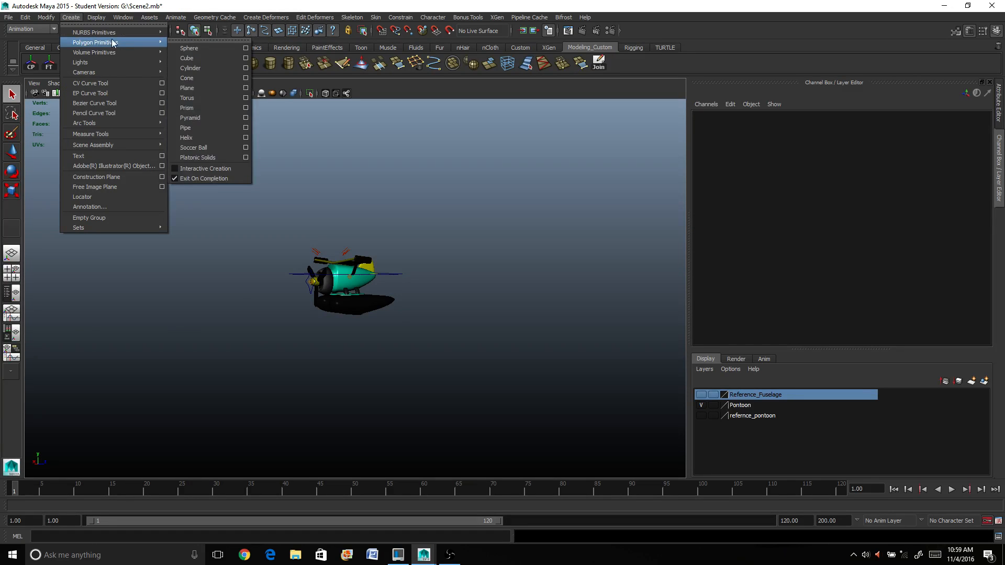
mouse_move(186, 77)
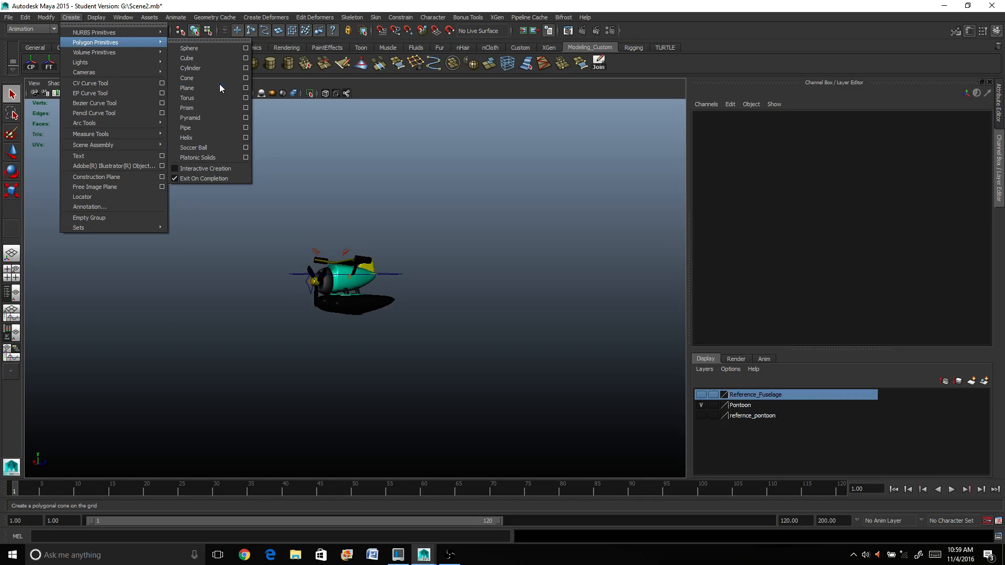
left_click(187, 88)
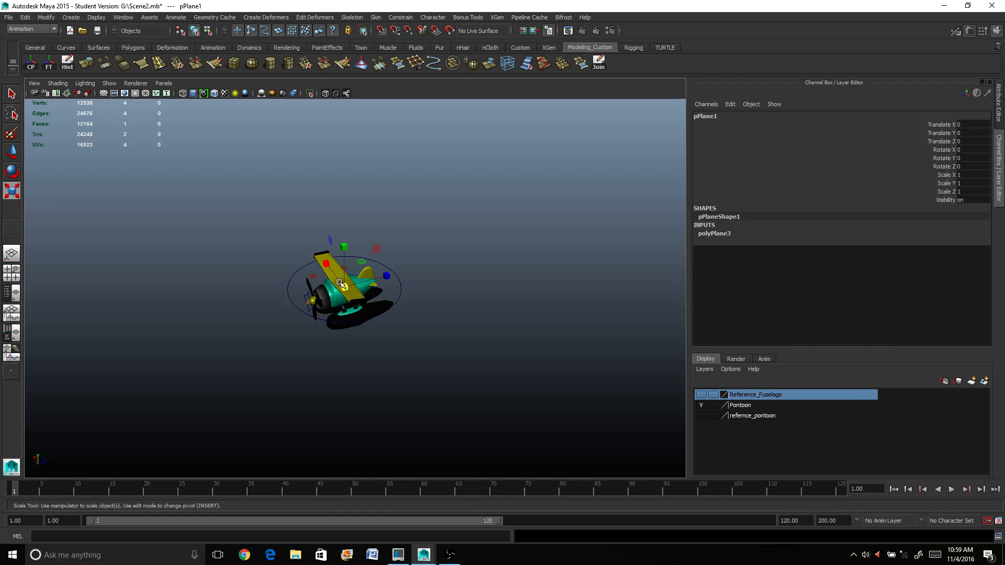
Scale pPlane1 up to about 901 and set Subdivisions Width and Height to 100.
left_click_drag(343, 286, 343, 285)
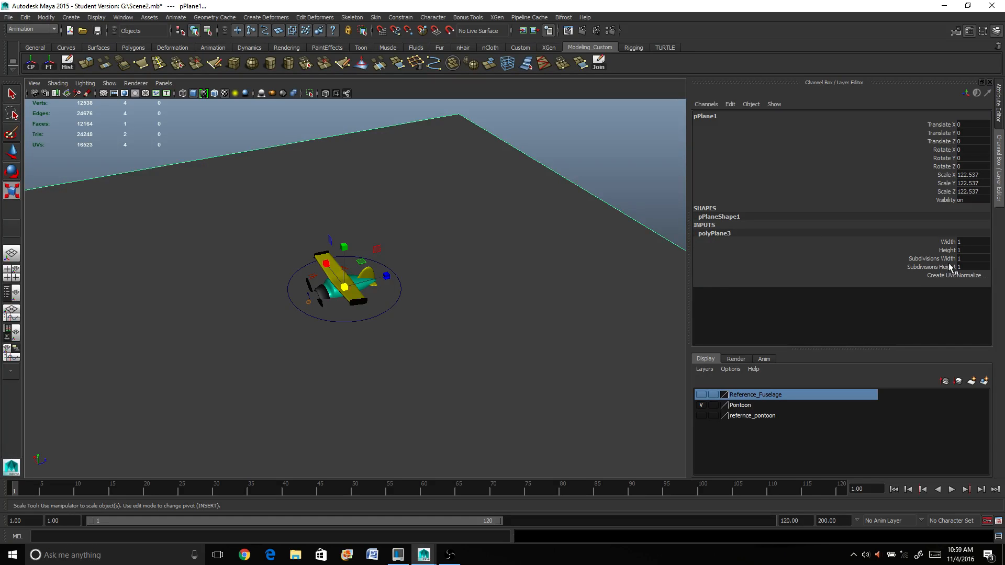
left_click(968, 259)
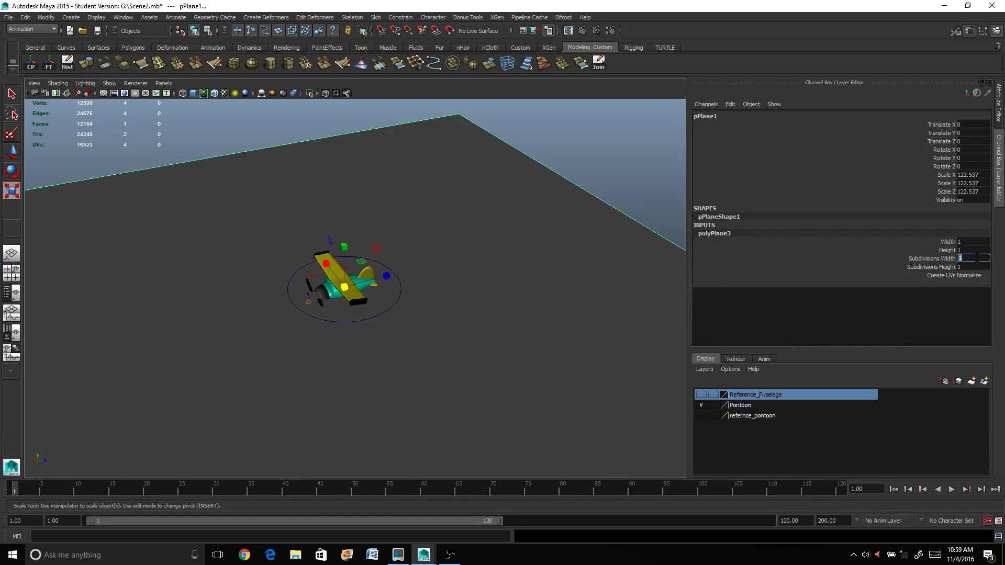
type("100")
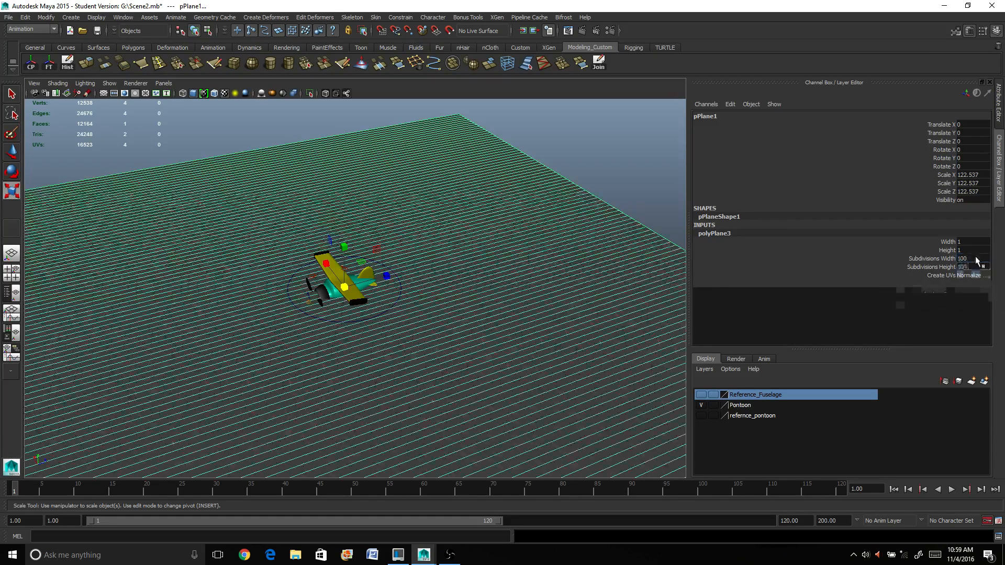
left_click(974, 274)
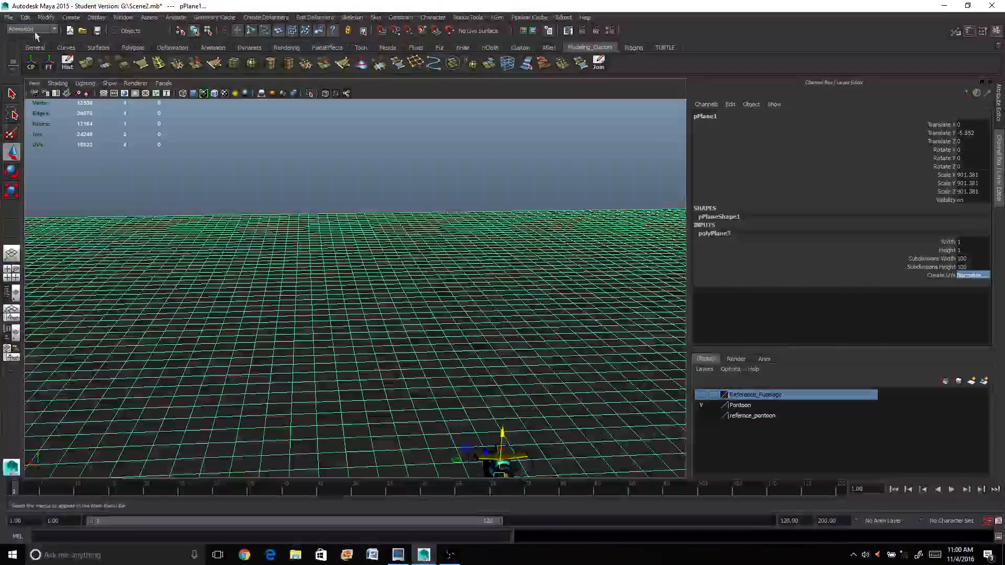
Switch to the Polygons menu set and start the Sculpt Geometry Tool on the plane.
left_click(31, 30)
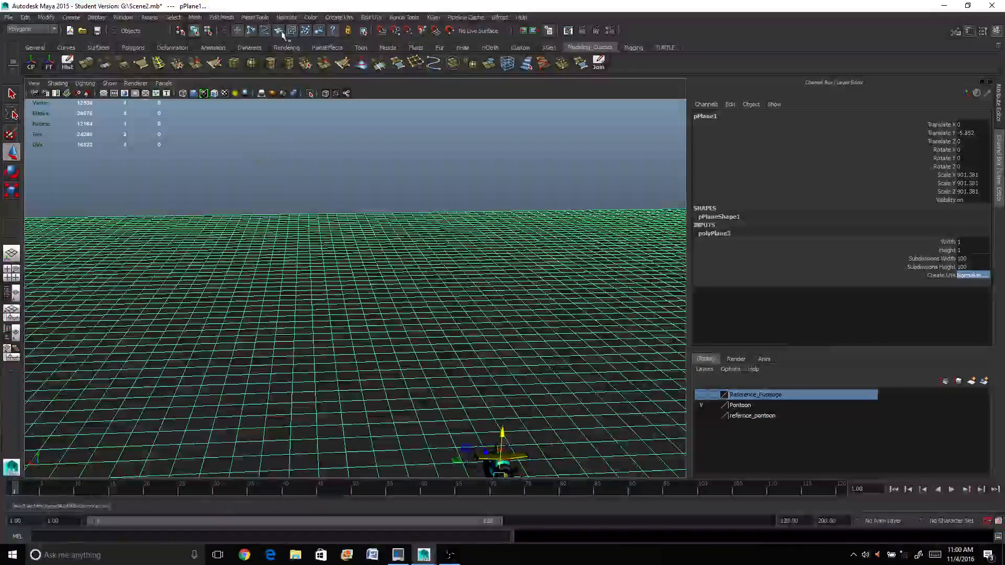
left_click(255, 17)
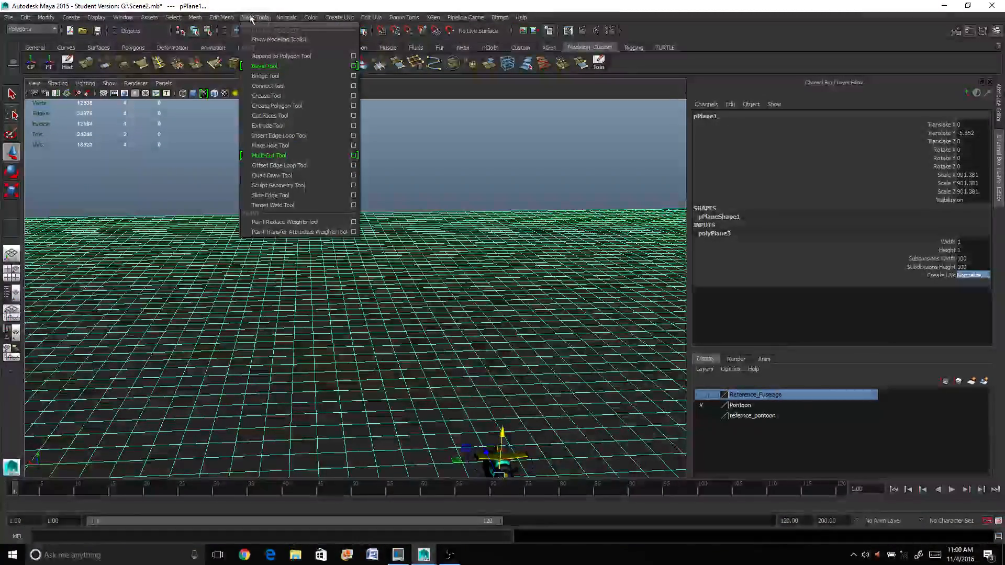
mouse_move(278, 186)
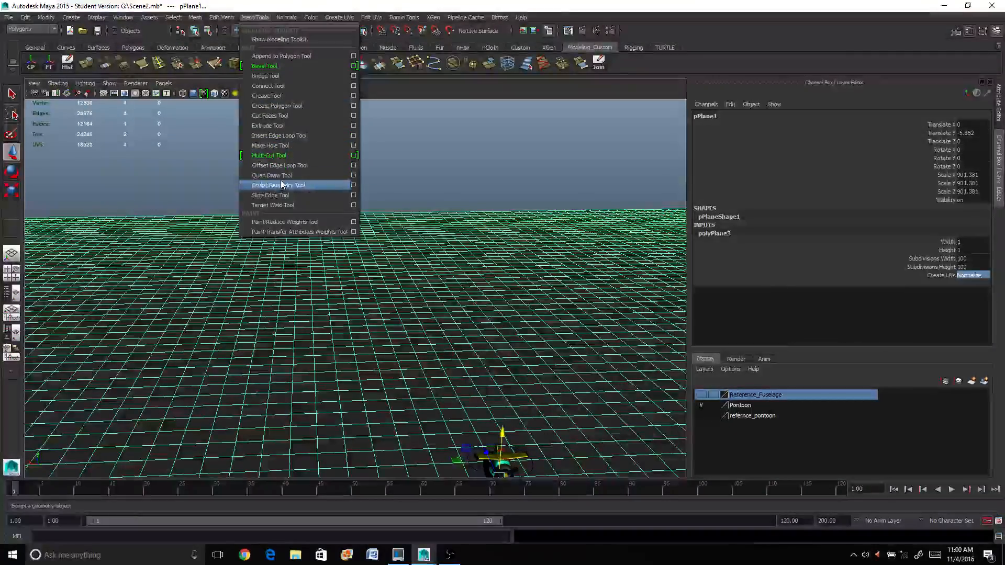
left_click(280, 185)
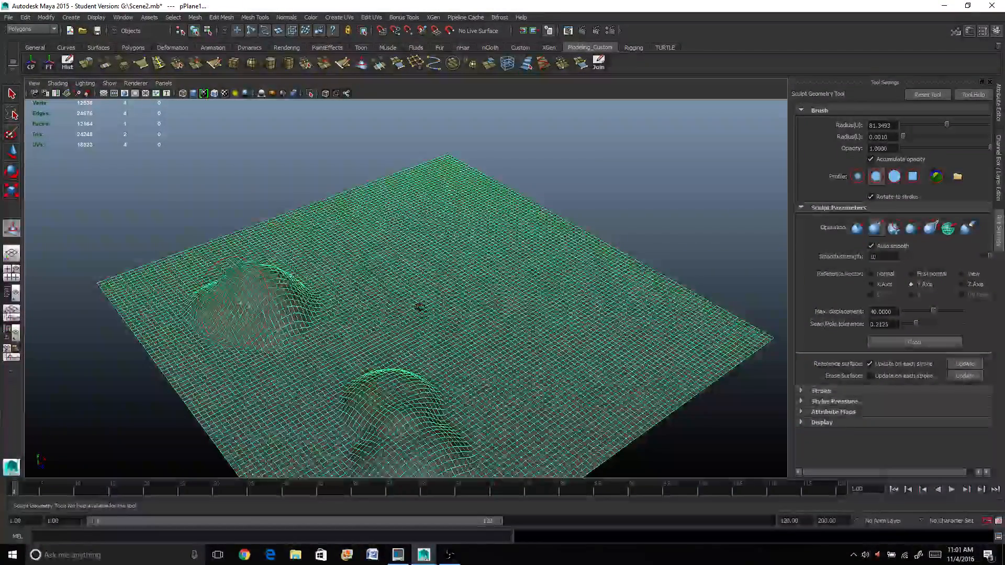
Paint a Push/Pull stroke on pPlane1 to raise a rounded hill.
left_click_drag(417, 308, 461, 218)
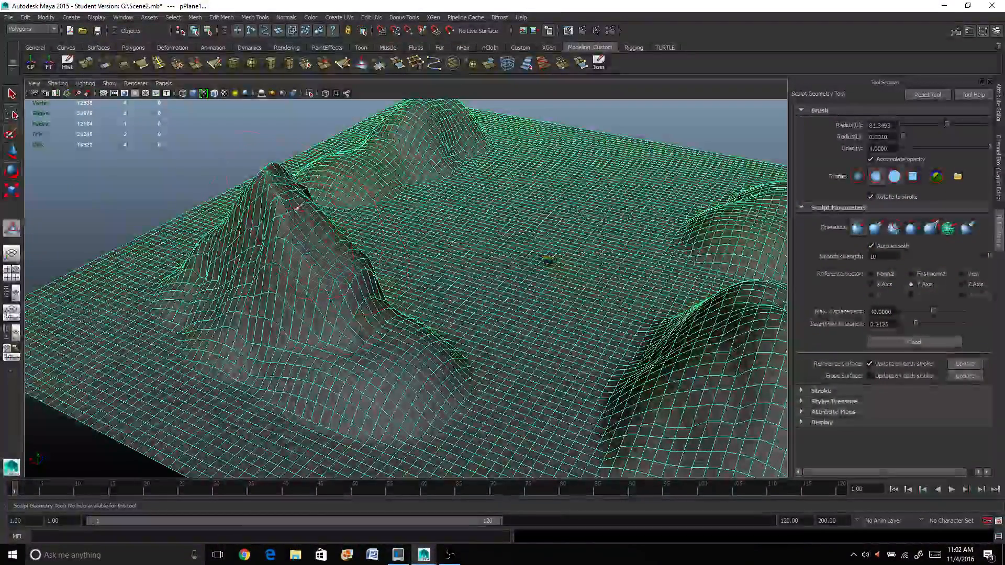
Stroke the terrain further to build up a rugged mountain ridge.
left_click_drag(545, 261, 429, 242)
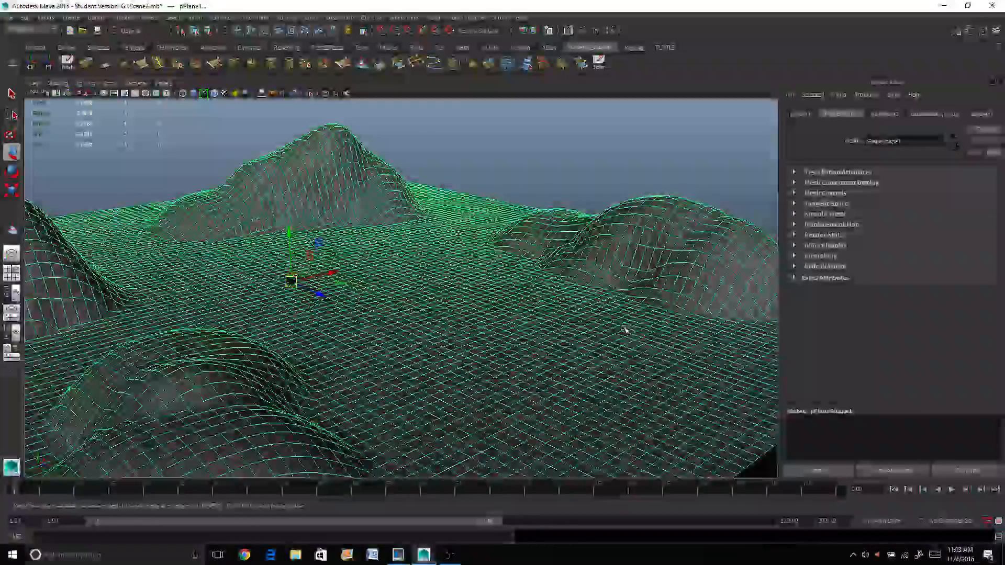
Switch the terrain mesh to Vertex selection via the marking menu.
right_click(596, 314)
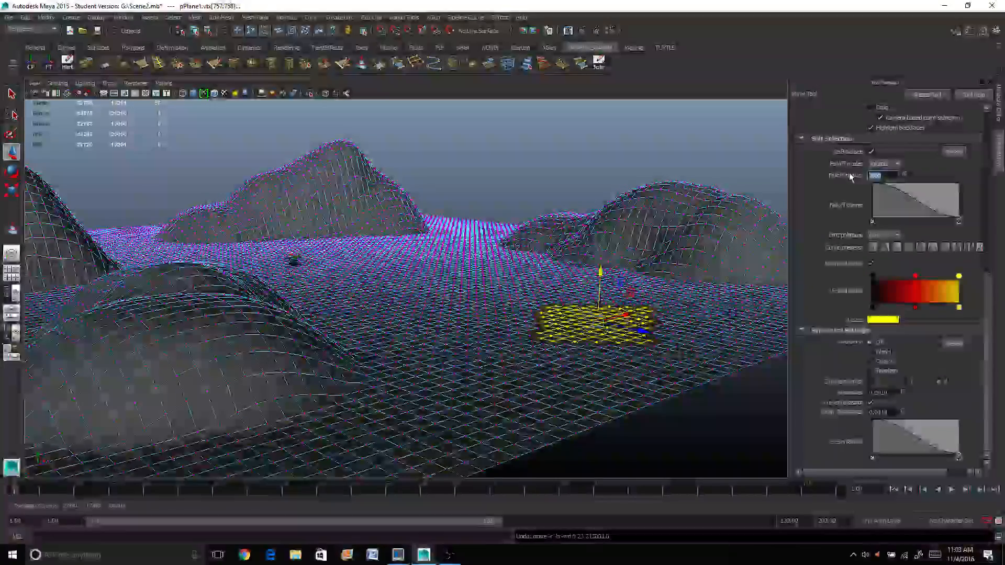
Set the soft-select falloff to 20 and pull vertices up into a smooth hill.
type("20")
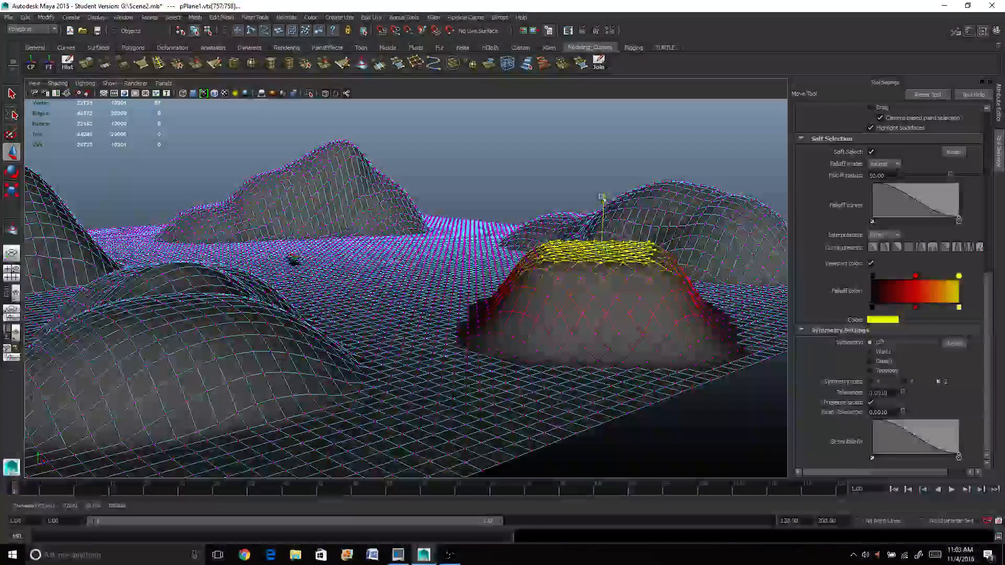
left_click_drag(602, 243, 568, 260)
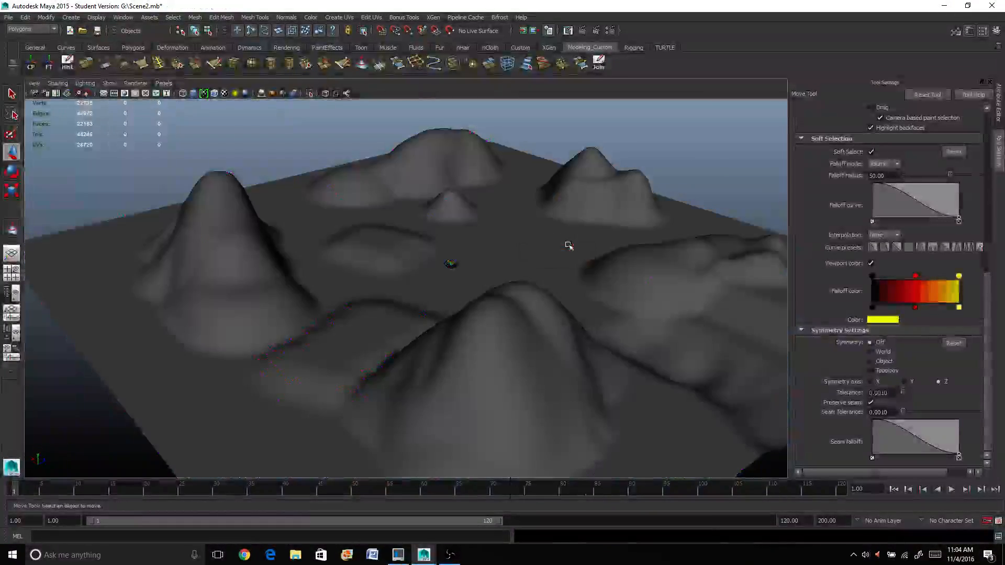
Tumble and dolly the camera in close to the seaplane resting on the terrain.
left_click_drag(568, 245, 559, 229)
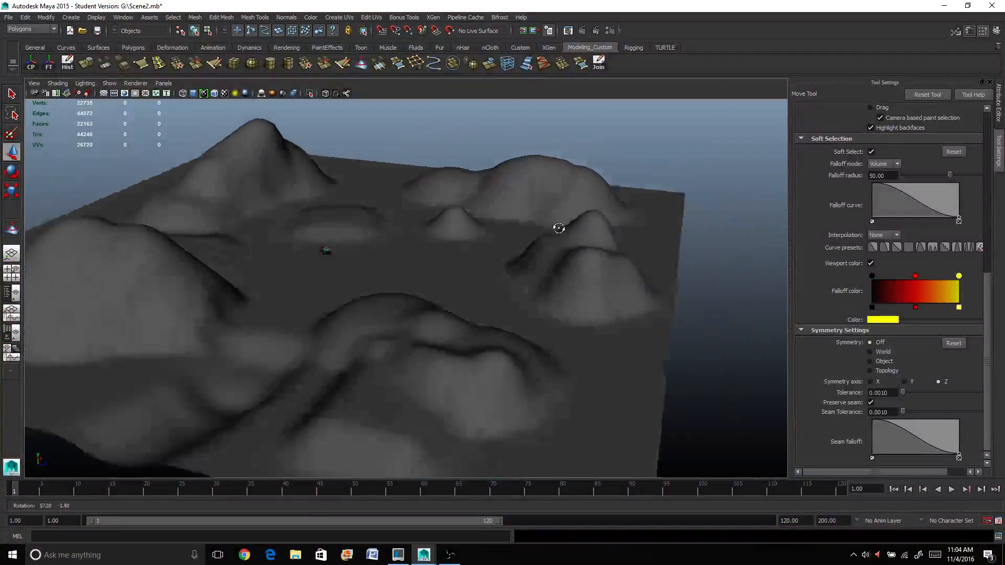
left_click_drag(558, 228, 470, 319)
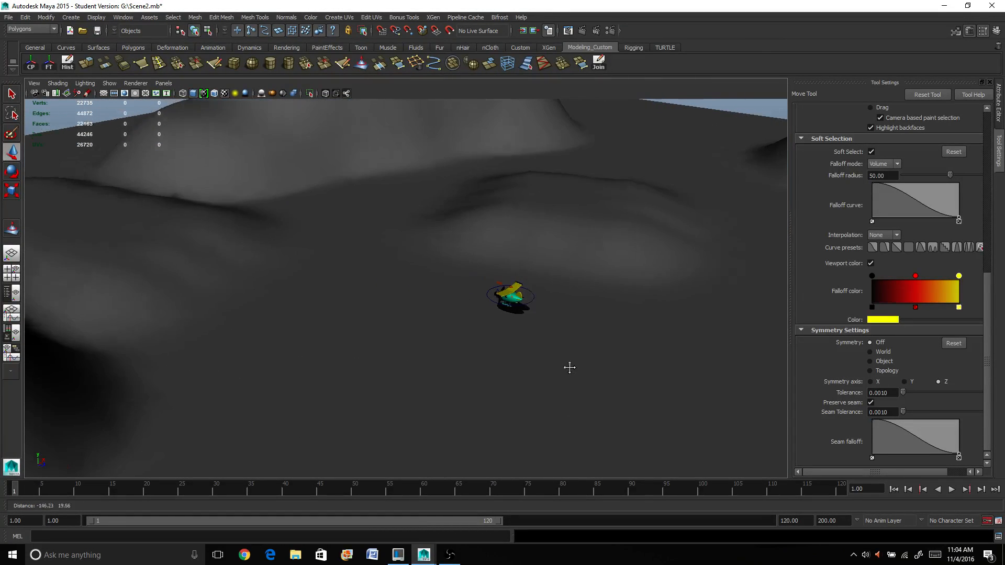
left_click_drag(568, 369, 490, 346)
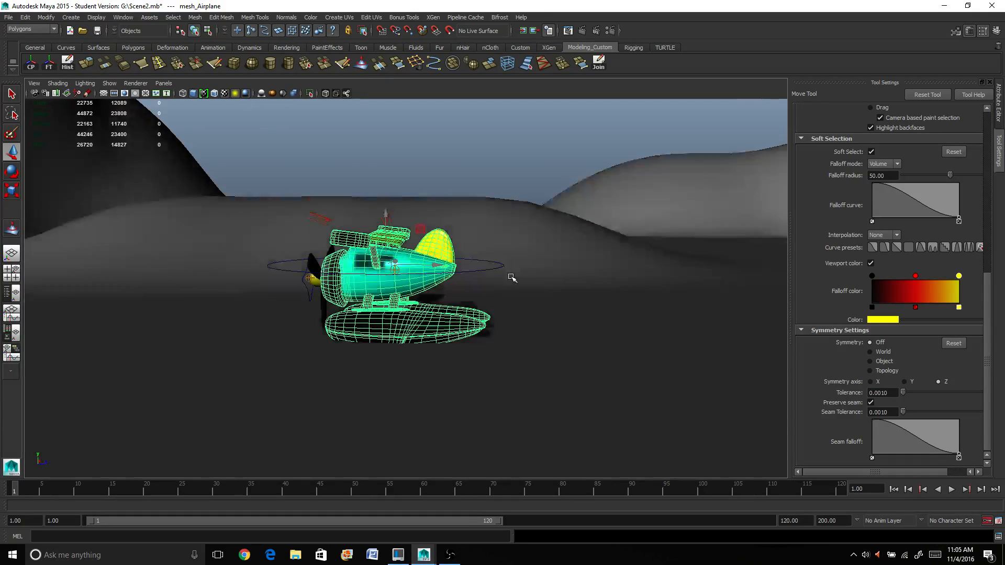
left_click_drag(513, 276, 609, 273)
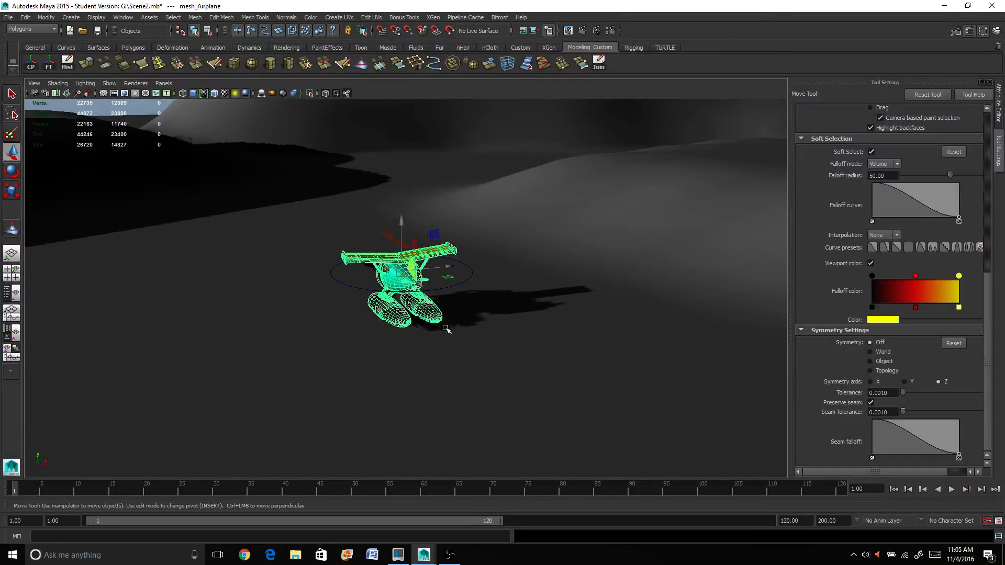
mouse_move(326, 360)
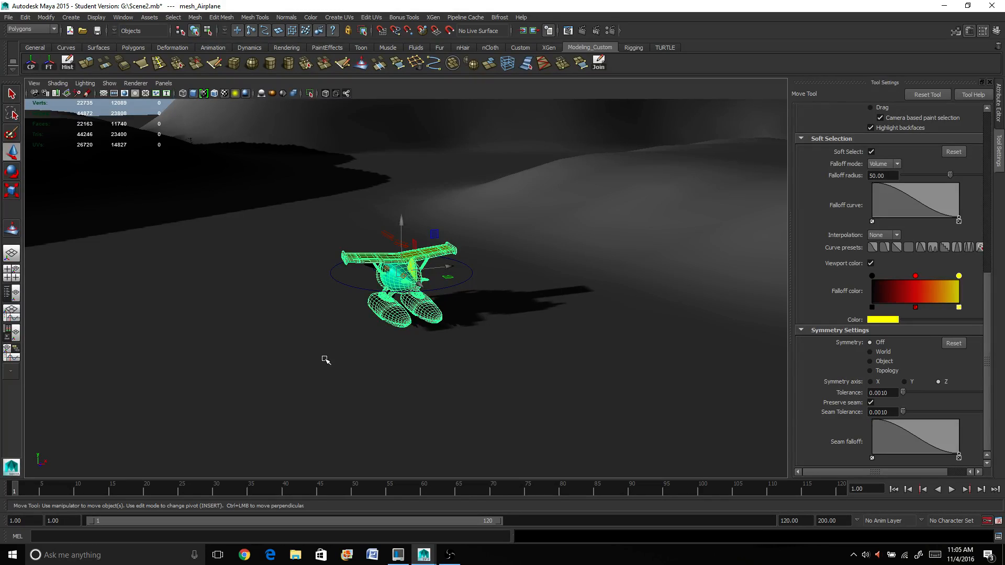
mouse_move(350, 283)
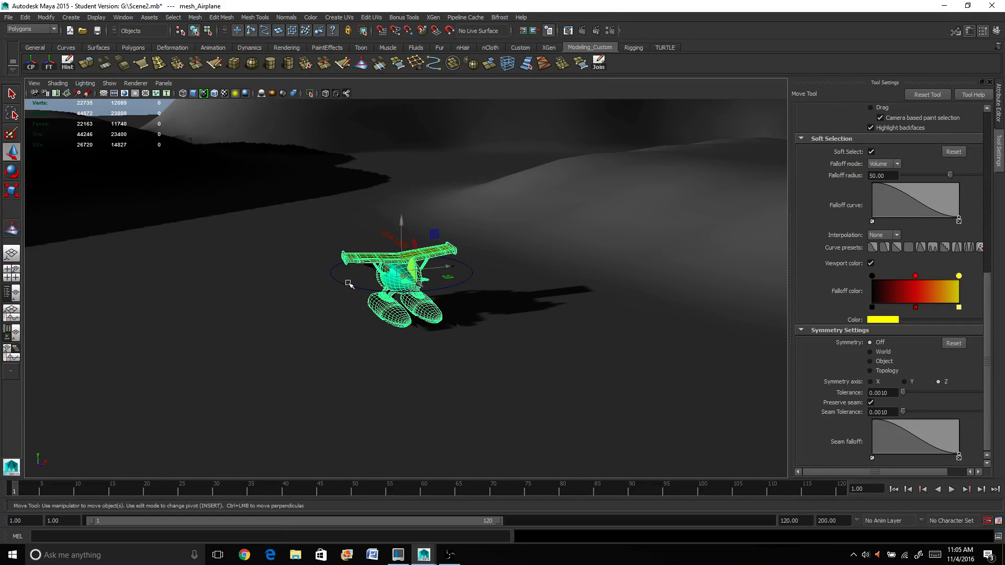
mouse_move(570, 298)
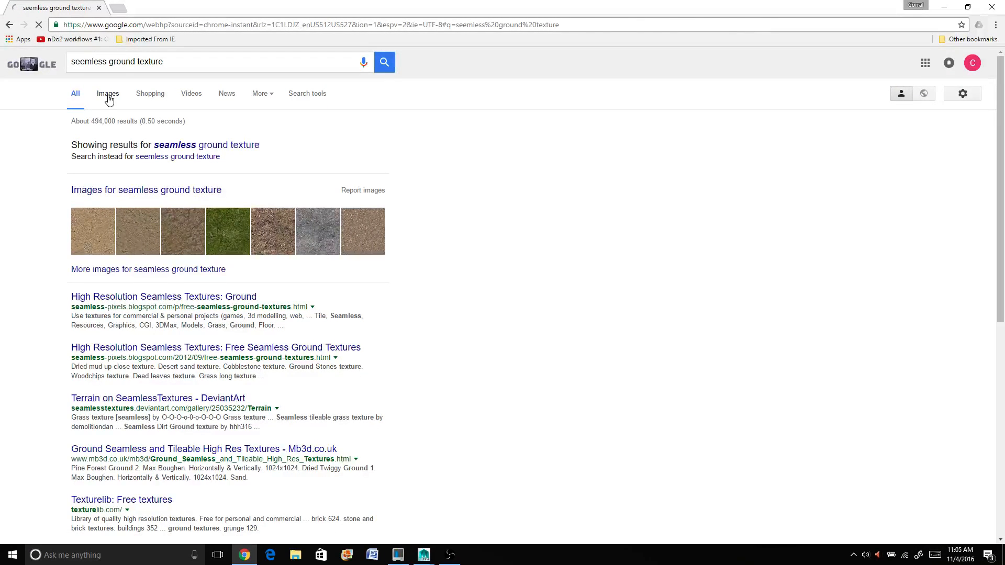
Preview the cracked dry ground and then the seamless grass texture in image results.
left_click(107, 93)
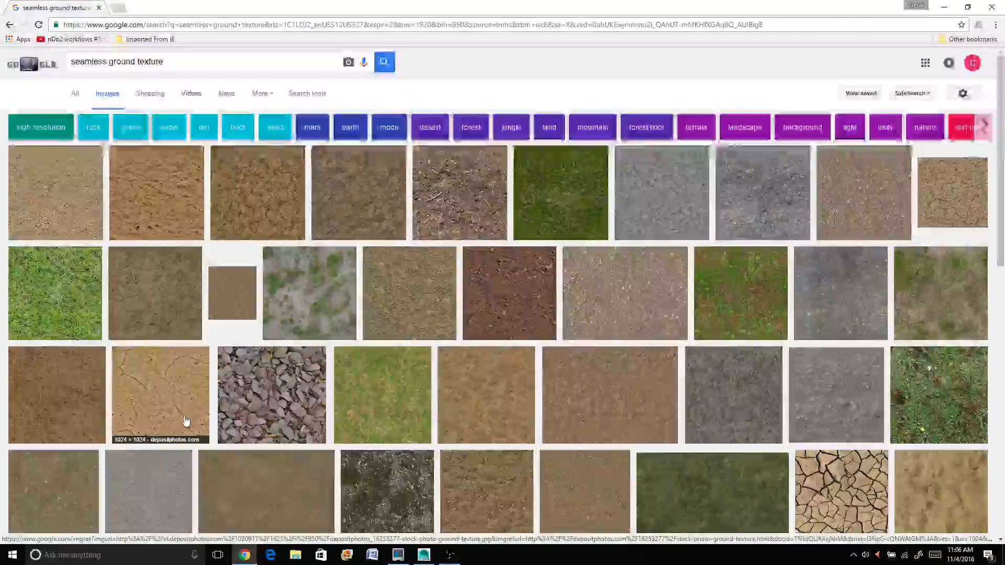
left_click(159, 394)
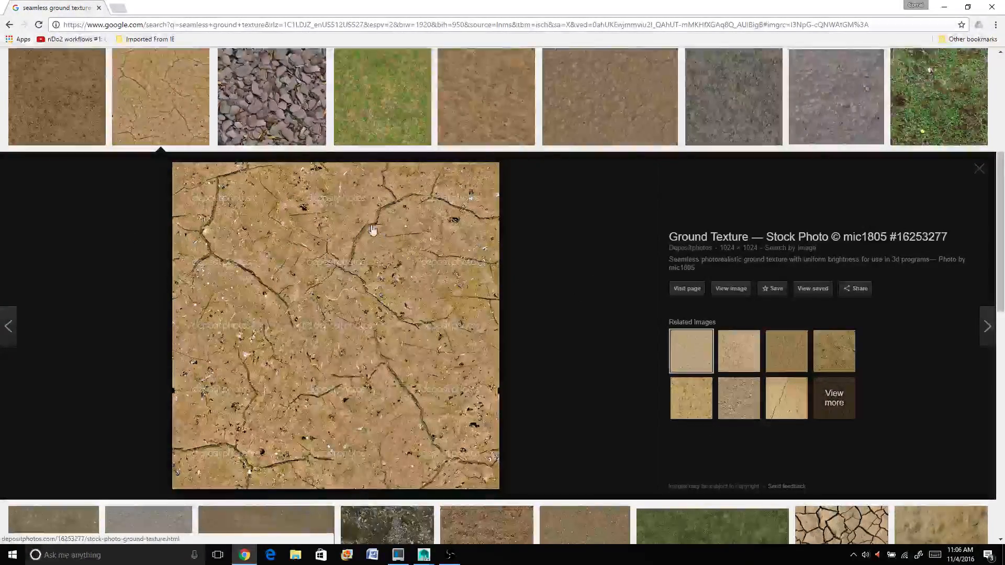
mouse_move(620, 113)
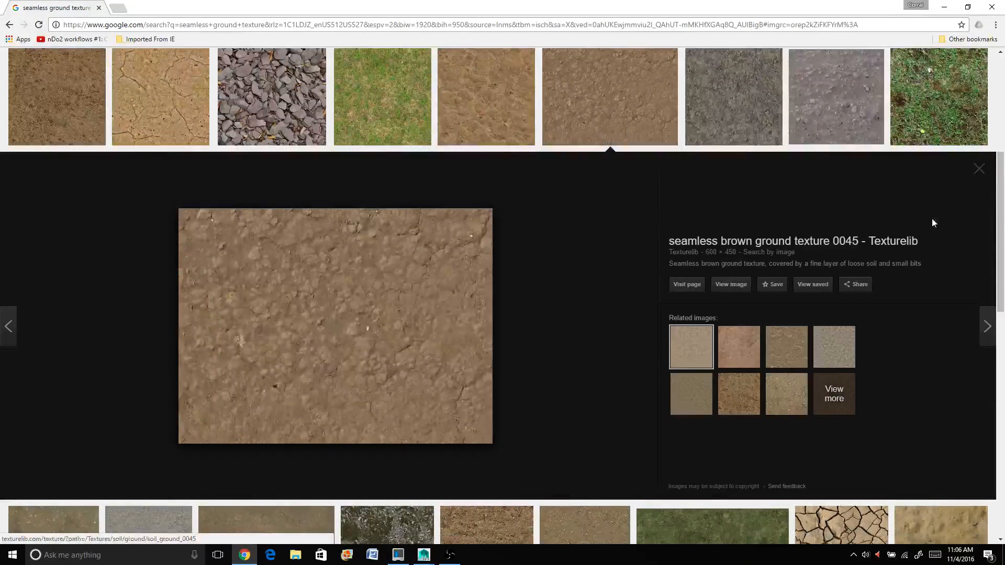
left_click(979, 169)
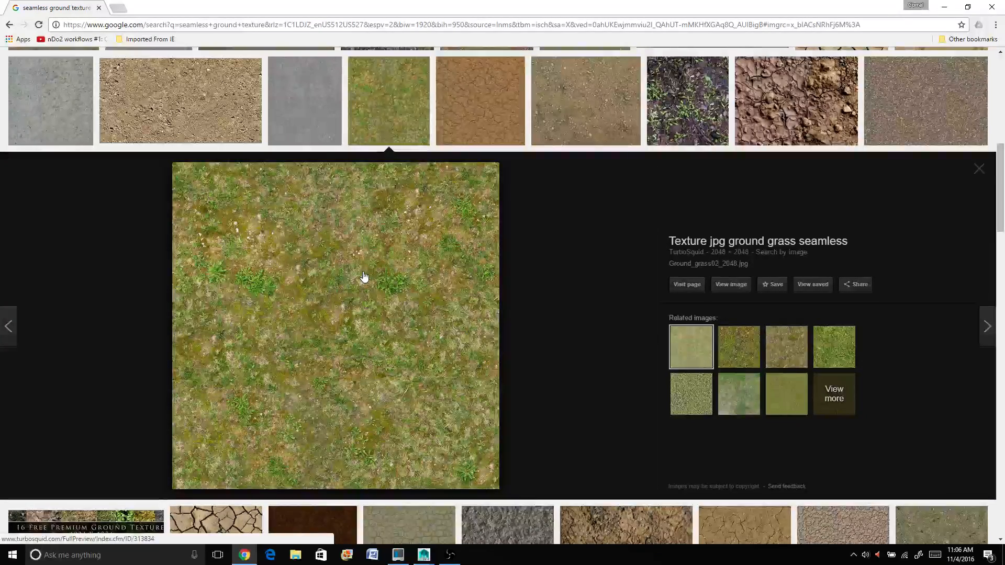
right_click(364, 276)
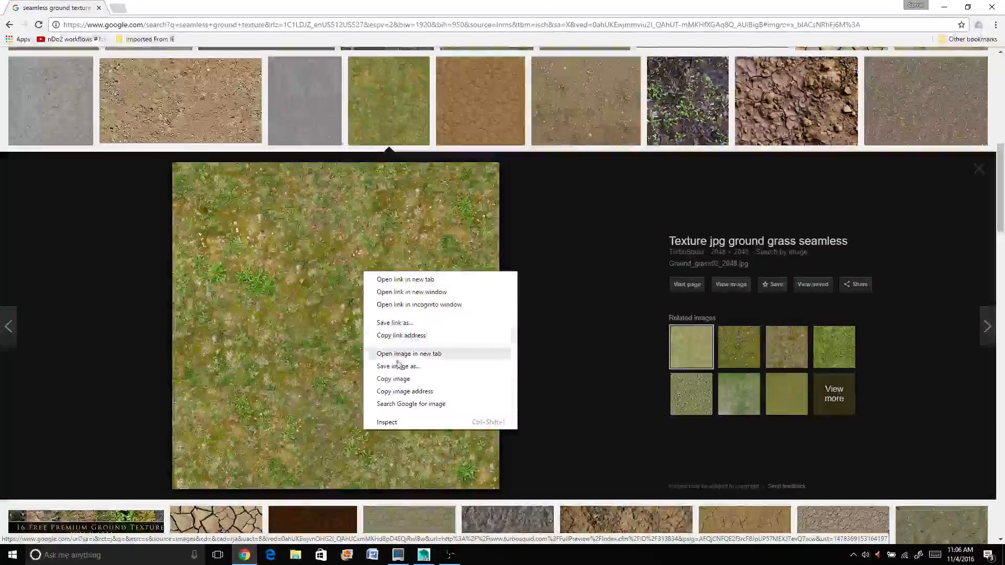
Save the grass texture JPEG to the Desktop and open its full-size image in a new tab.
left_click(397, 366)
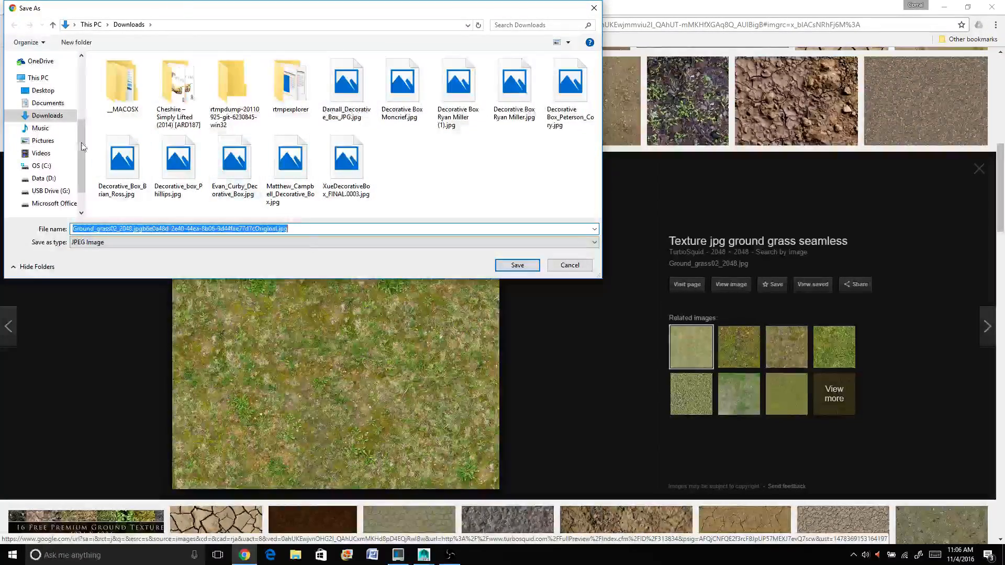
left_click(43, 89)
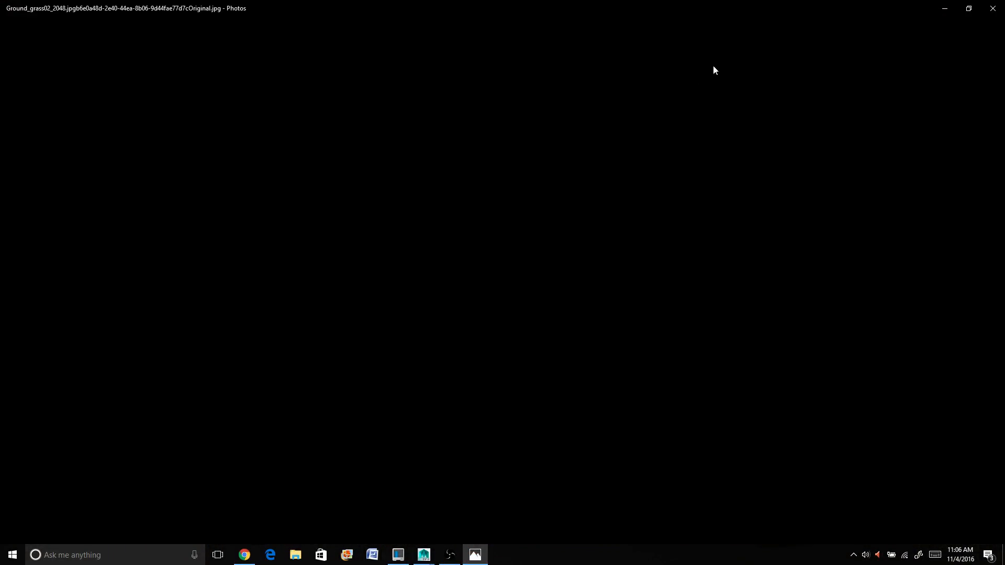
left_click(243, 555)
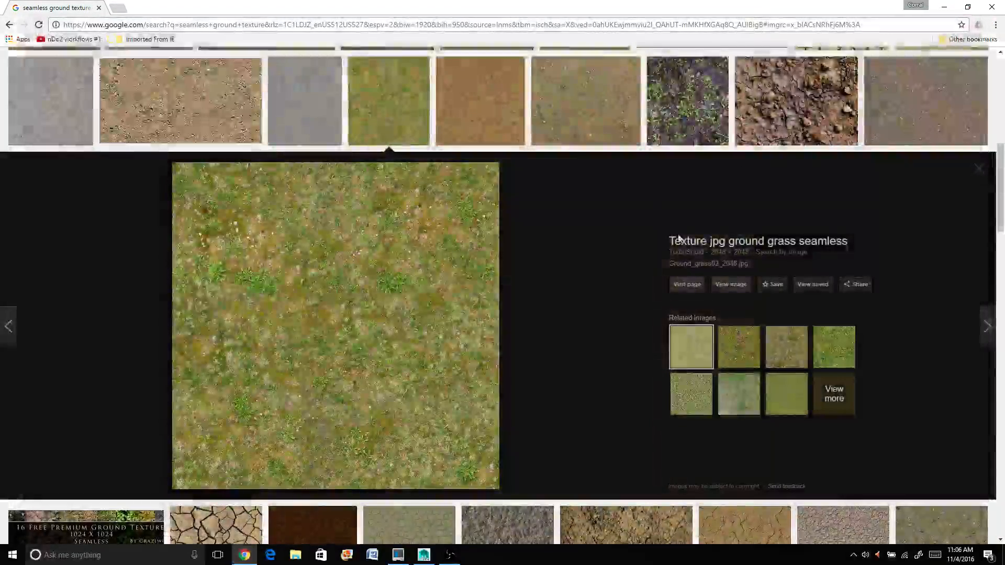
right_click(334, 320)
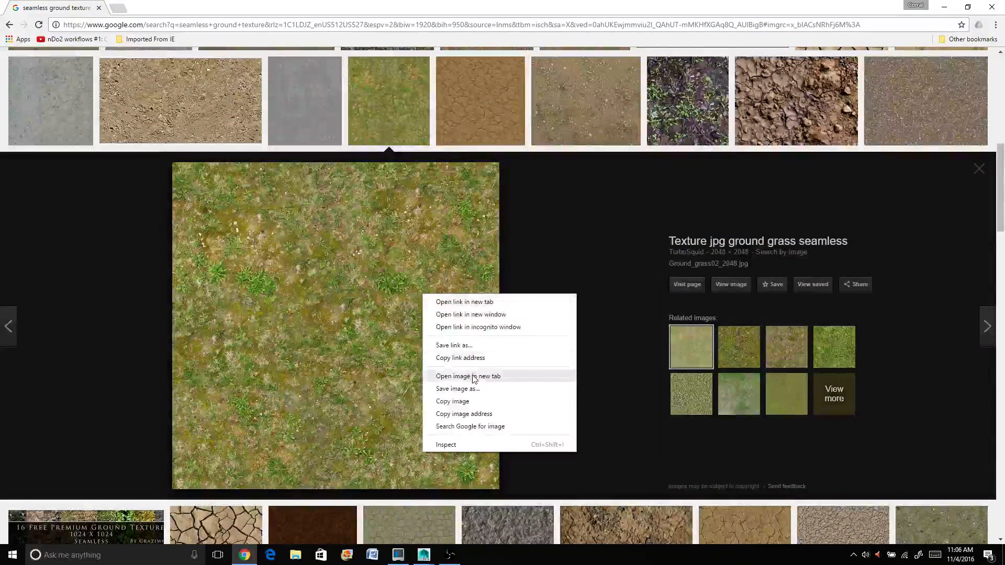
left_click(457, 388)
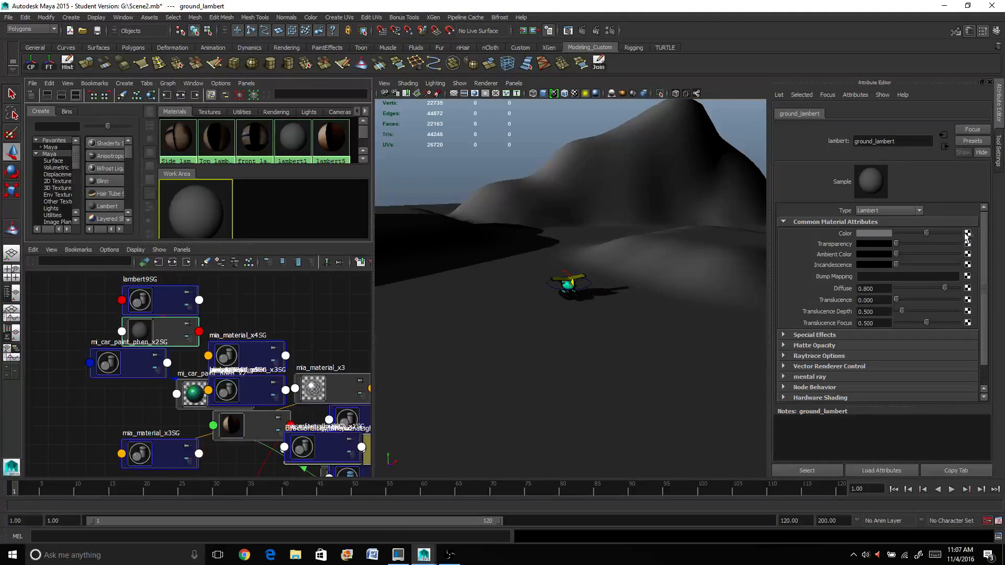
Feed a new file texture (file7) into ground_lambert's Color and browse for its image.
left_click(967, 233)
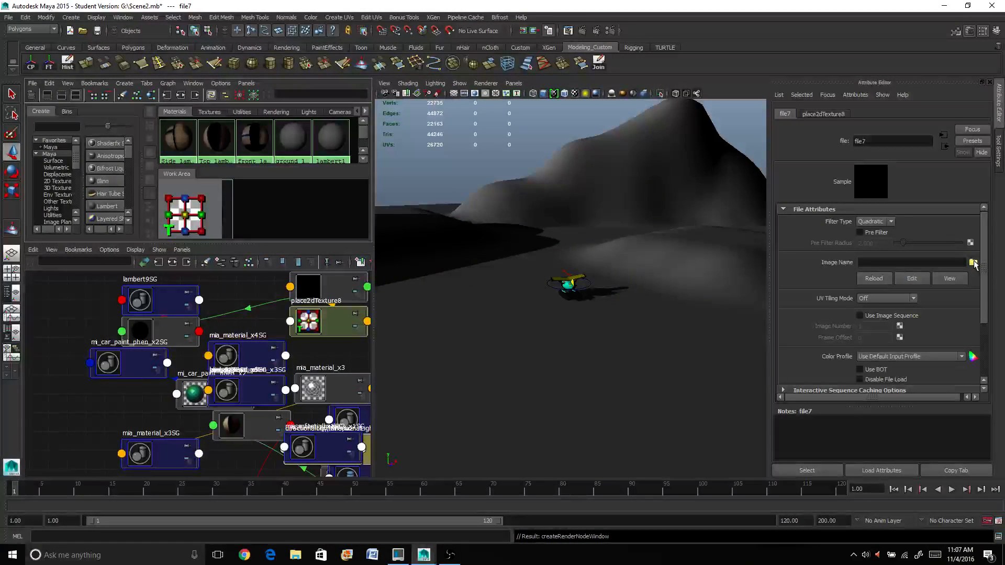
left_click(973, 263)
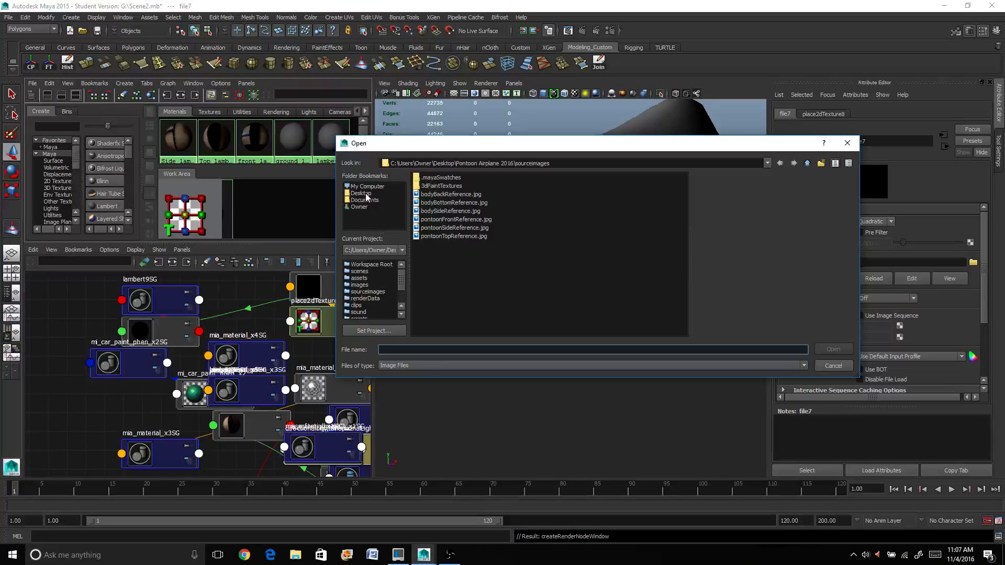
Load Ground_grass02.jpg from the Desktop into file7 and view the grassy terrain.
left_click(361, 193)
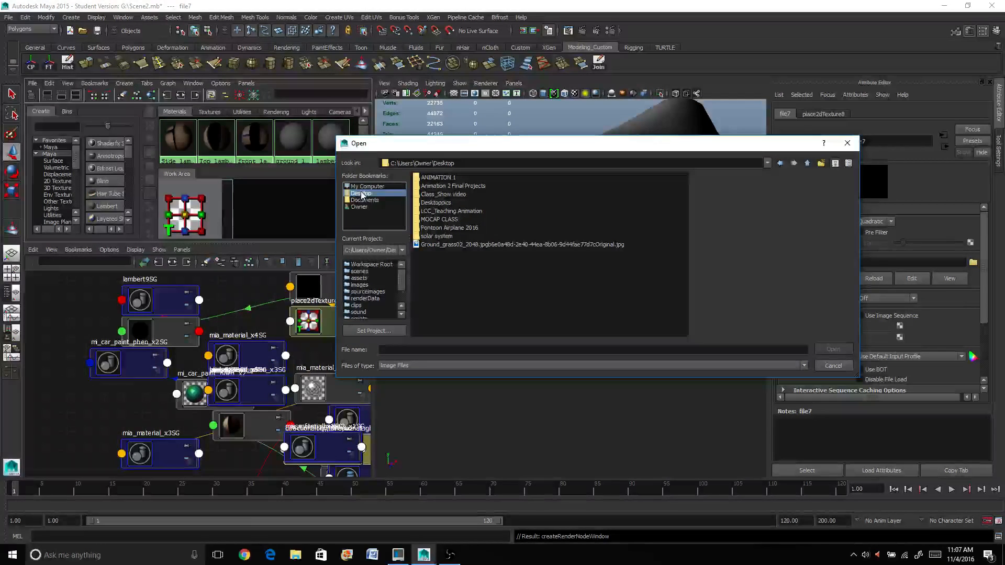
left_click(520, 244)
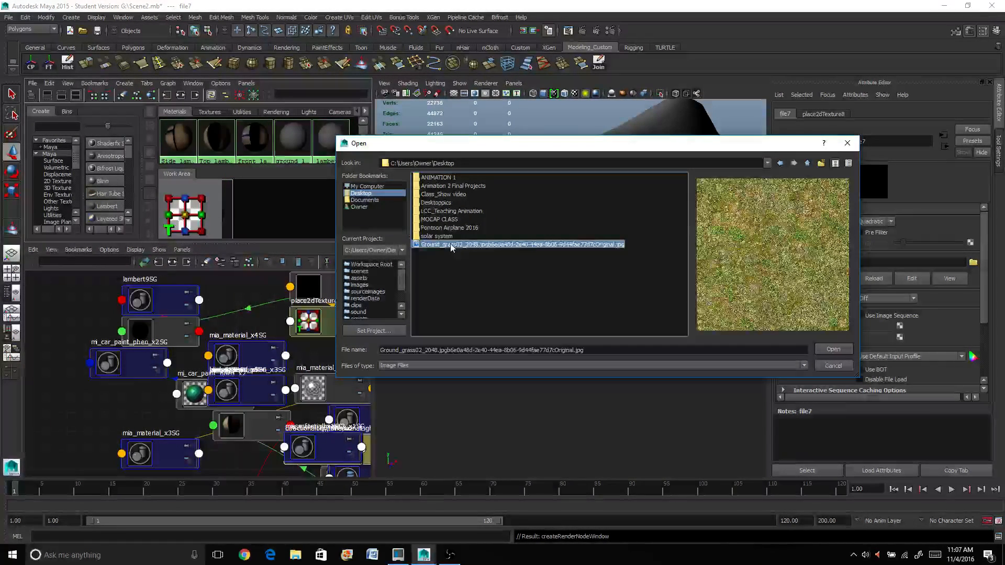
left_click(833, 348)
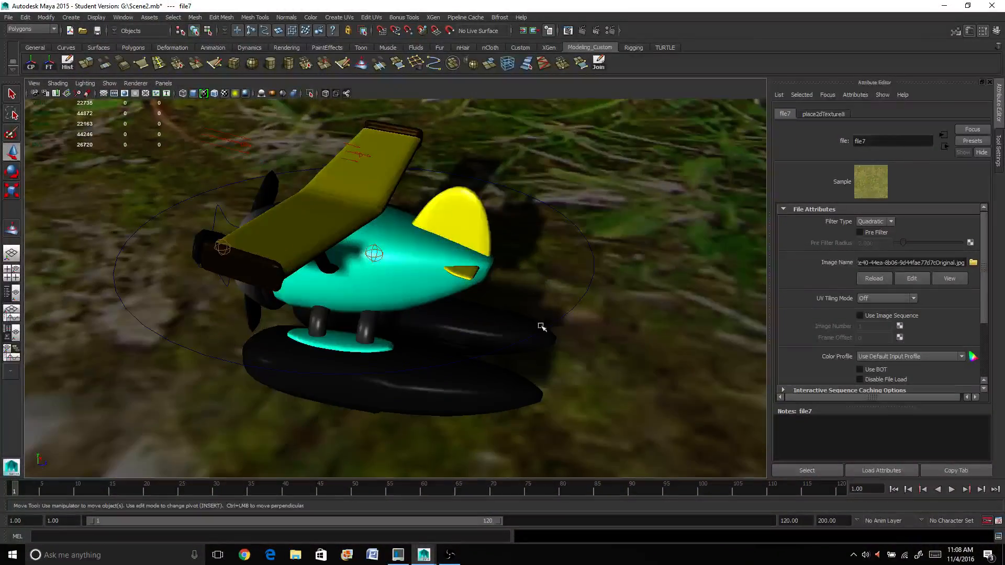
left_click_drag(542, 326, 505, 314)
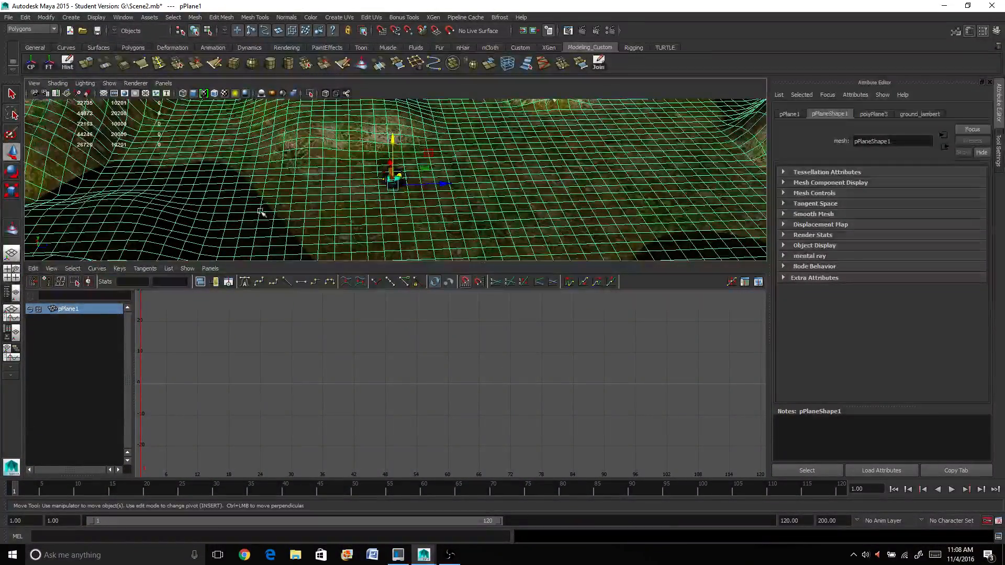
Switch the lower panel to the UV Texture Editor showing pPlane1's UVs.
left_click(210, 268)
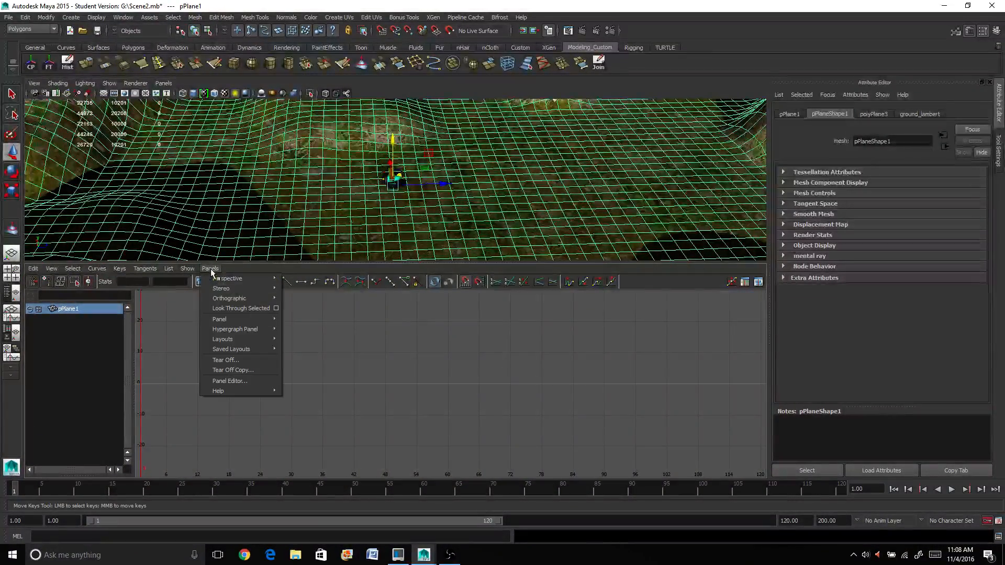
mouse_move(219, 318)
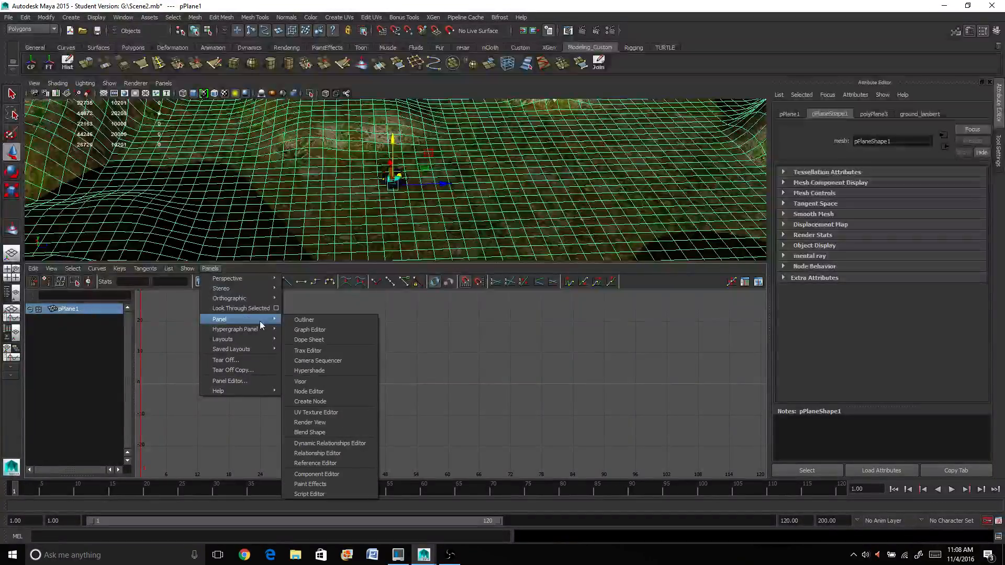
mouse_move(316, 412)
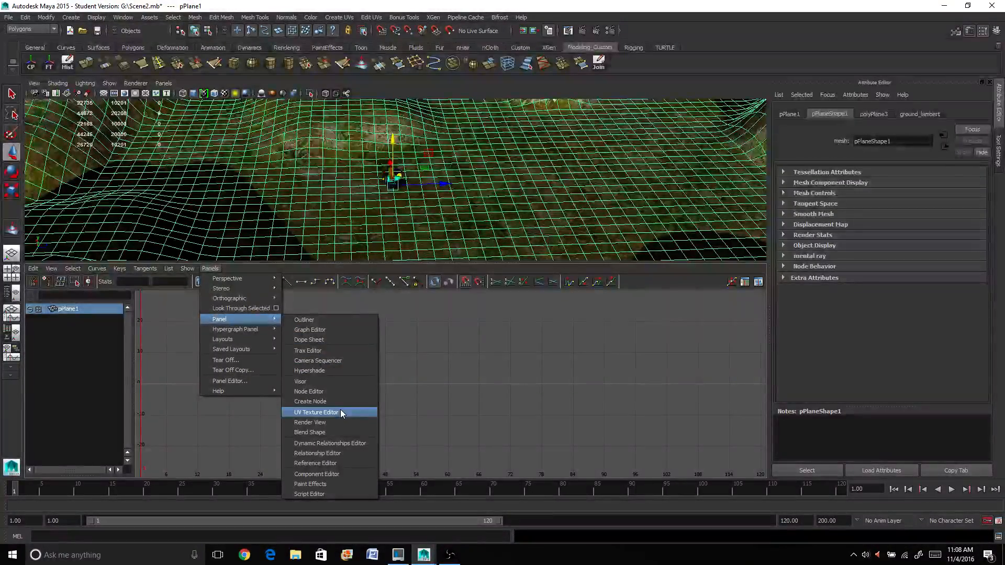
left_click(315, 412)
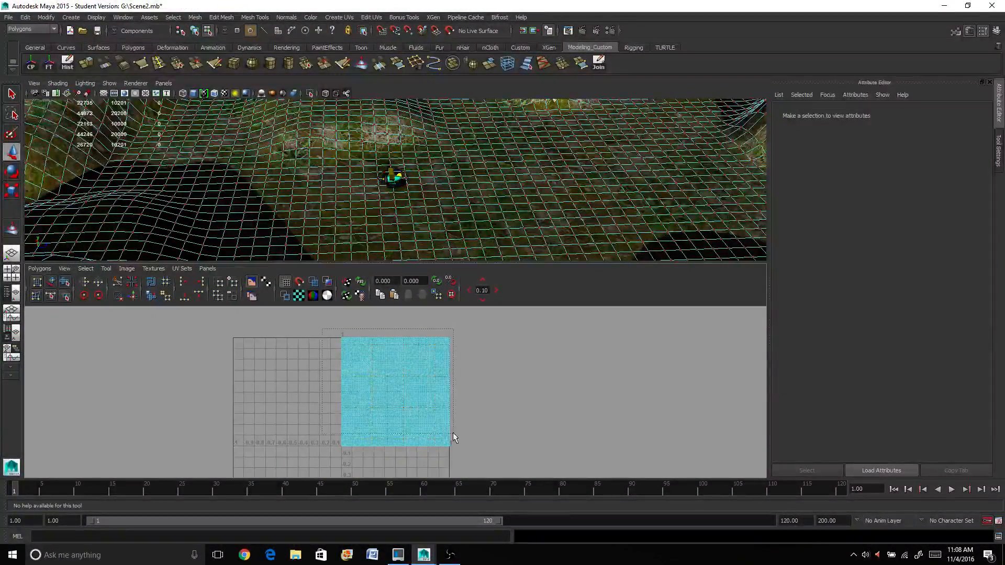
Apply Automatic Mapping to the ground plane's faces to generate new UVs.
left_click(396, 391)
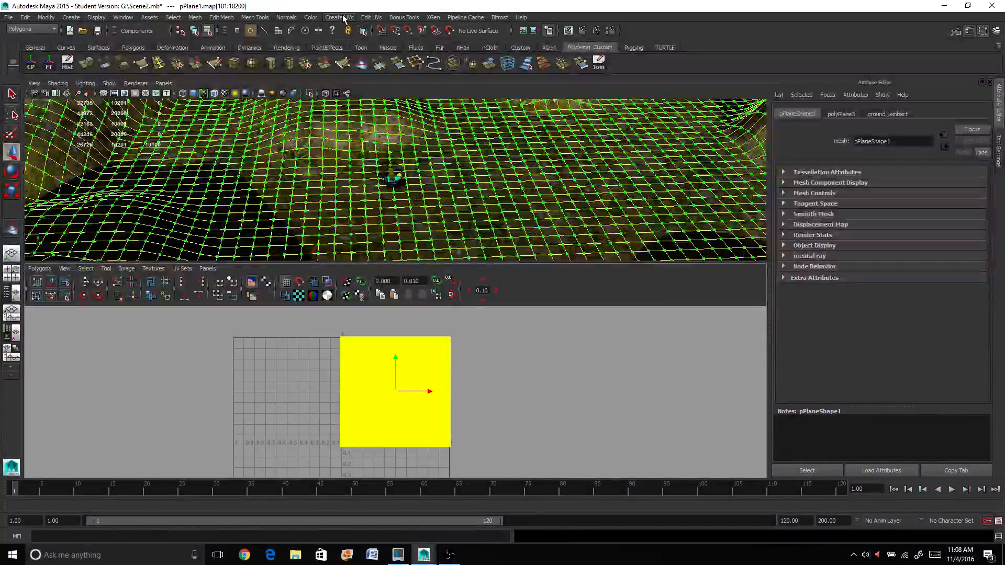
left_click(339, 17)
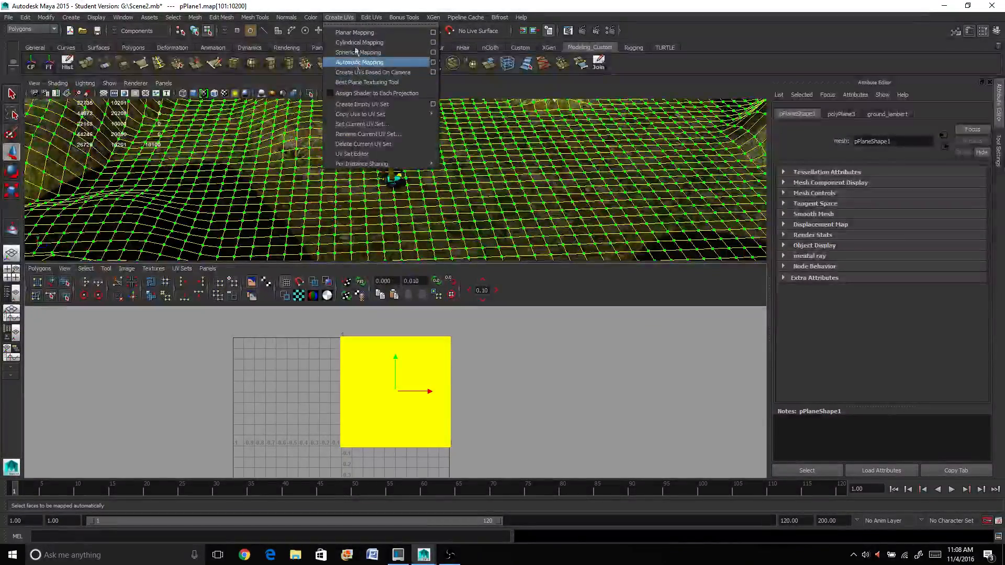
left_click(359, 63)
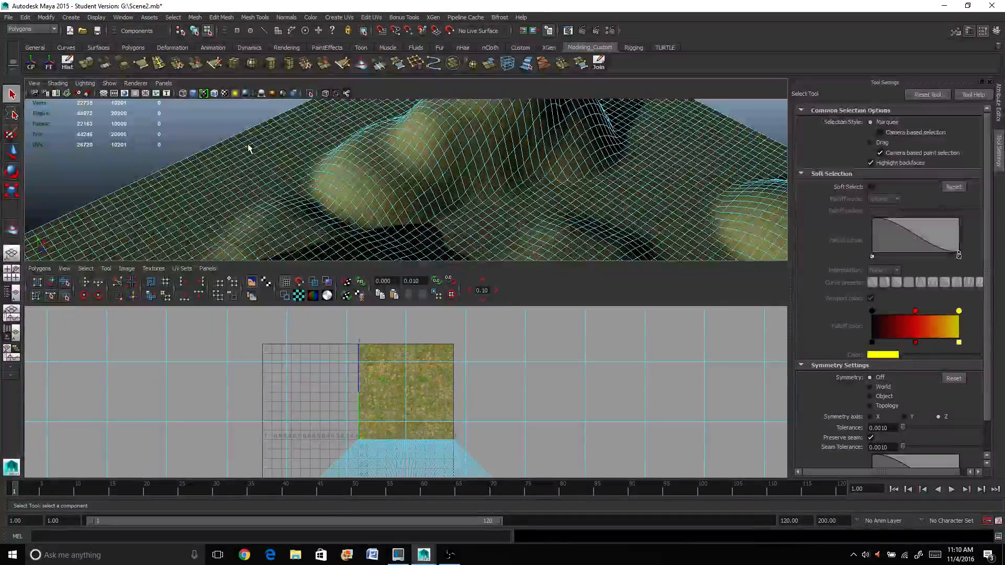
Scale and position the plane's UVs over the grass texture for a finer, even repeat.
left_click_drag(248, 147, 398, 209)
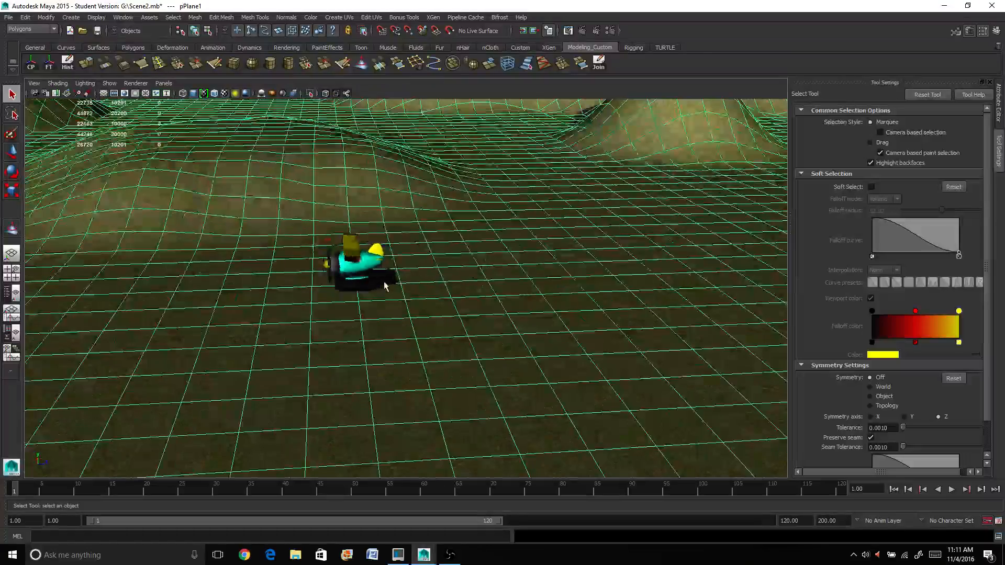
left_click_drag(385, 289, 334, 308)
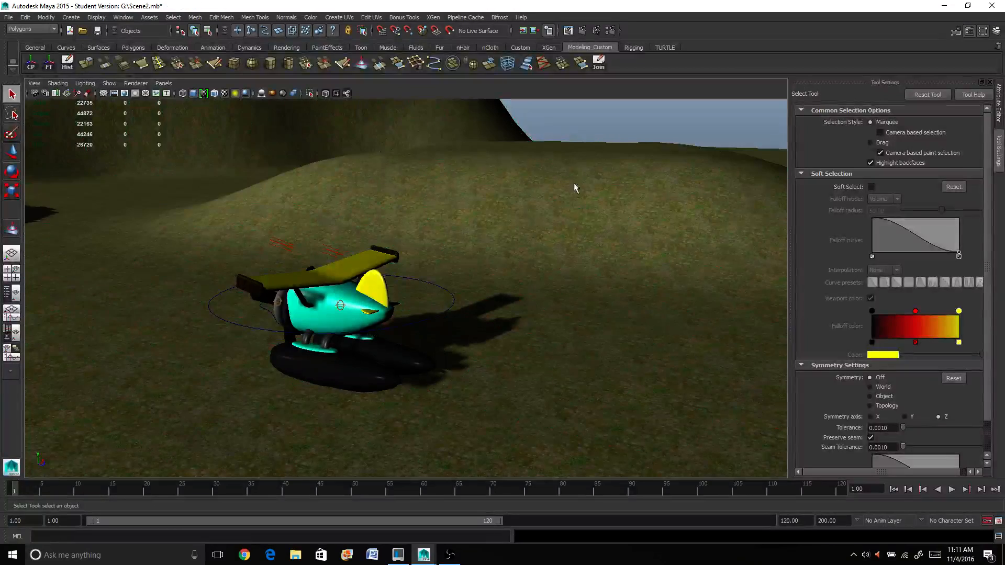
left_click_drag(575, 188, 420, 244)
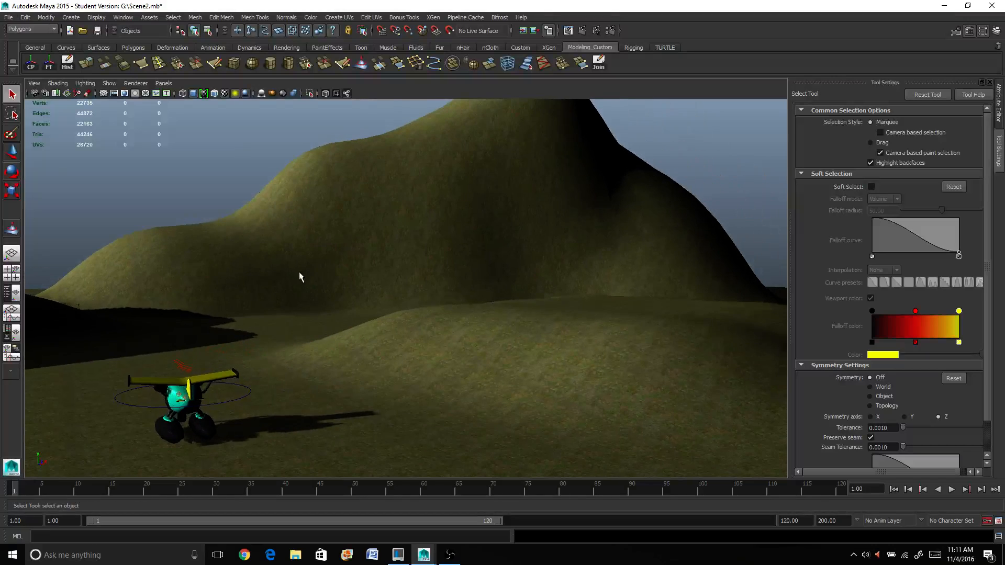
left_click_drag(301, 276, 385, 306)
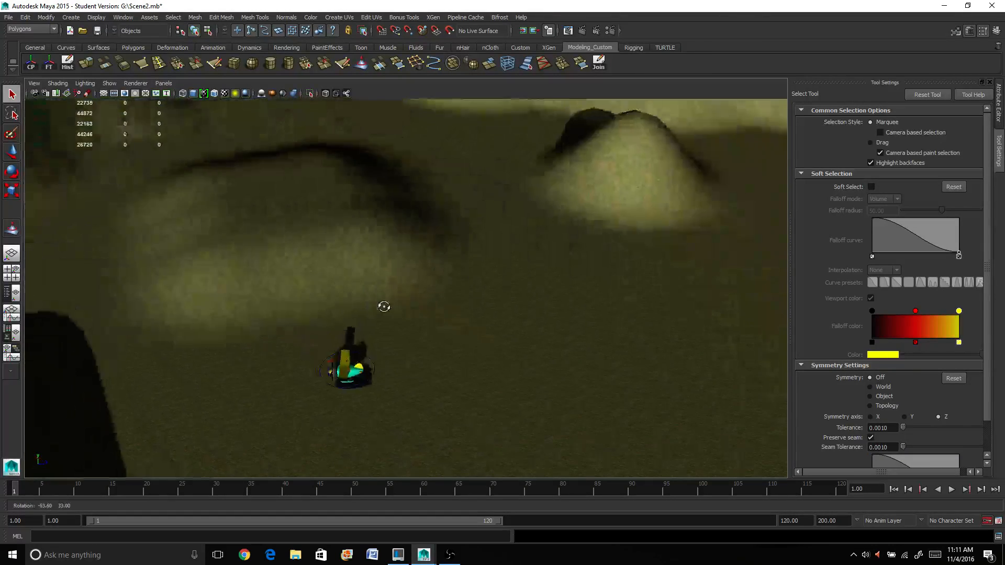
left_click_drag(383, 307, 501, 300)
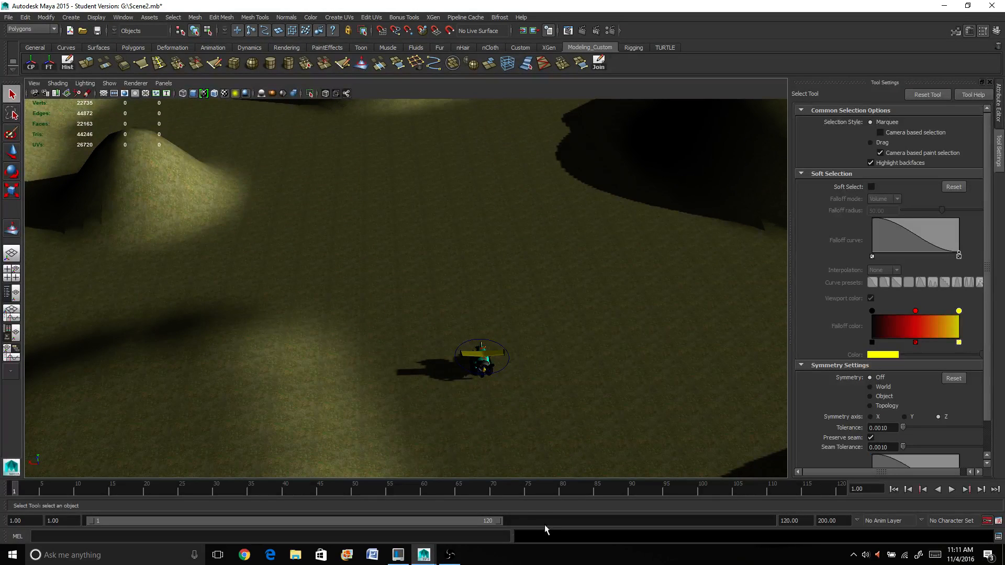
mouse_move(525, 389)
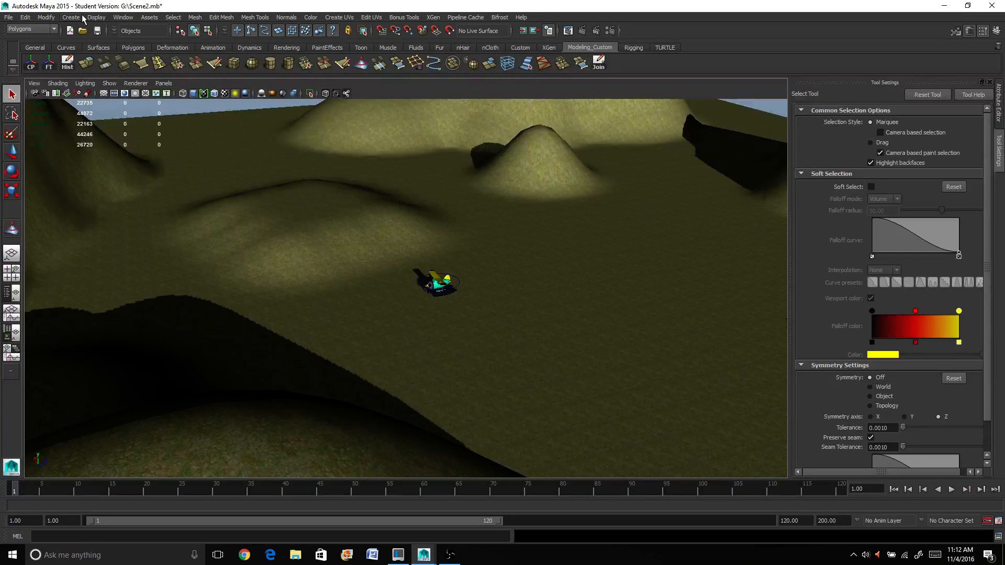
Show the Create menu's primitive shape choices.
left_click(70, 17)
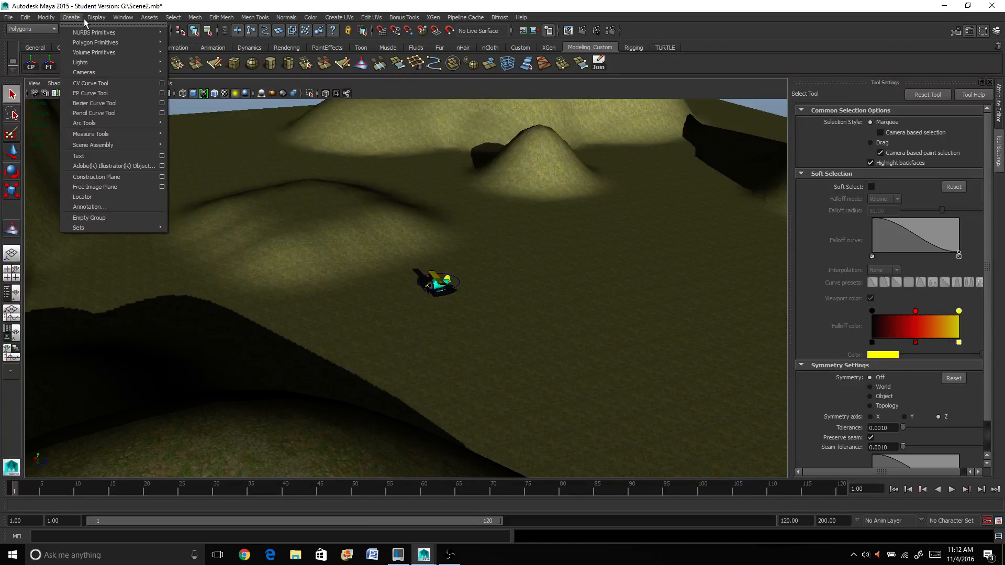
mouse_move(94, 52)
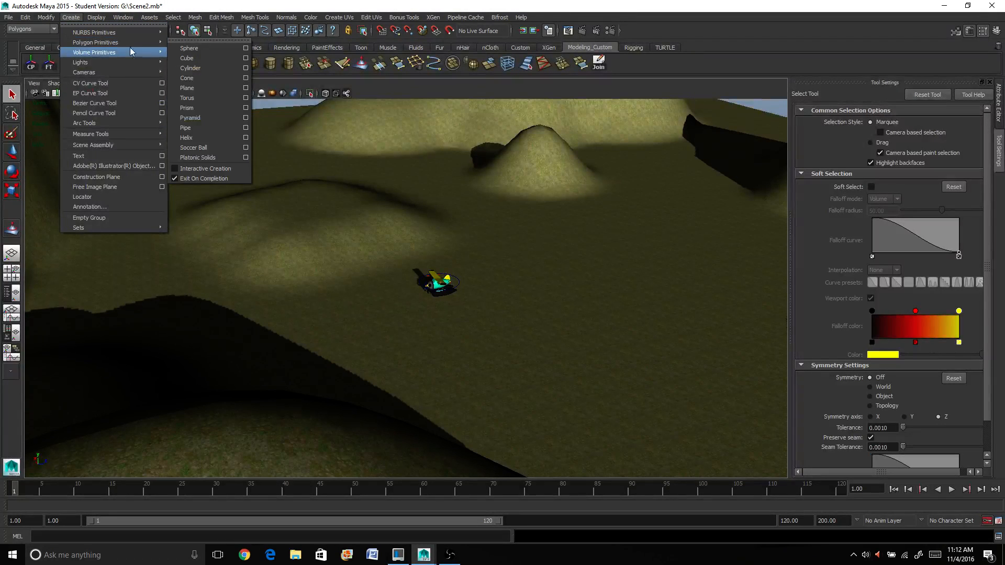
mouse_move(95, 42)
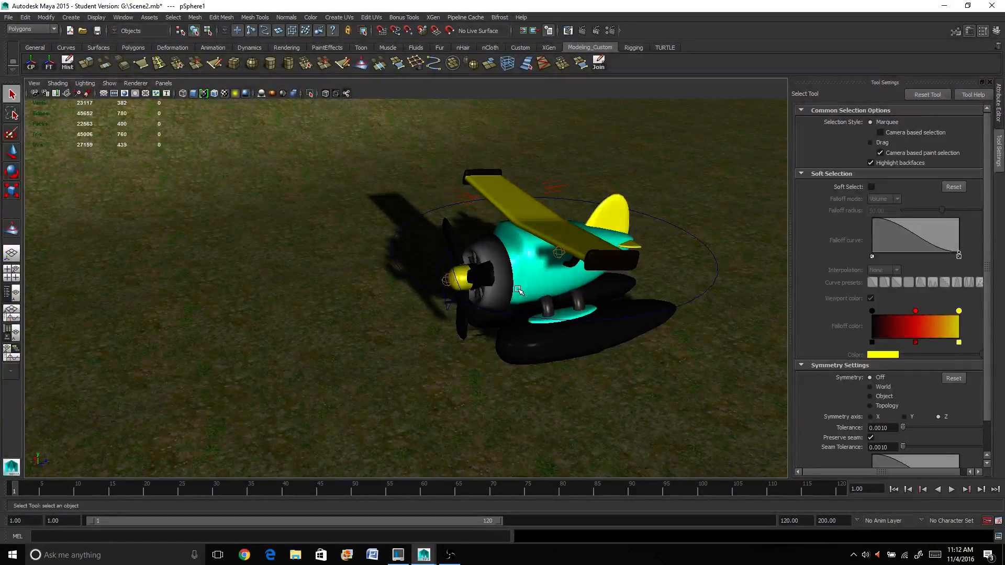
mouse_move(368, 232)
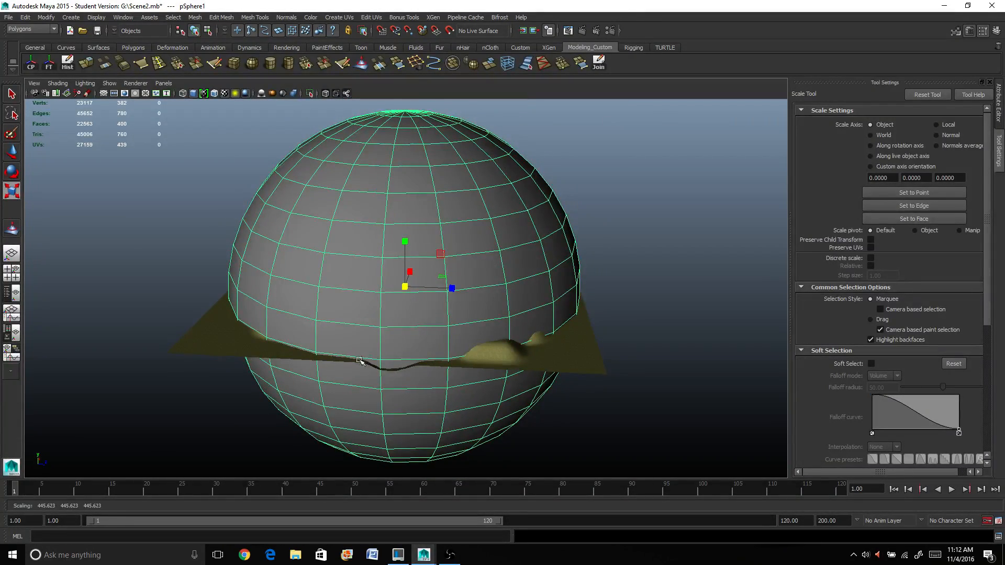
Switch pSphere1 to Face selection so its lower half can be deleted.
right_click(359, 360)
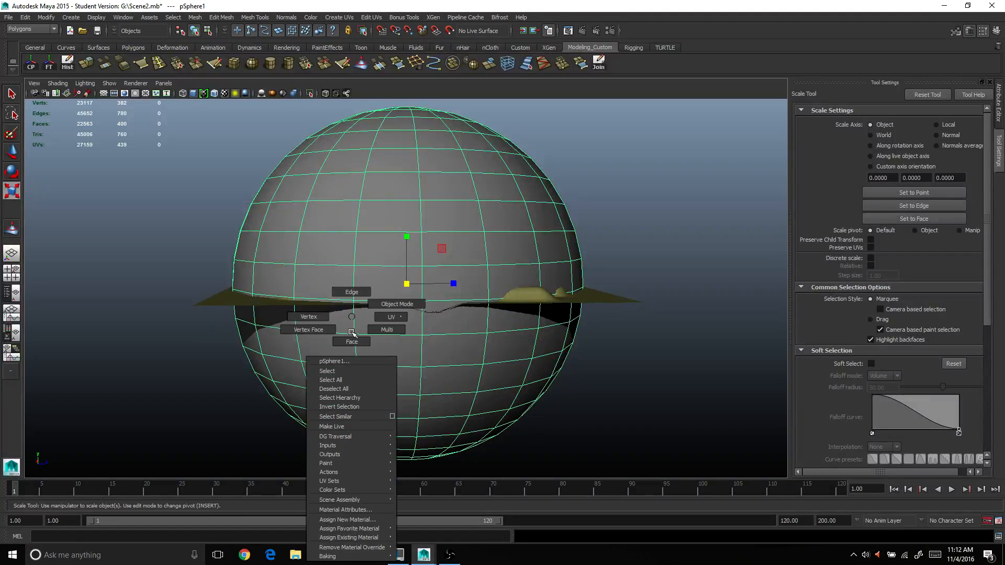
left_click(226, 342)
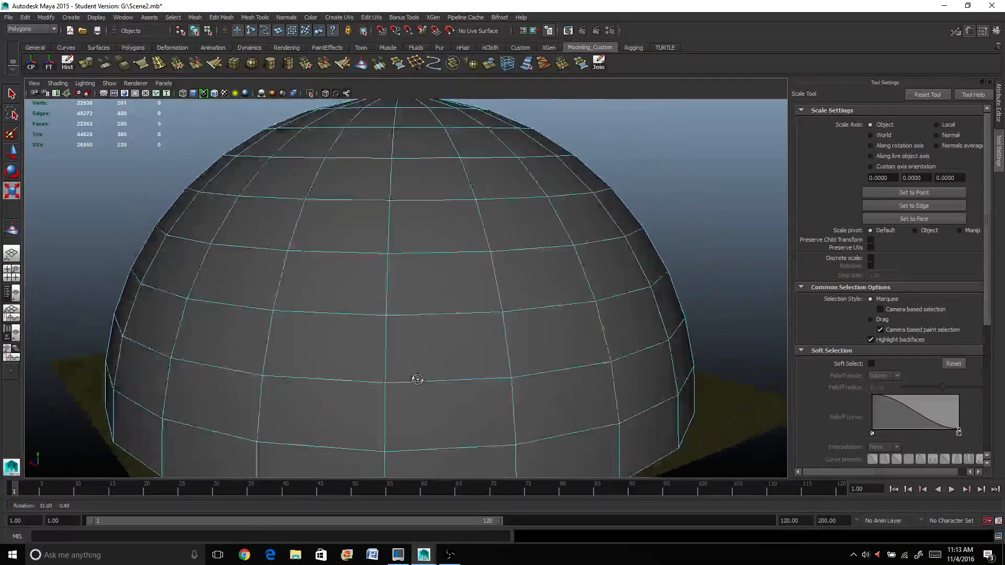
Select the dome, scale it slightly smaller and lower it onto the terrain.
left_click_drag(417, 379, 432, 260)
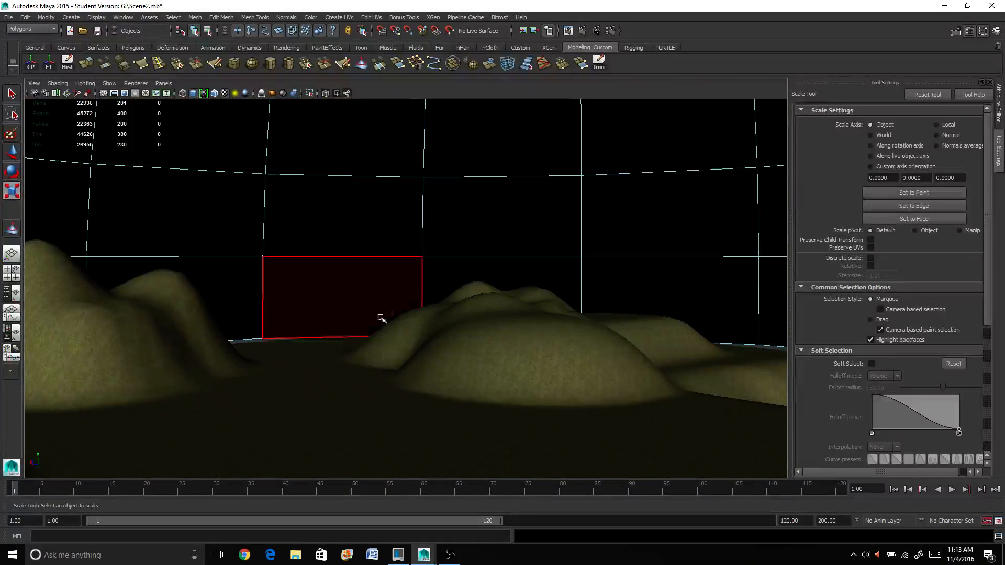
left_click_drag(381, 318, 487, 202)
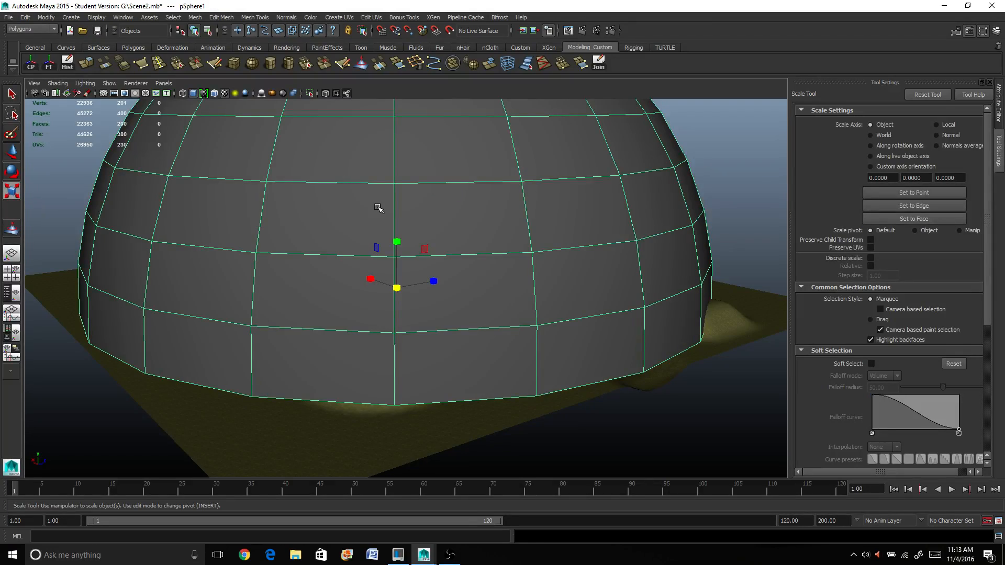
left_click_drag(396, 248, 401, 292)
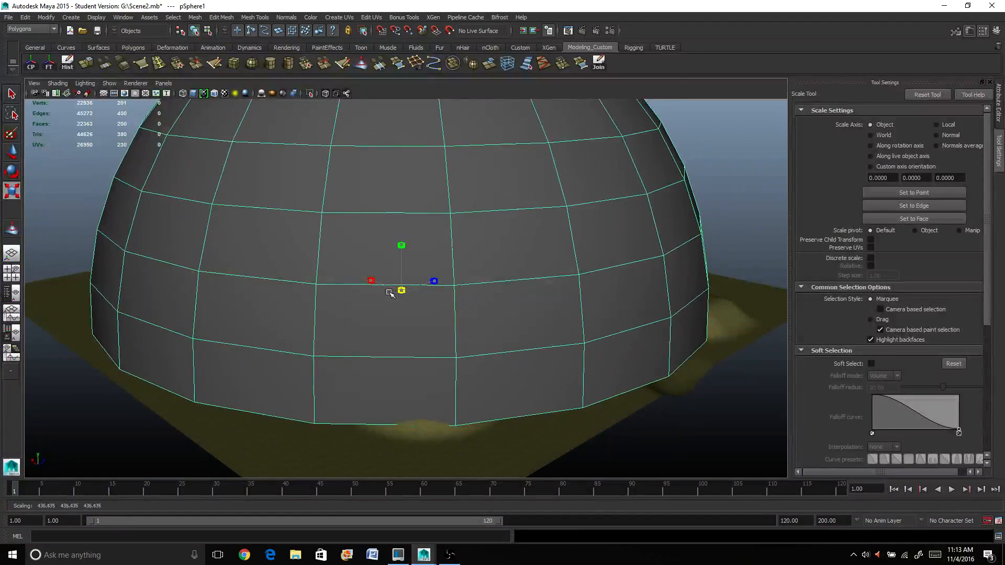
left_click_drag(391, 292, 443, 282)
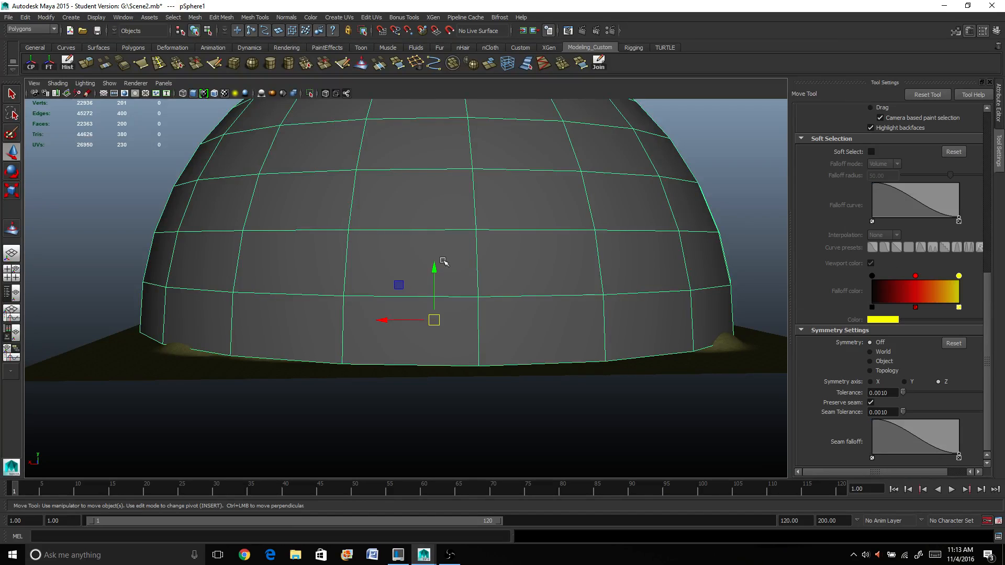
left_click_drag(433, 266, 434, 286)
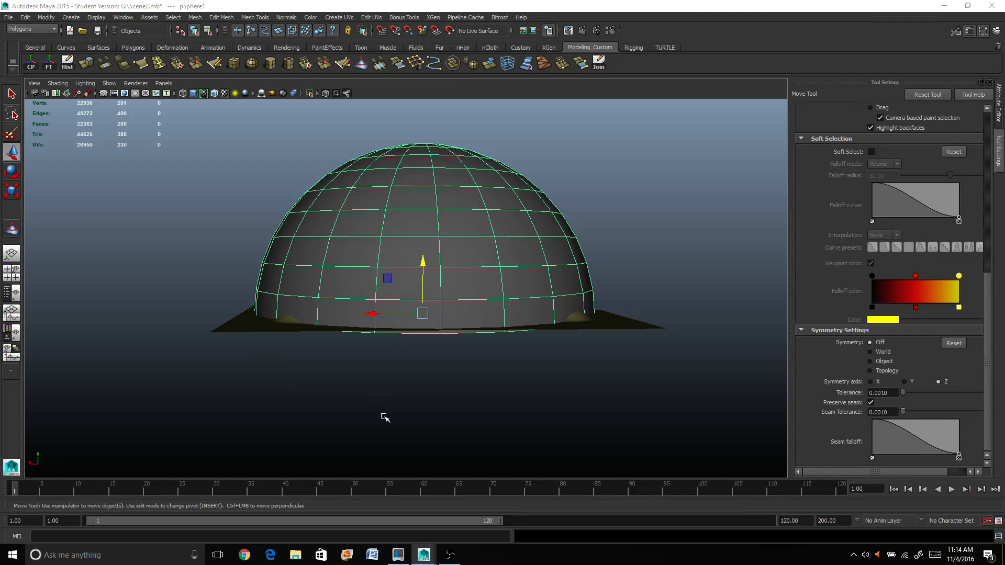
mouse_move(346, 349)
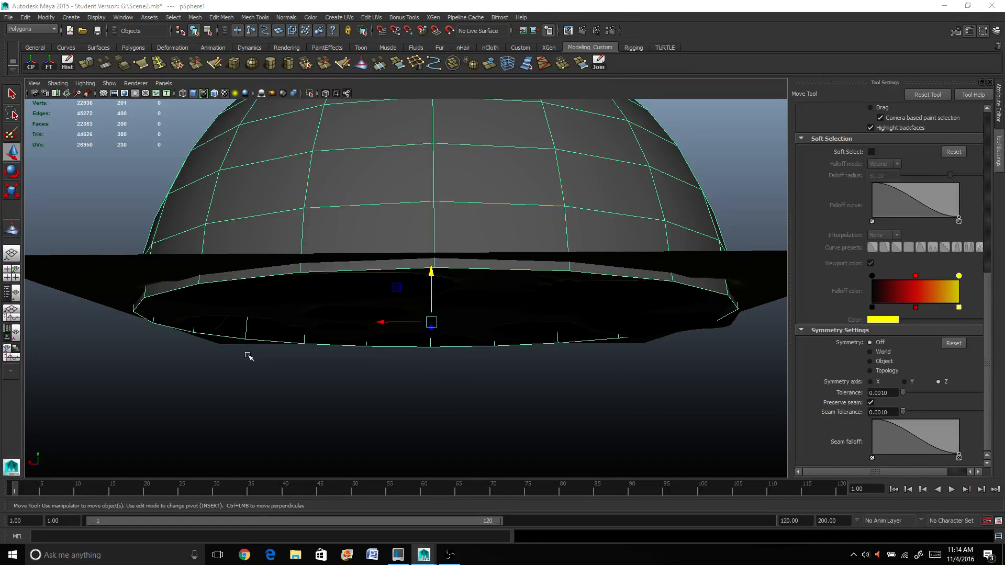
Orbit below and back to check the dome's rim sits flush with the ground.
left_click_drag(250, 356, 424, 411)
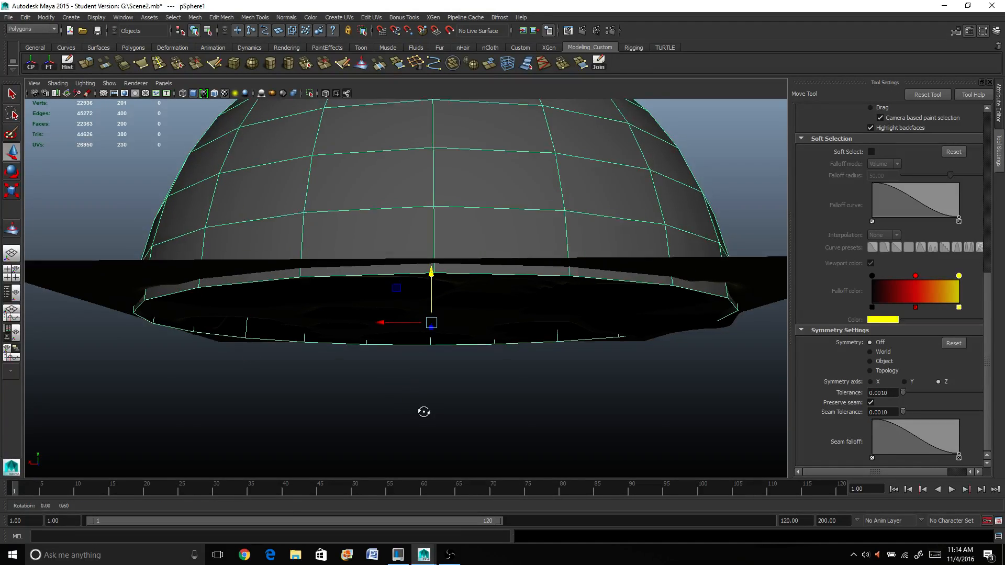
left_click_drag(423, 410, 400, 423)
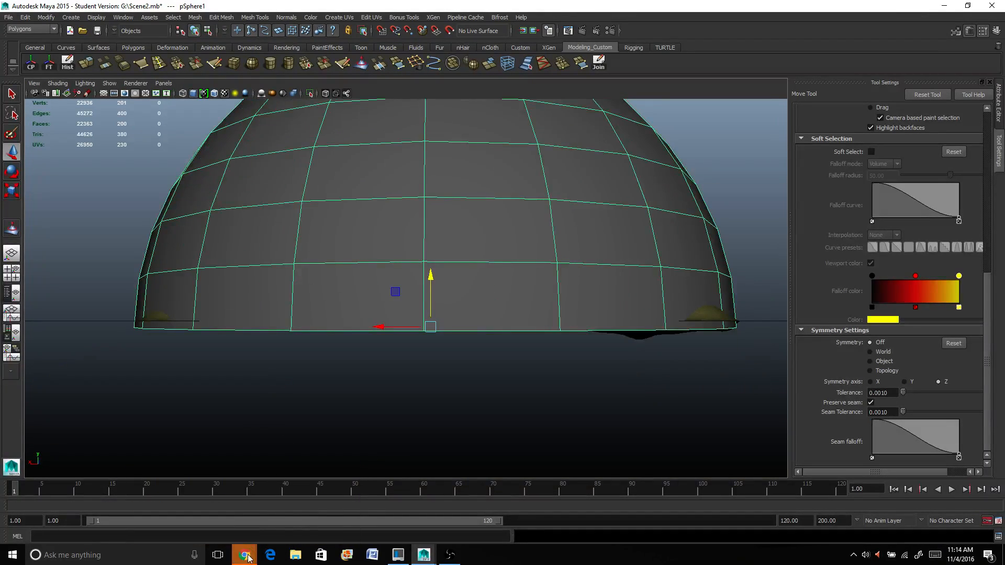
mouse_move(243, 554)
type("skydome")
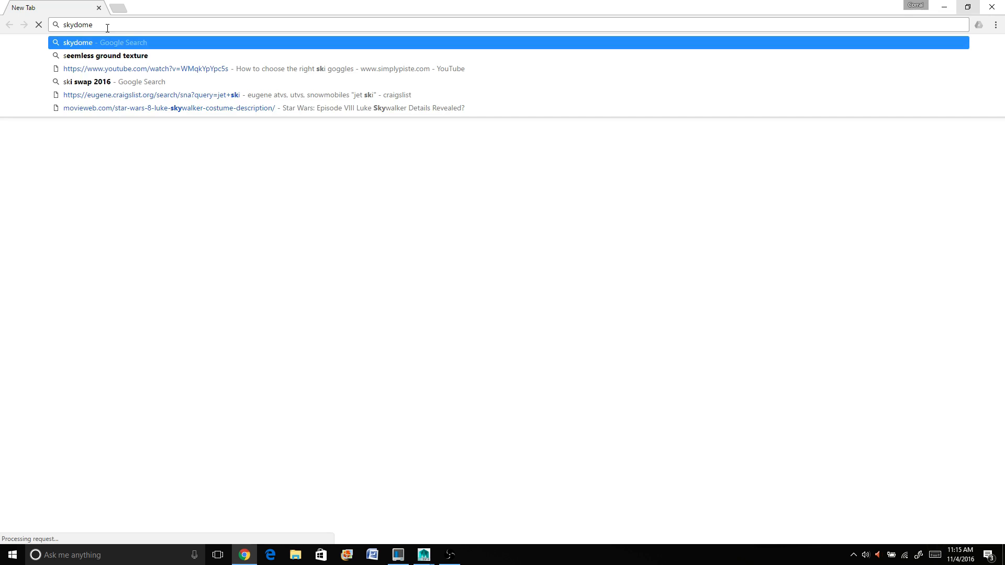
Search Google for "skydome texture" in Chrome.
type("texture")
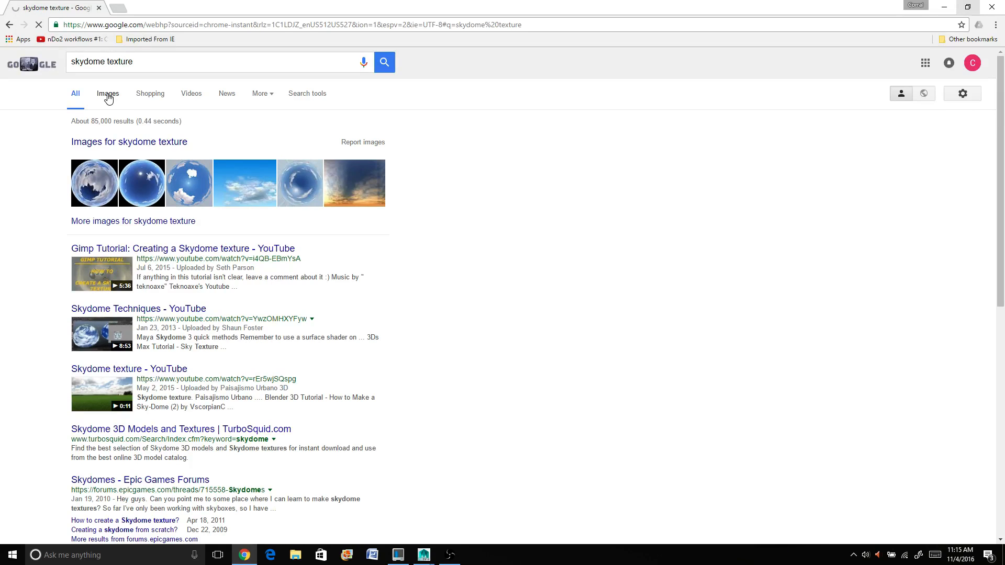
Switch Google to image results for the skydome texture search.
left_click(107, 94)
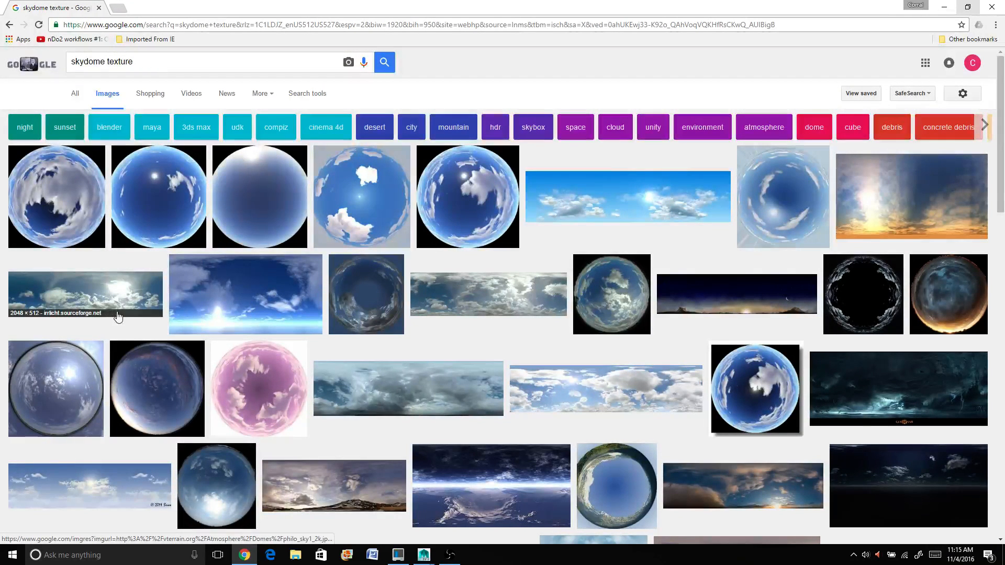
mouse_move(580, 359)
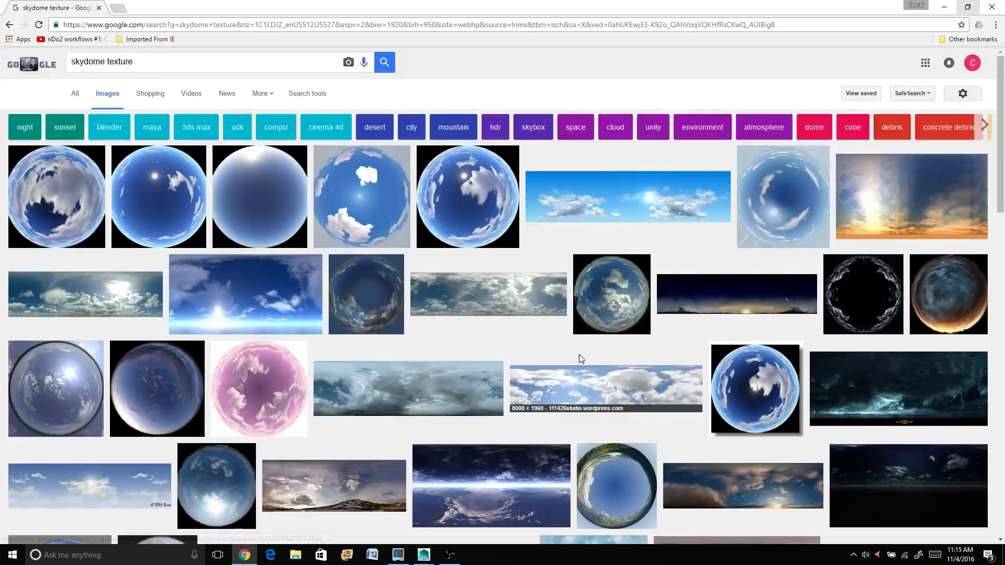
mouse_move(363, 286)
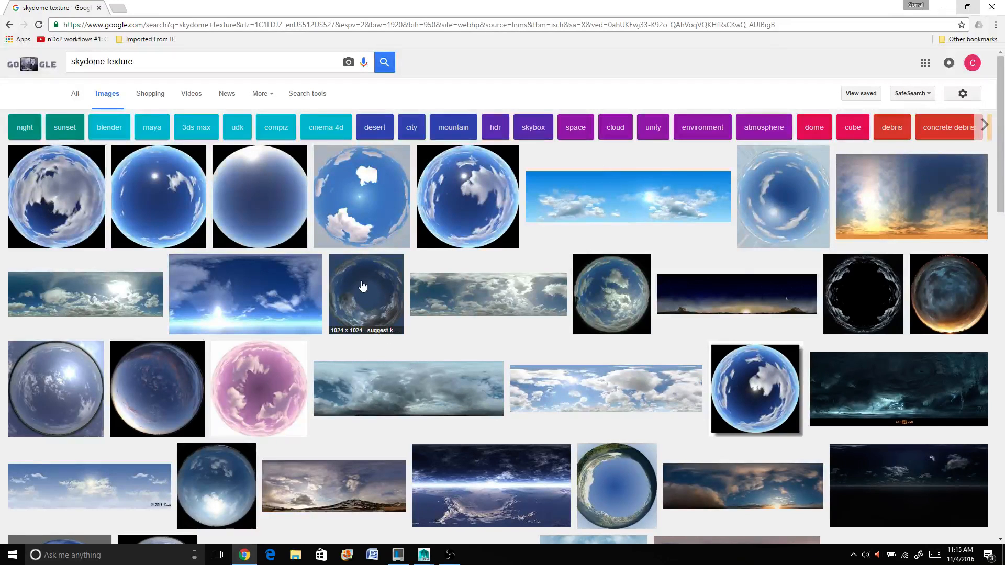
mouse_move(862, 289)
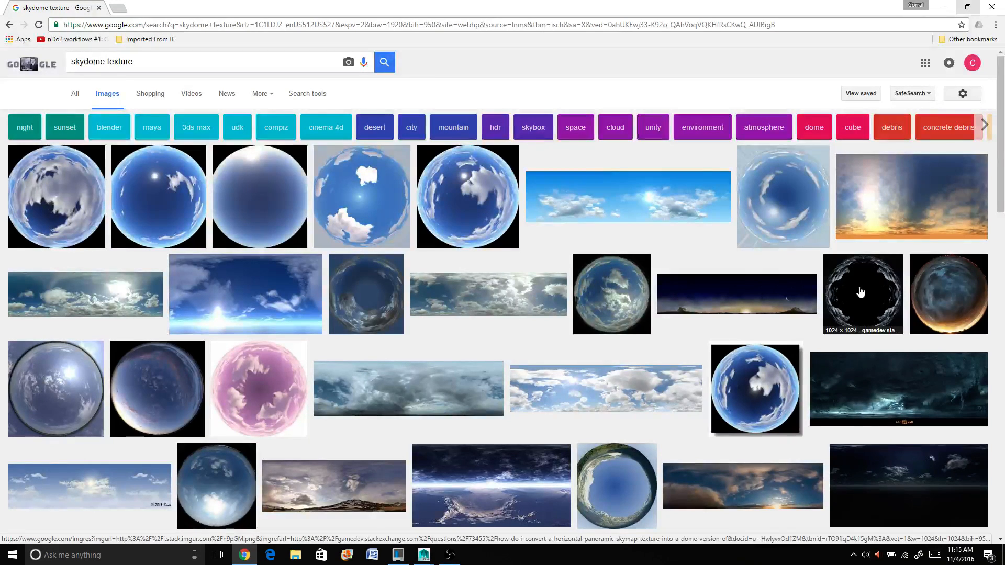
mouse_move(341, 282)
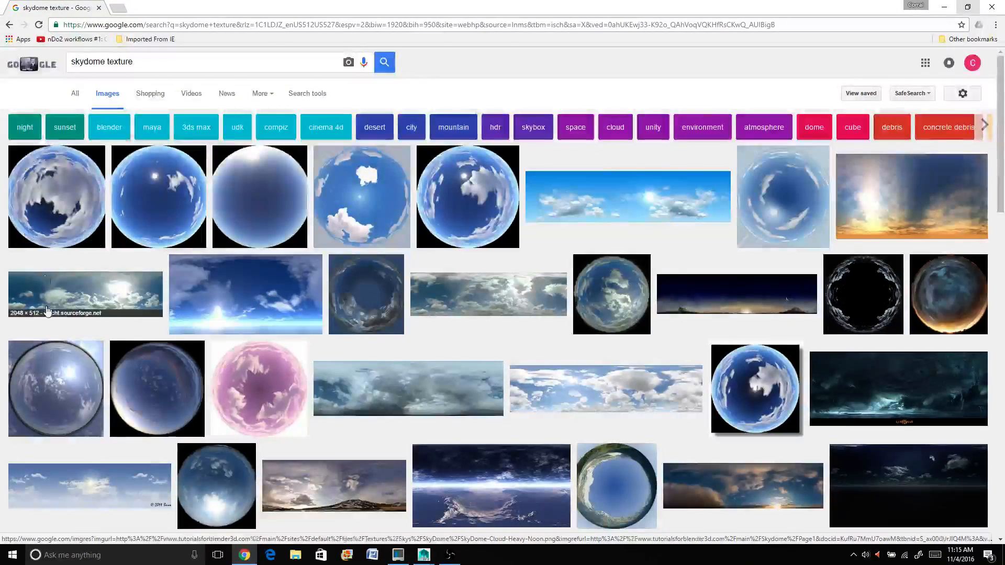
mouse_move(724, 352)
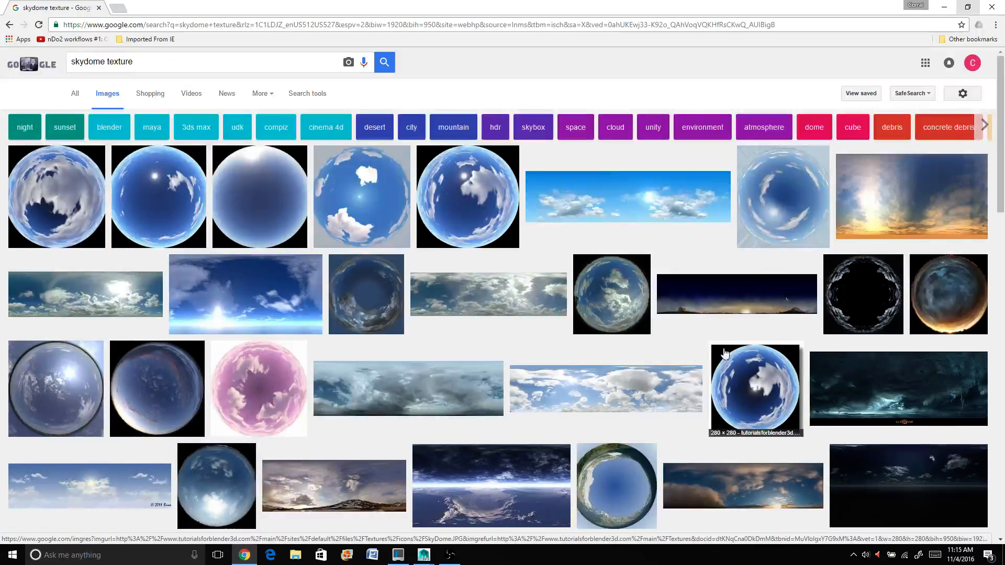
mouse_move(258, 388)
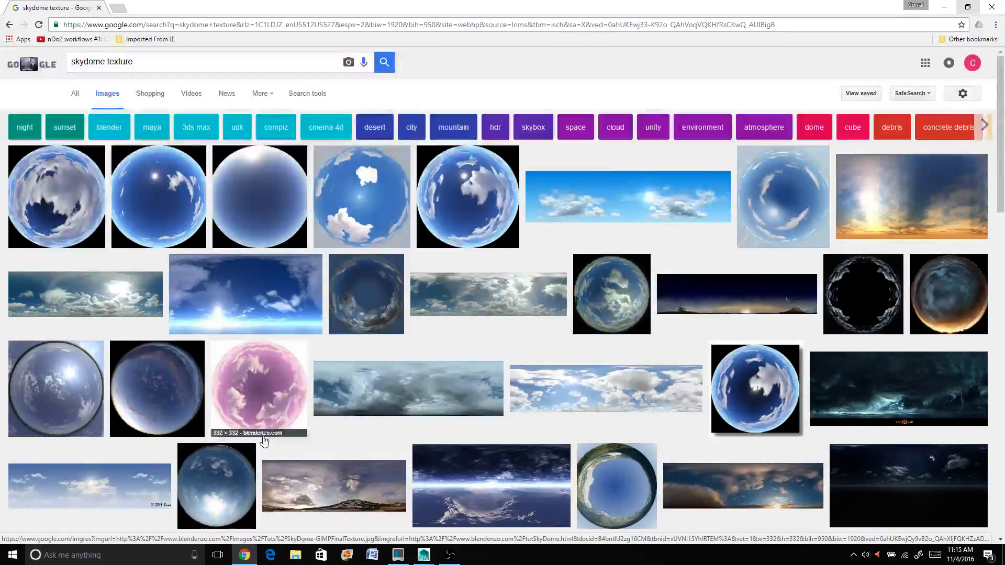
mouse_move(69, 204)
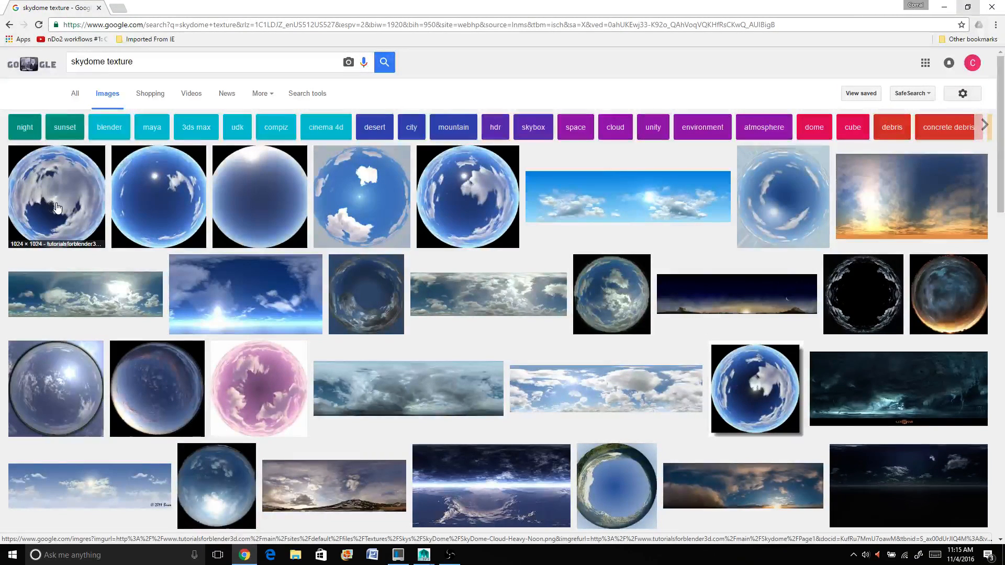
mouse_move(183, 203)
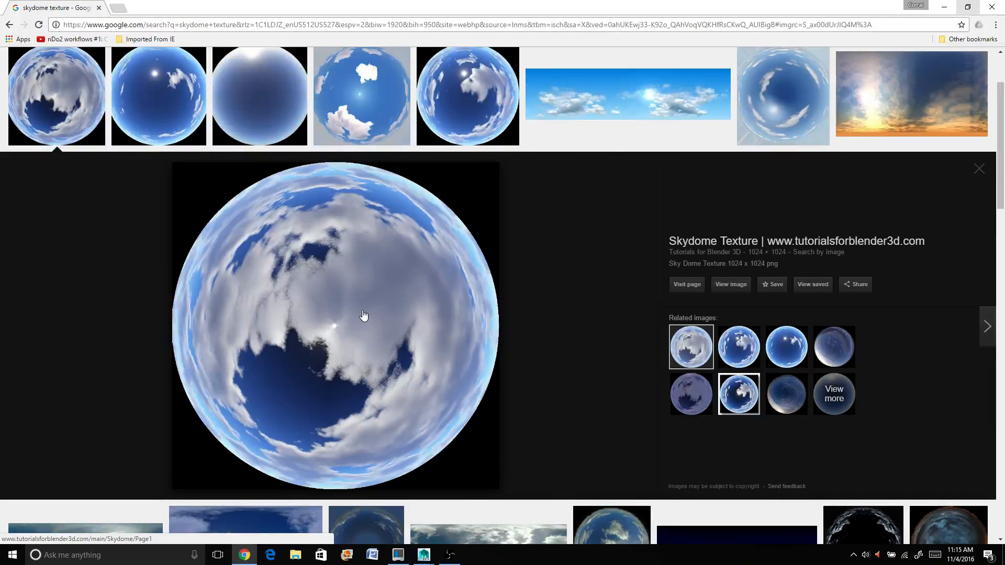
Save the cloudy sky dome image as a PNG and close the browser.
right_click(364, 314)
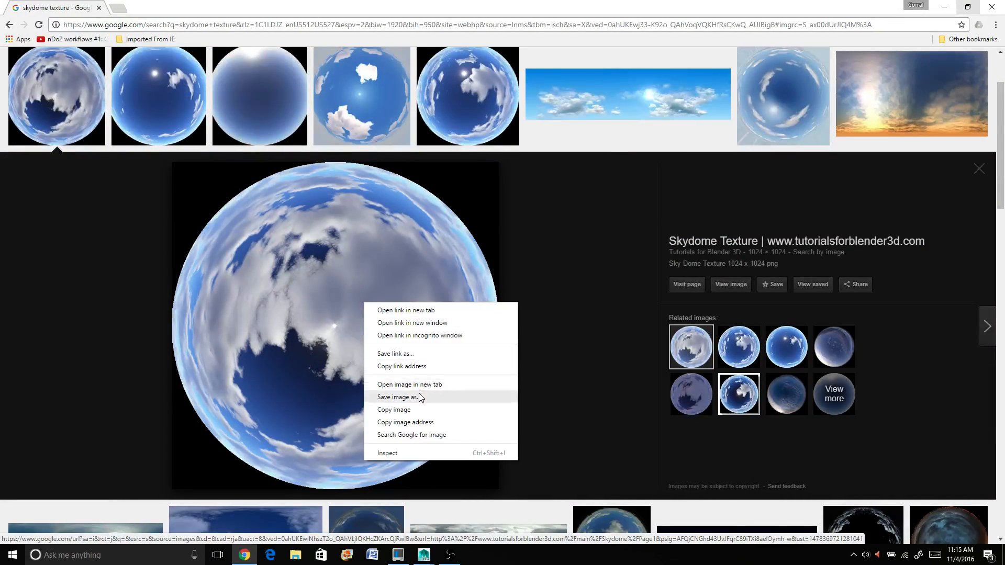
left_click(429, 346)
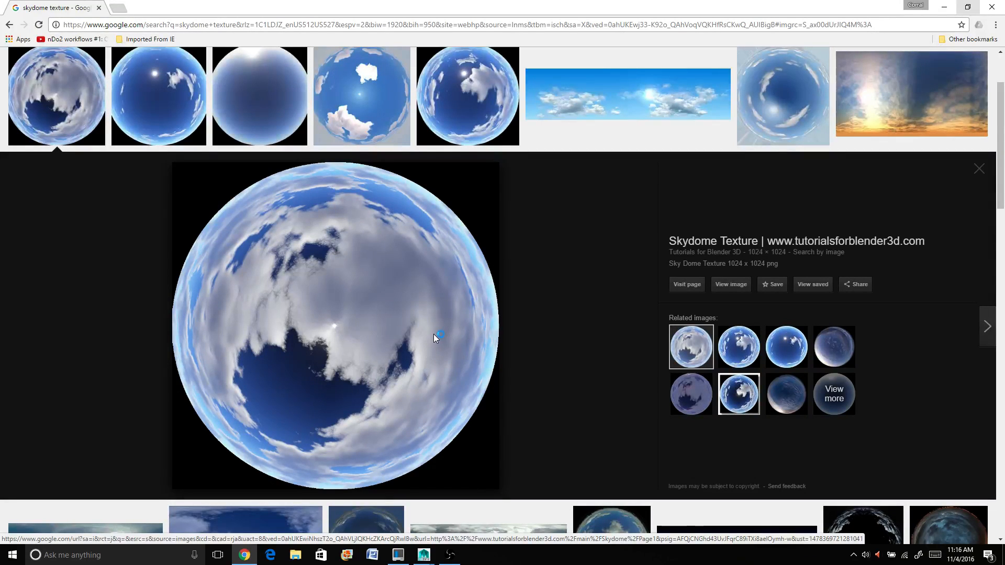
mouse_move(327, 337)
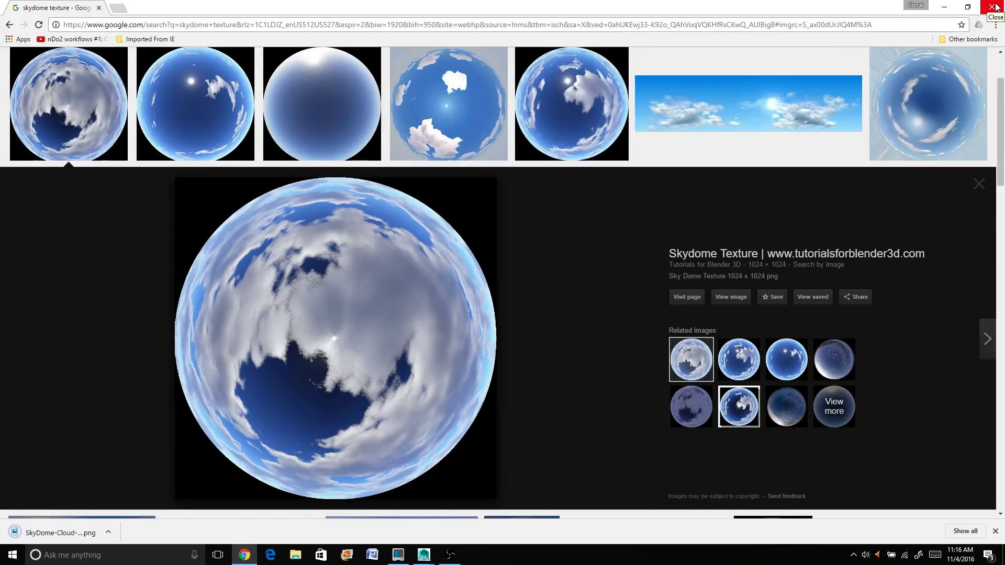
left_click(423, 554)
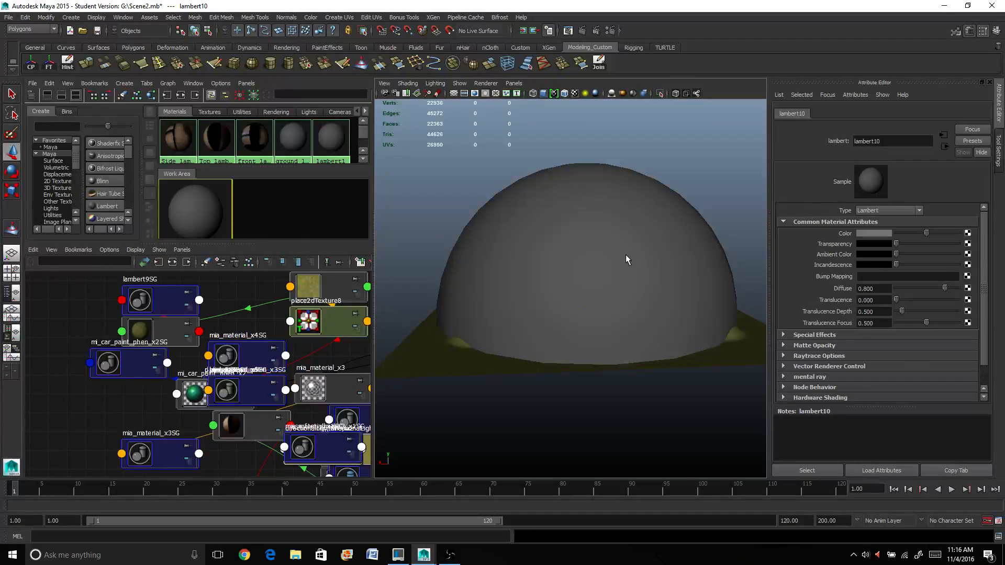
mouse_move(521, 264)
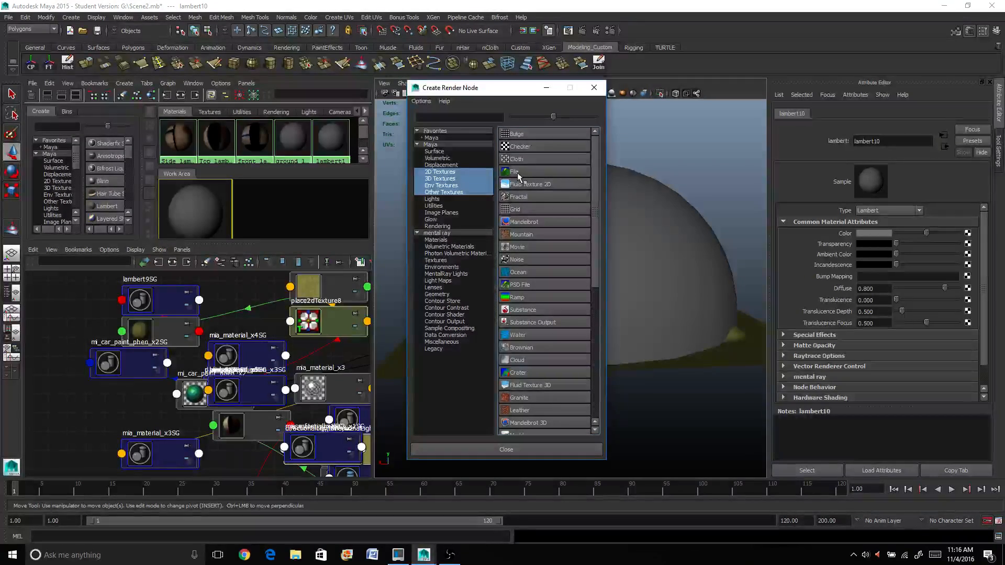
mouse_move(513, 171)
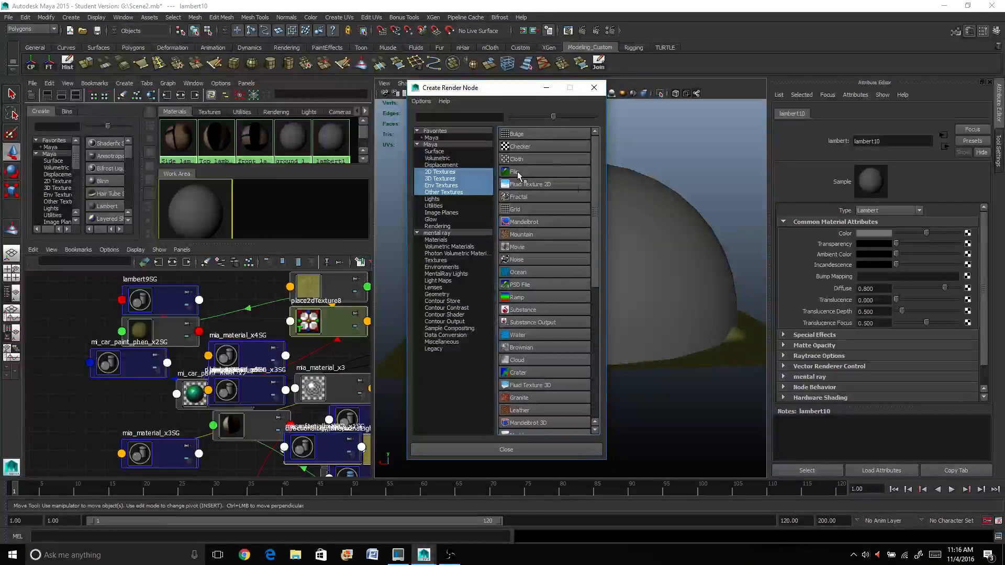
Create a File texture on the dome's colour using SkyDome-Cloud-Heavy-Noon.png from the Desktop.
left_click(515, 171)
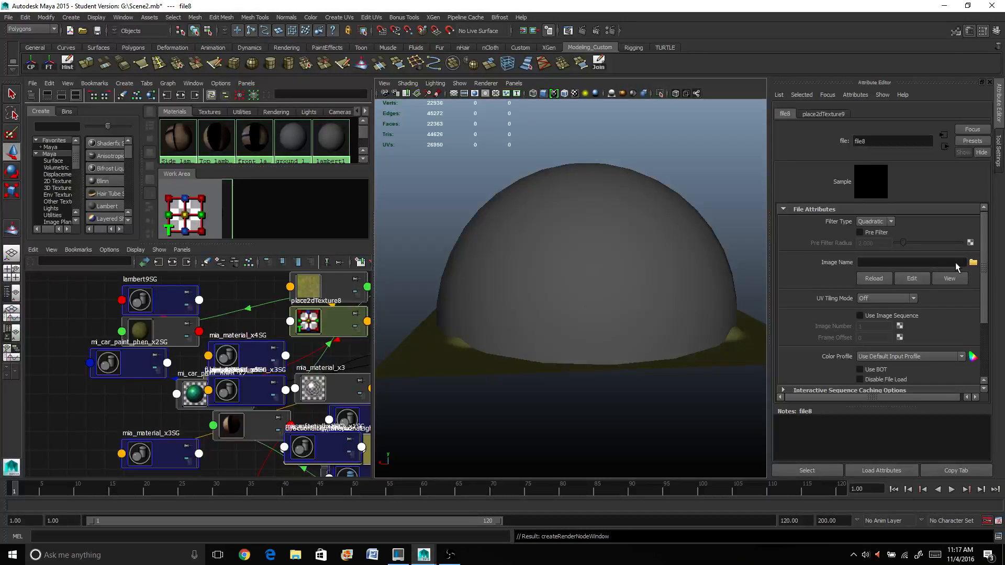
left_click(973, 262)
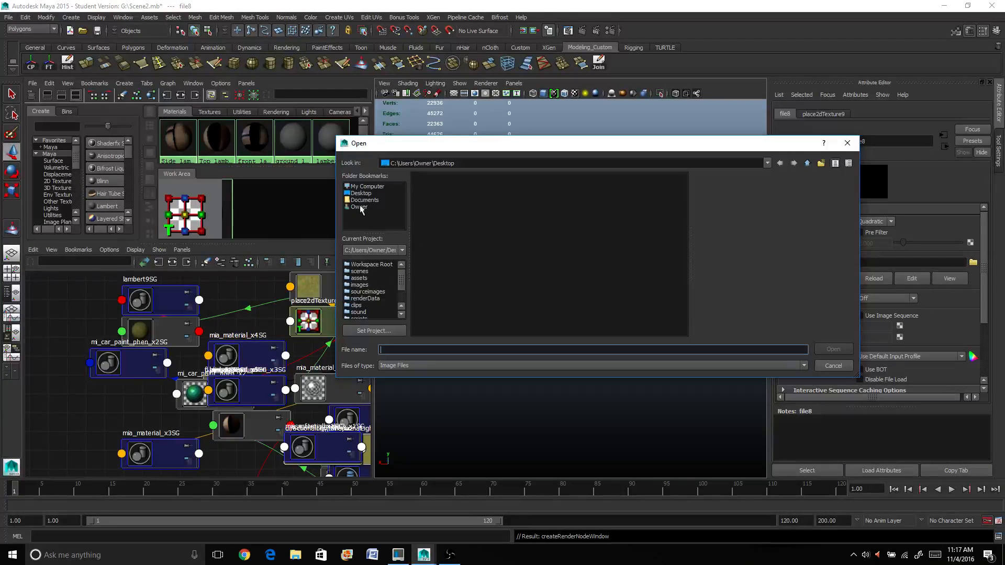
left_click(360, 207)
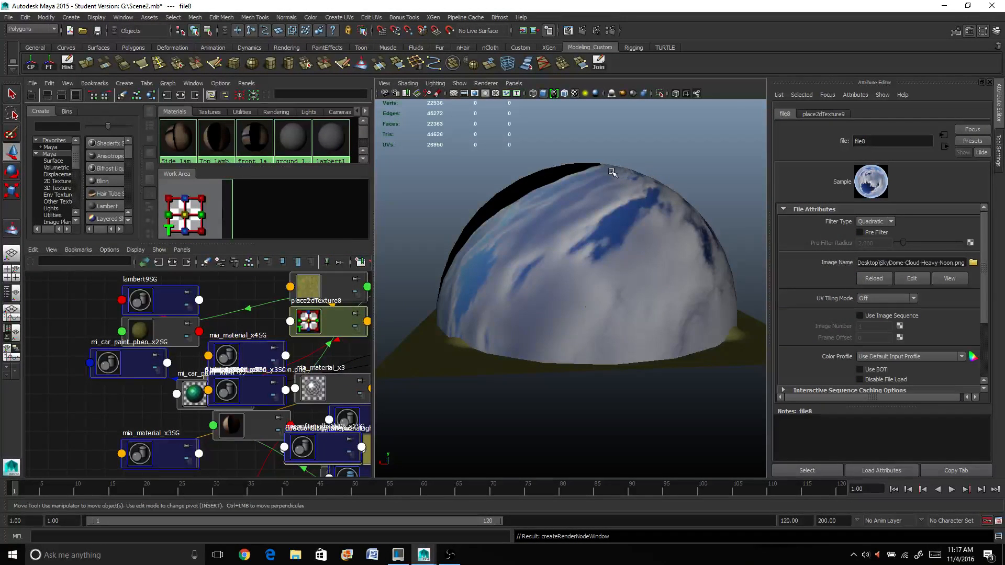
left_click_drag(612, 172, 600, 292)
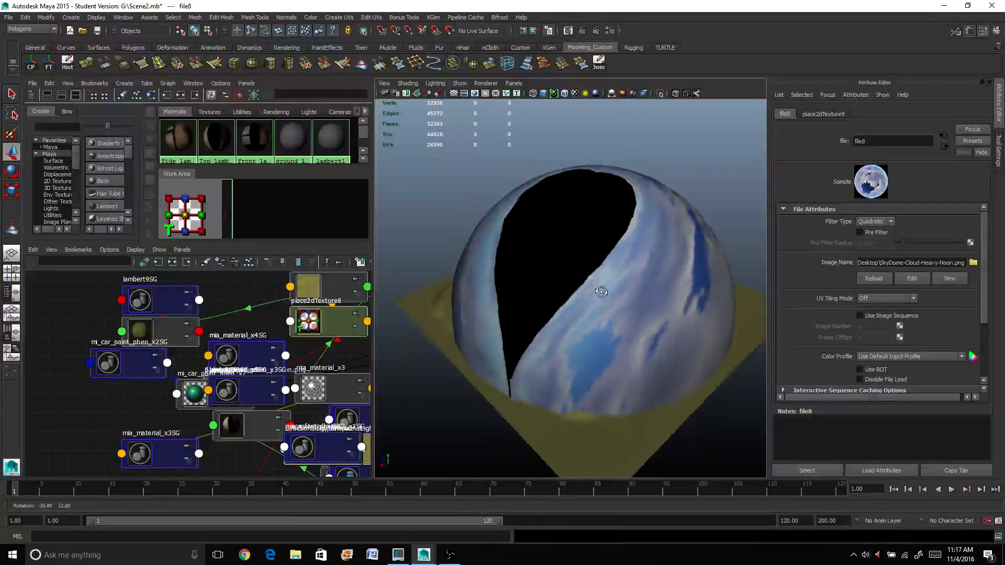
Apply Create UVs > Automatic Mapping to the dome mesh.
left_click_drag(600, 291, 645, 241)
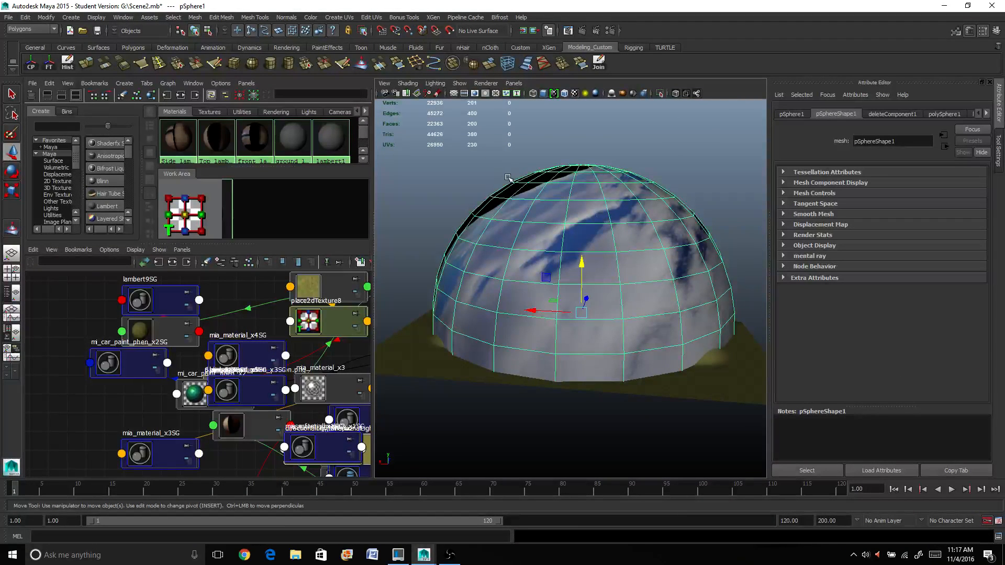
left_click(339, 16)
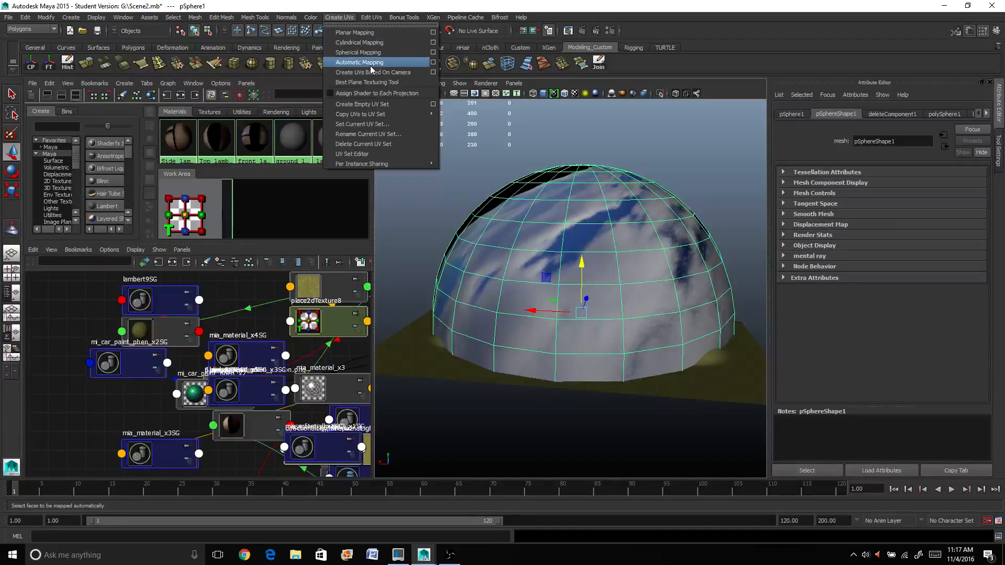
left_click(359, 62)
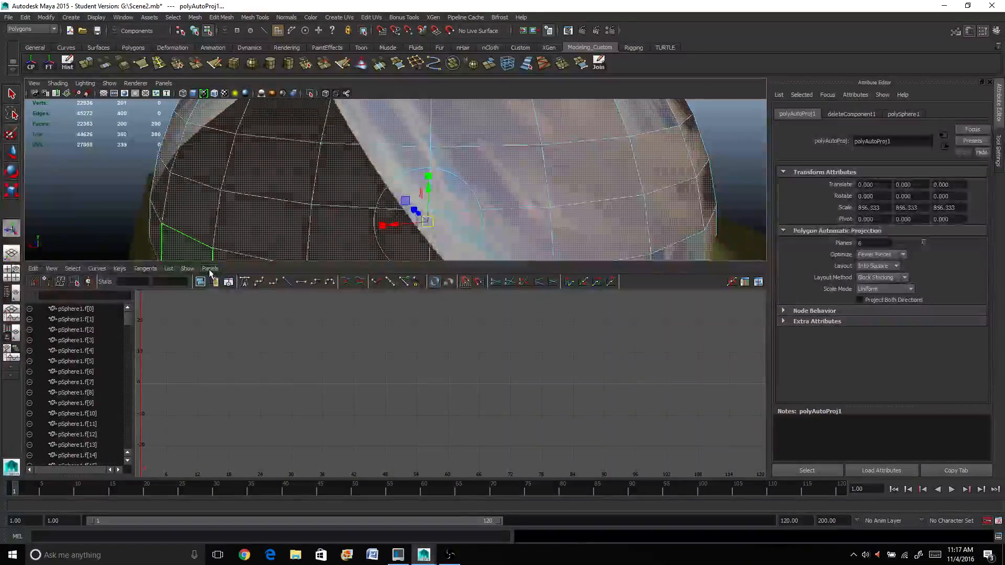
Switch the lower panel to the UV Texture Editor showing the dome's UVs.
left_click(210, 268)
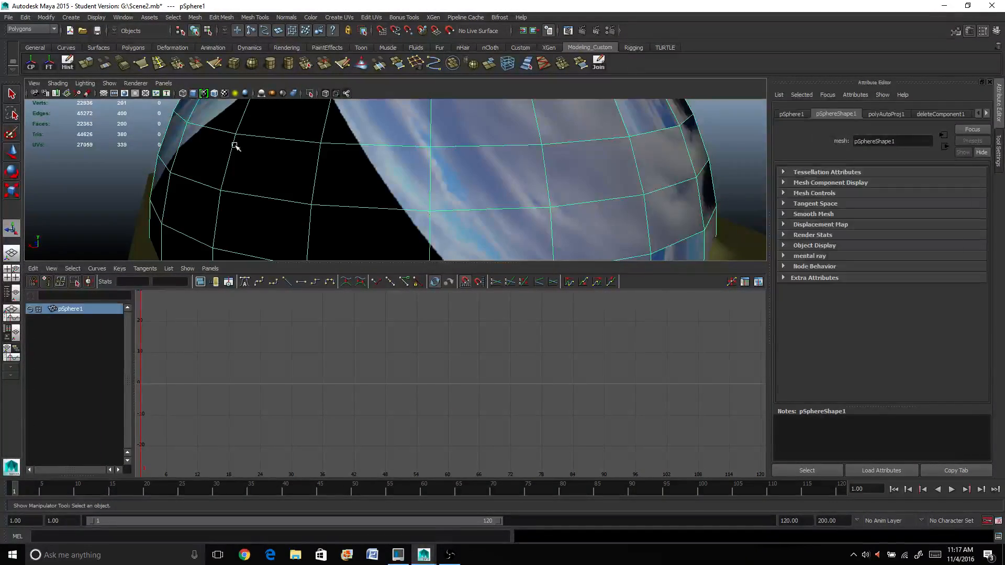
right_click(234, 144)
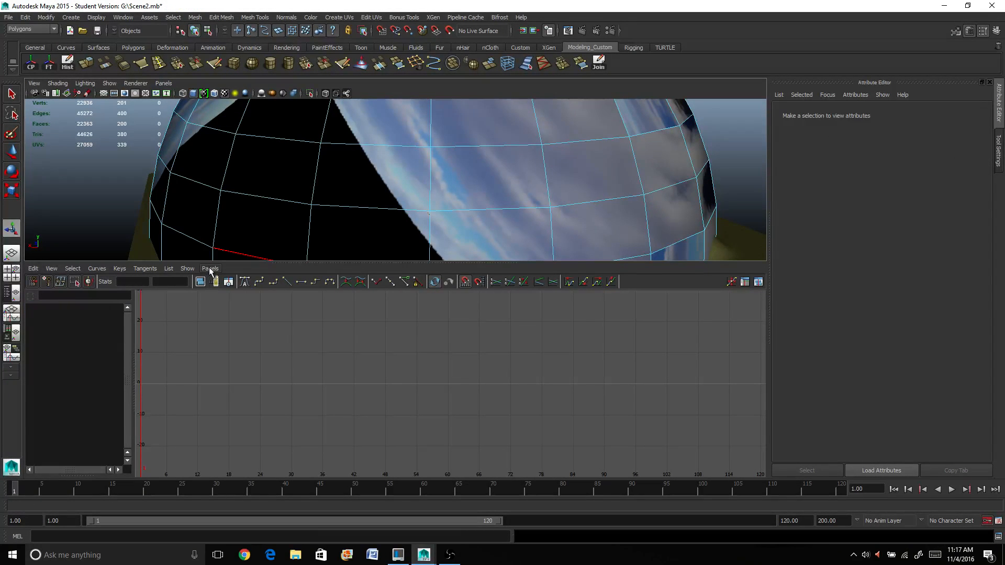
left_click(210, 268)
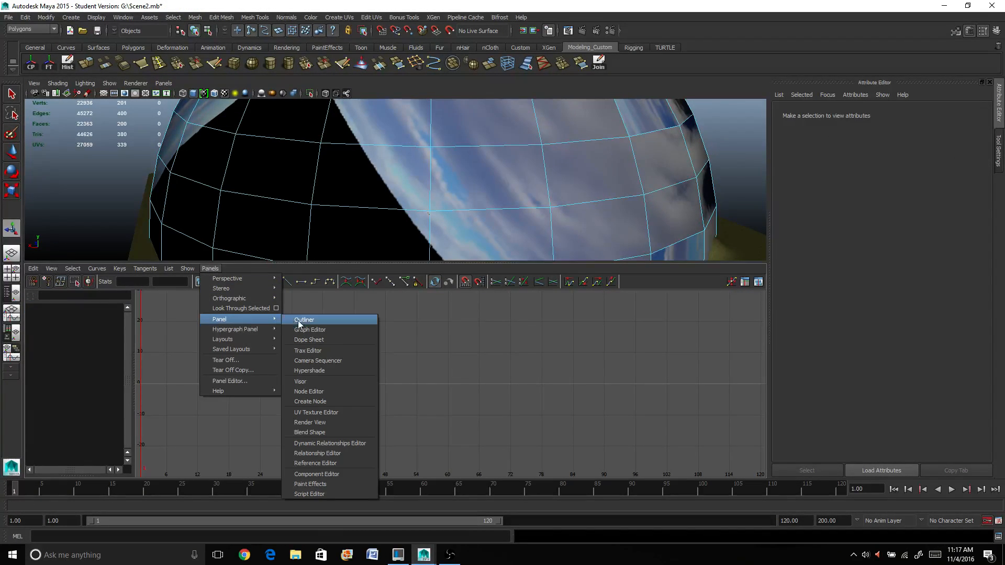
left_click(316, 412)
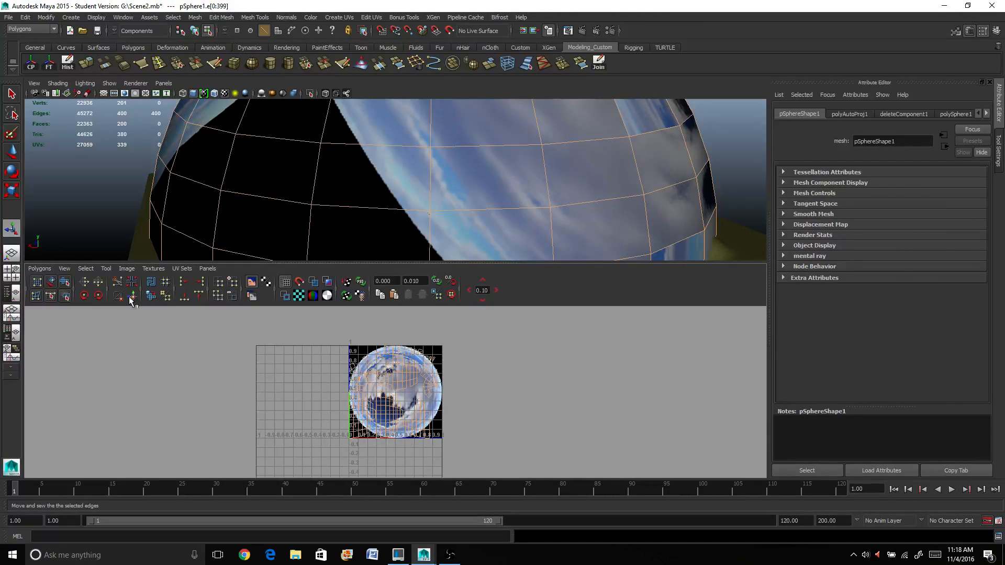
mouse_move(131, 296)
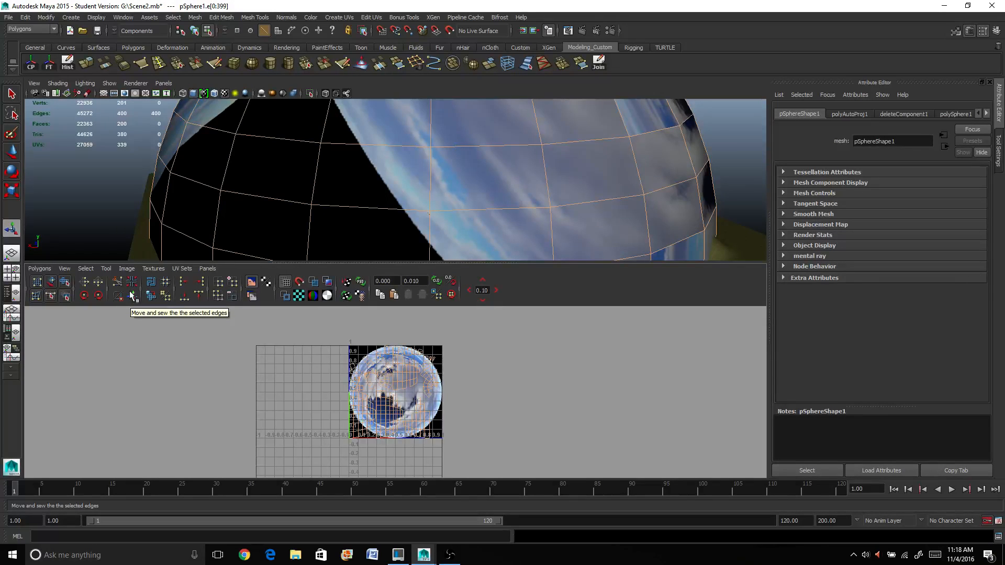
mouse_move(414, 346)
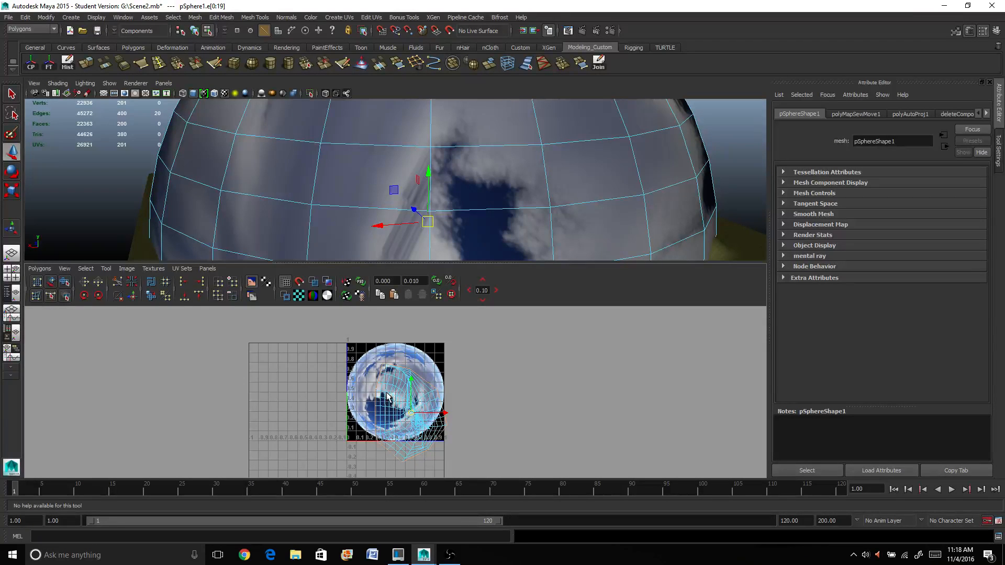
Switch the dome to UV selection mode after sewing its seam edges.
right_click(388, 397)
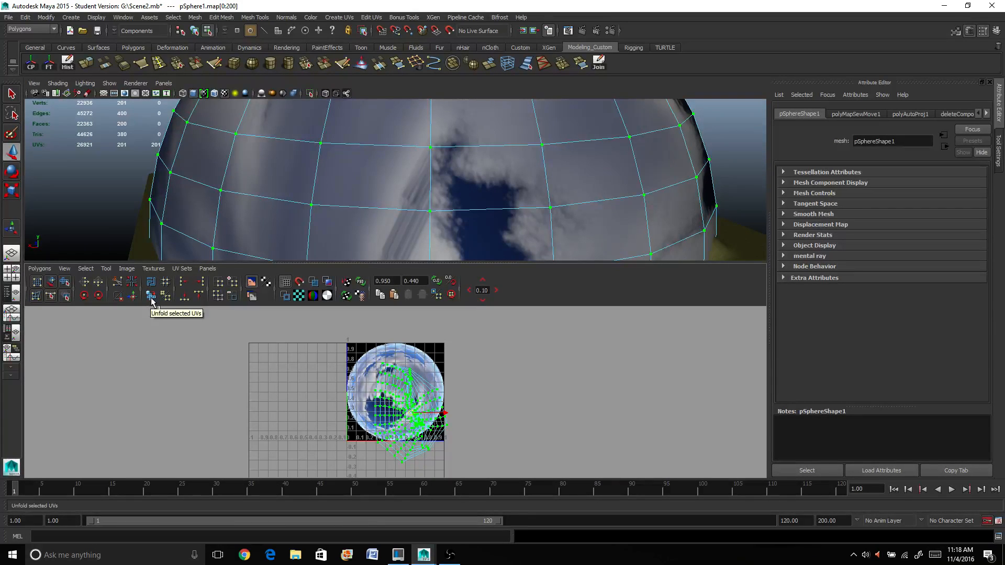
Unfold the dome's selected UVs into an even radial layout.
left_click(152, 295)
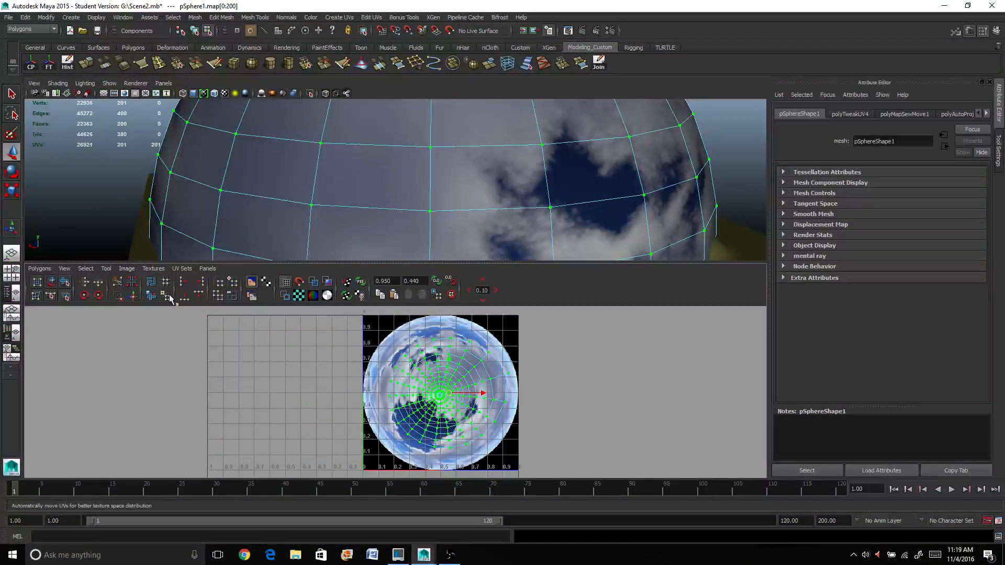
Scale, move and rotate all the dome's UVs to fill the round sky image.
left_click(165, 296)
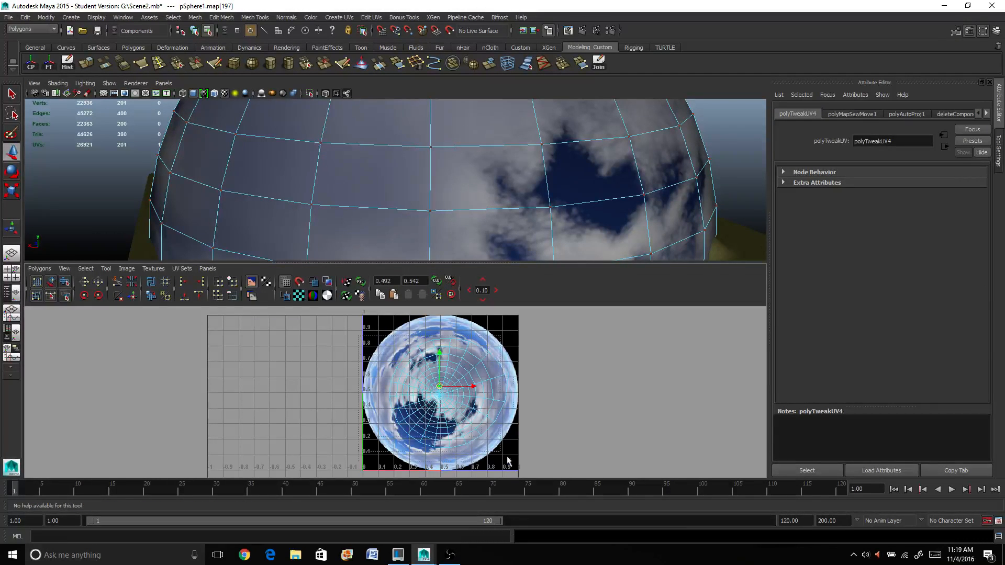
left_click(150, 297)
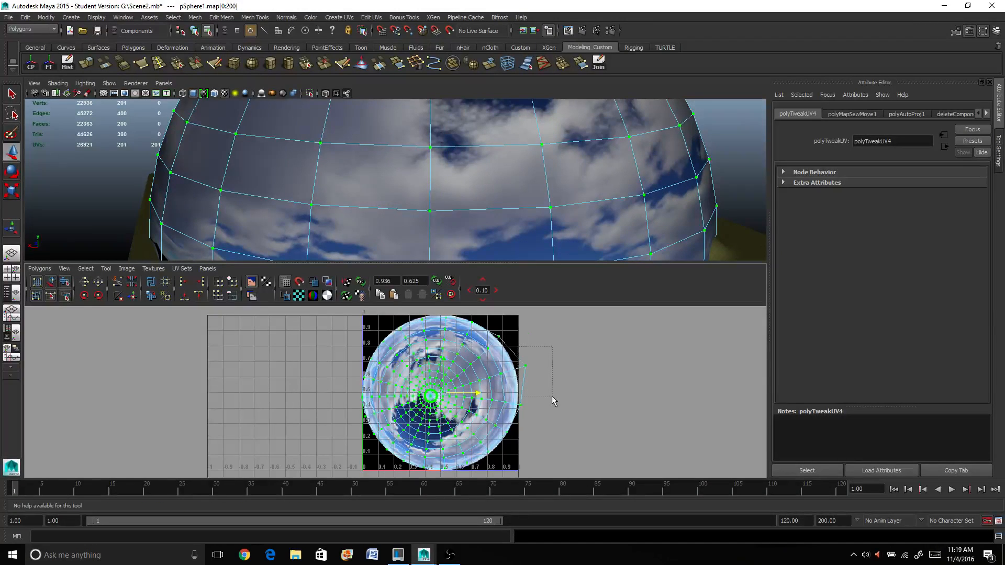
left_click_drag(477, 395, 551, 373)
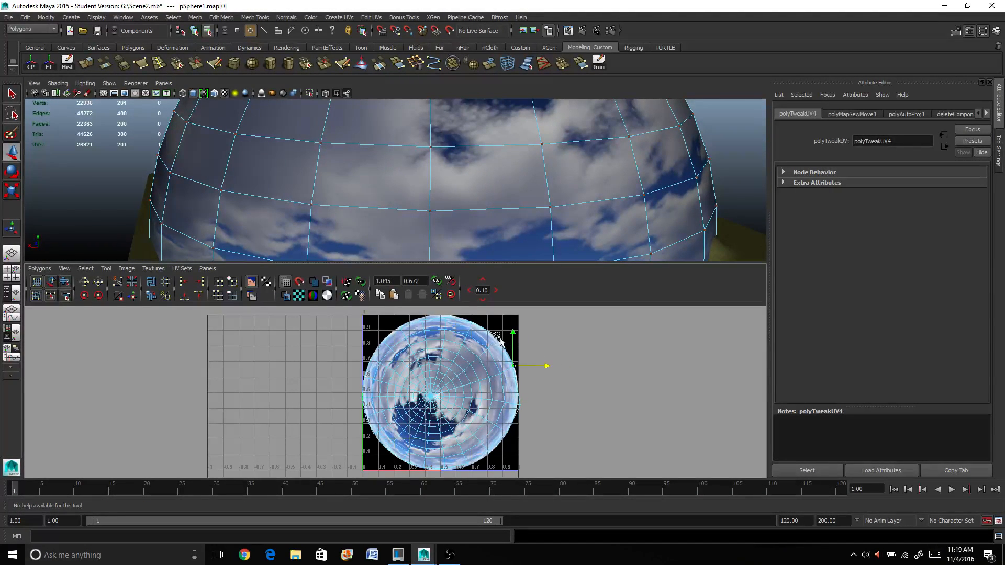
left_click_drag(513, 366, 497, 338)
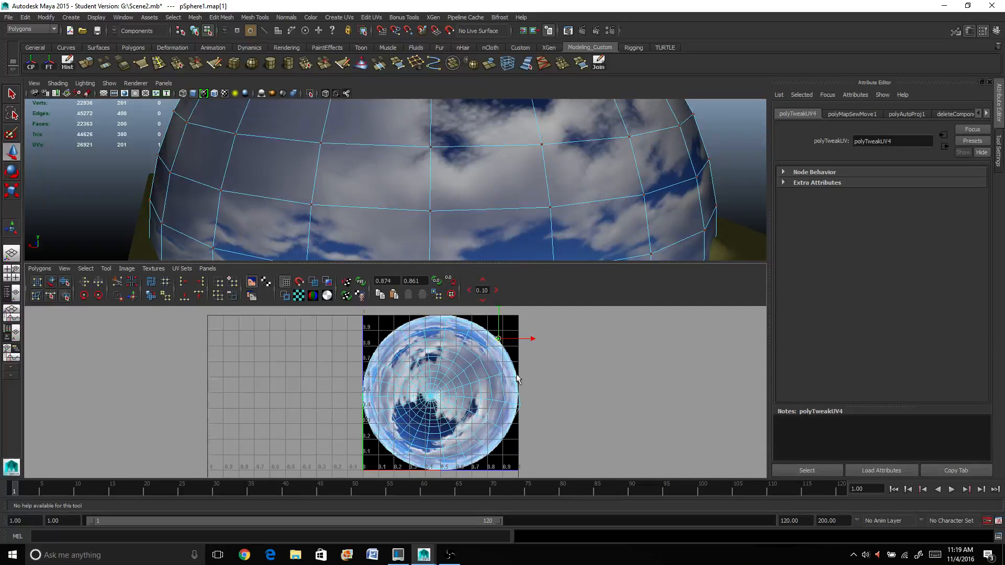
left_click_drag(499, 338, 521, 405)
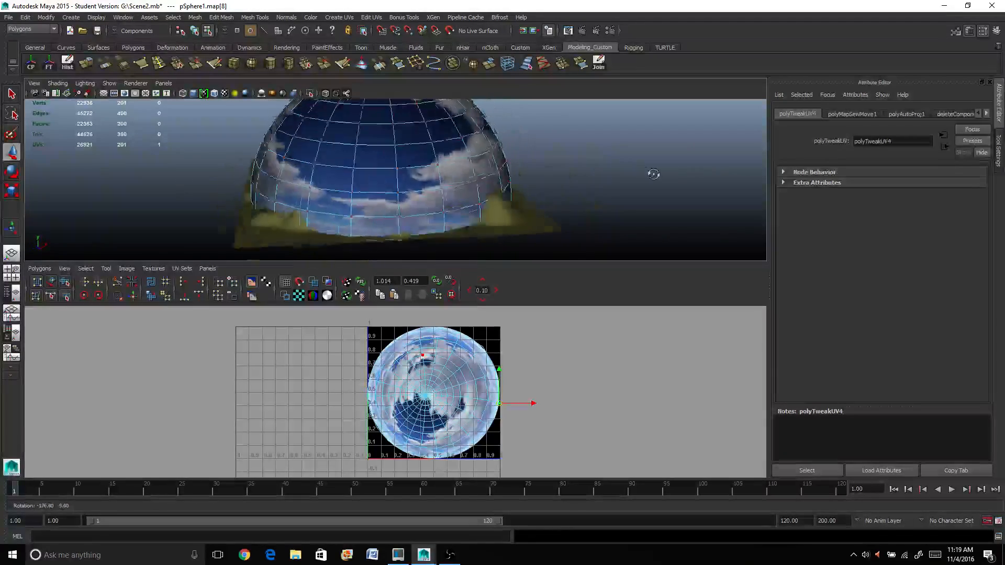
left_click_drag(653, 174, 585, 147)
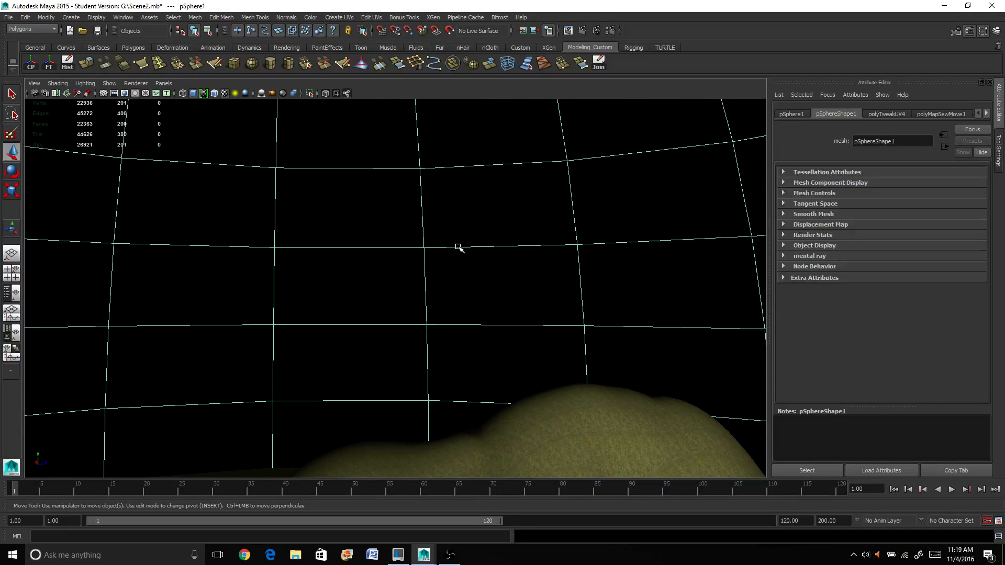
mouse_move(407, 319)
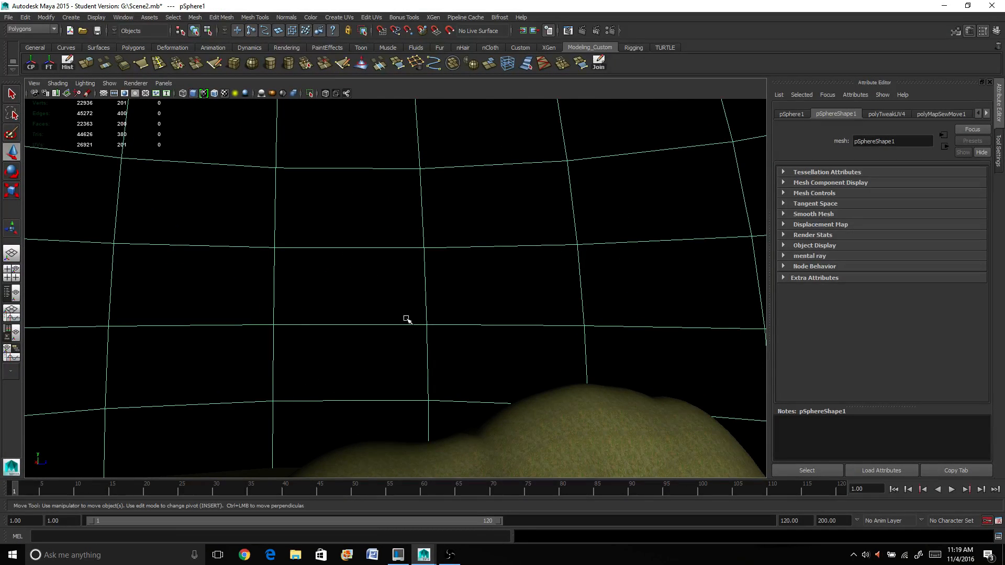
mouse_move(577, 317)
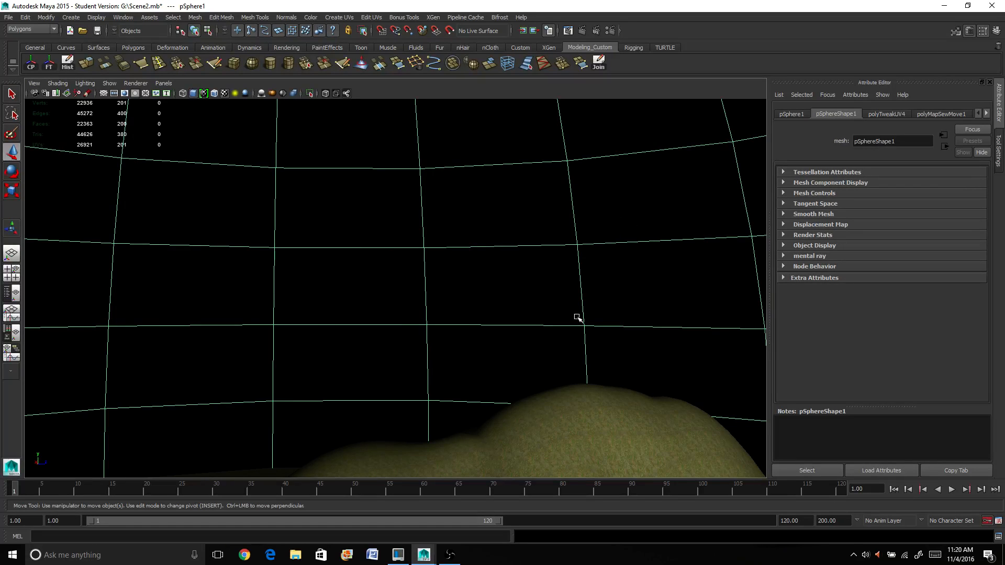
mouse_move(314, 378)
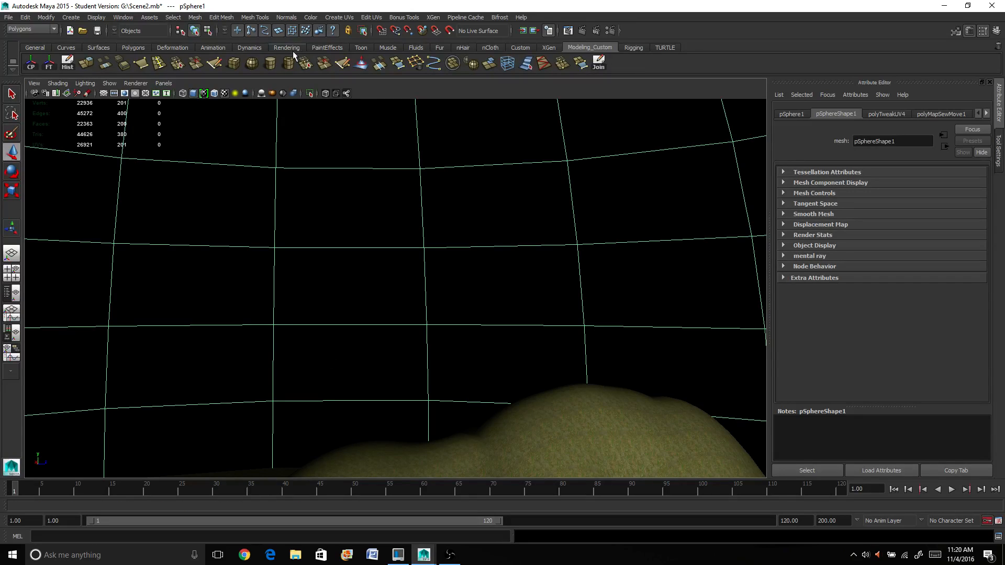
Reverse the sky dome's normals (Normals > Reverse) and view it from inside.
left_click(339, 16)
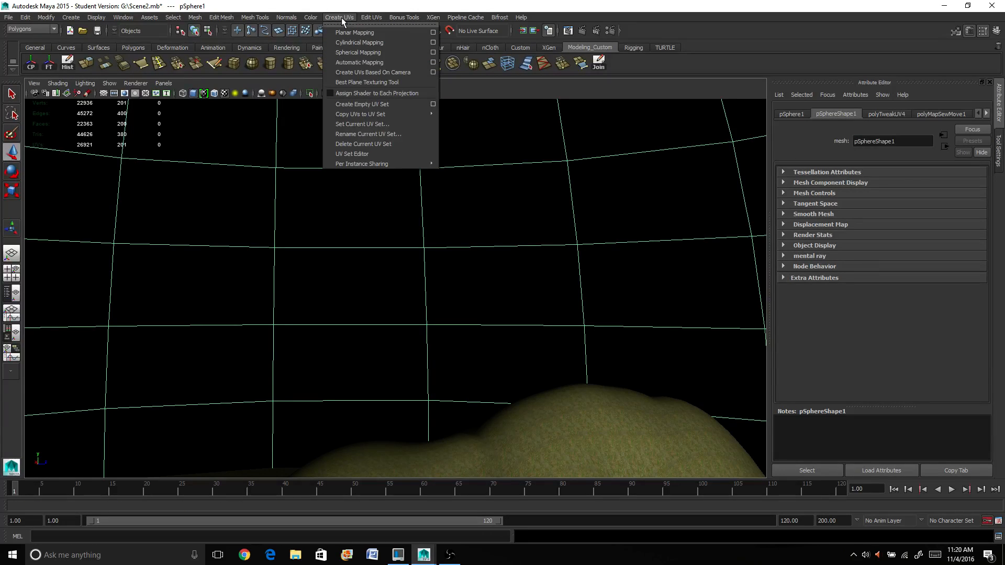
left_click(286, 18)
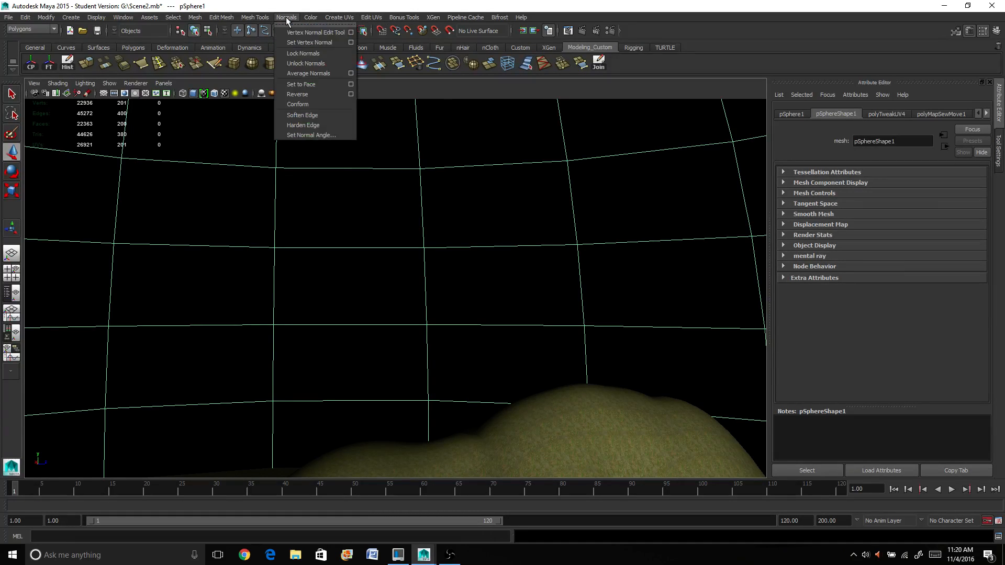
mouse_move(290, 26)
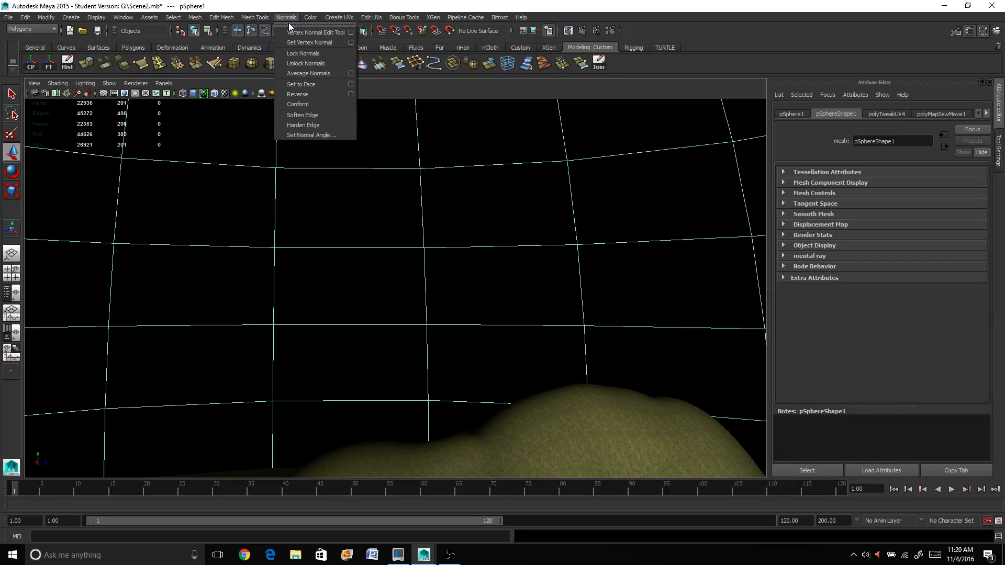
left_click(297, 94)
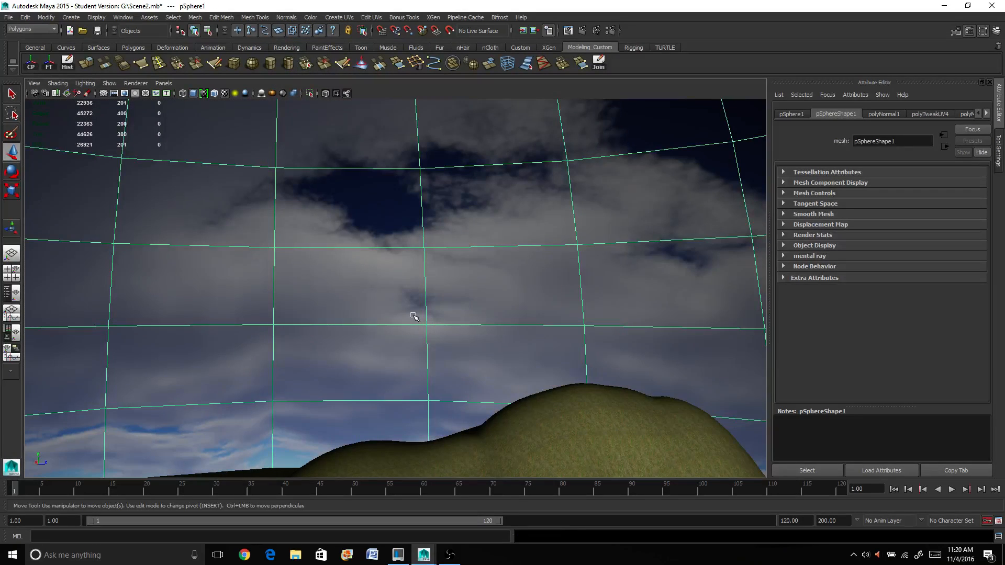
left_click_drag(414, 316, 464, 302)
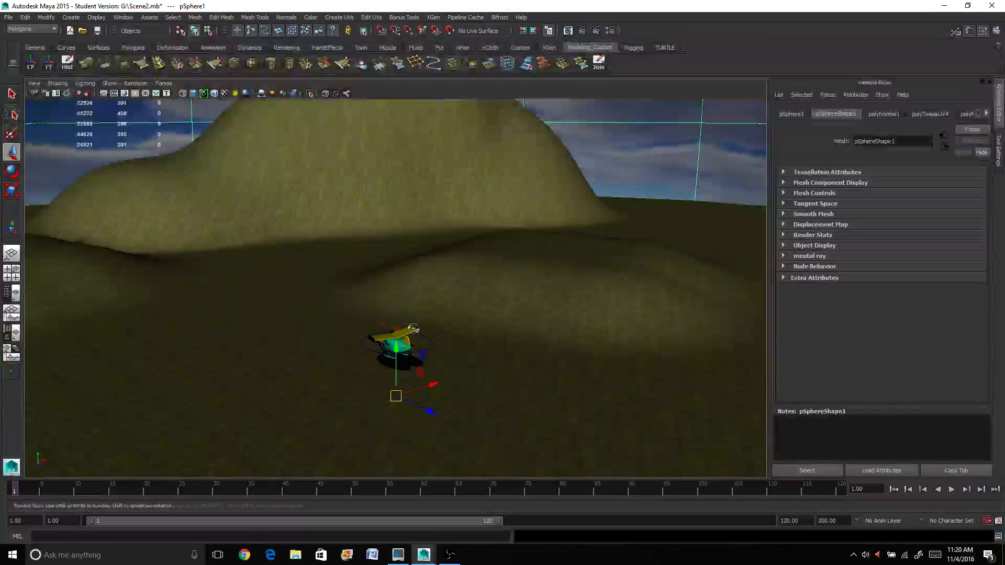
left_click_drag(413, 330, 336, 309)
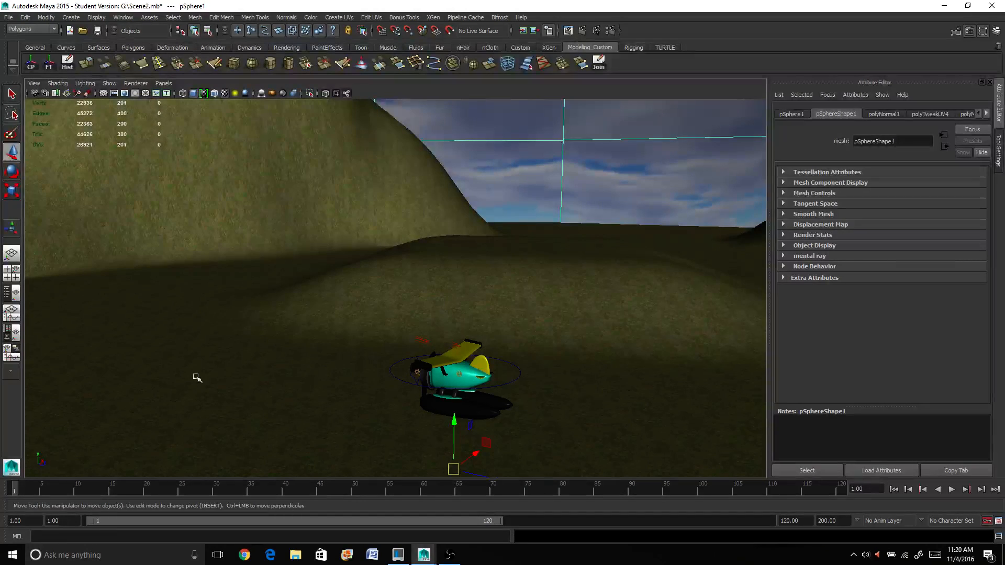
Create camera1 and move it out beside the seaplane on the terrain.
left_click(70, 17)
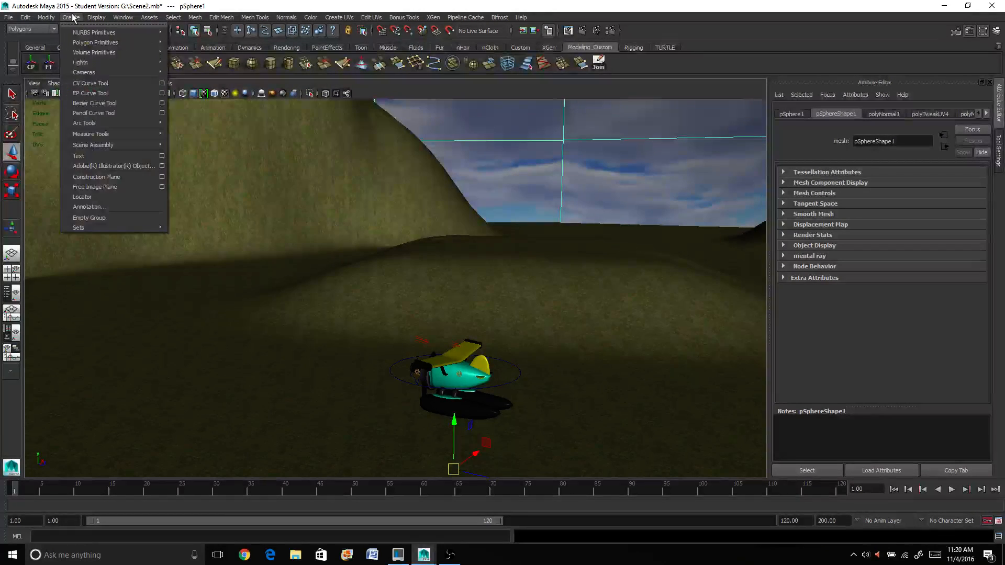
mouse_move(95, 42)
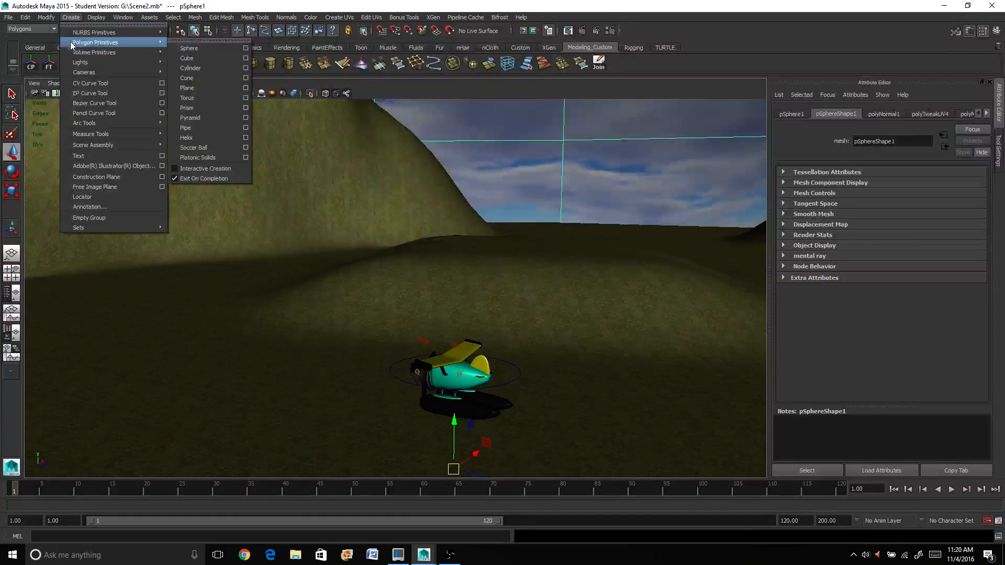
mouse_move(84, 72)
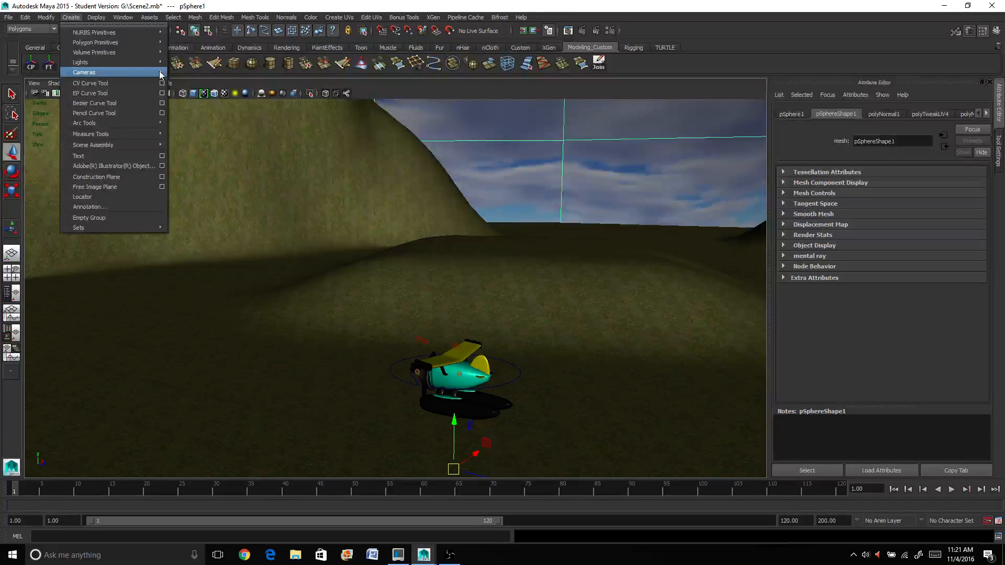
mouse_move(104, 63)
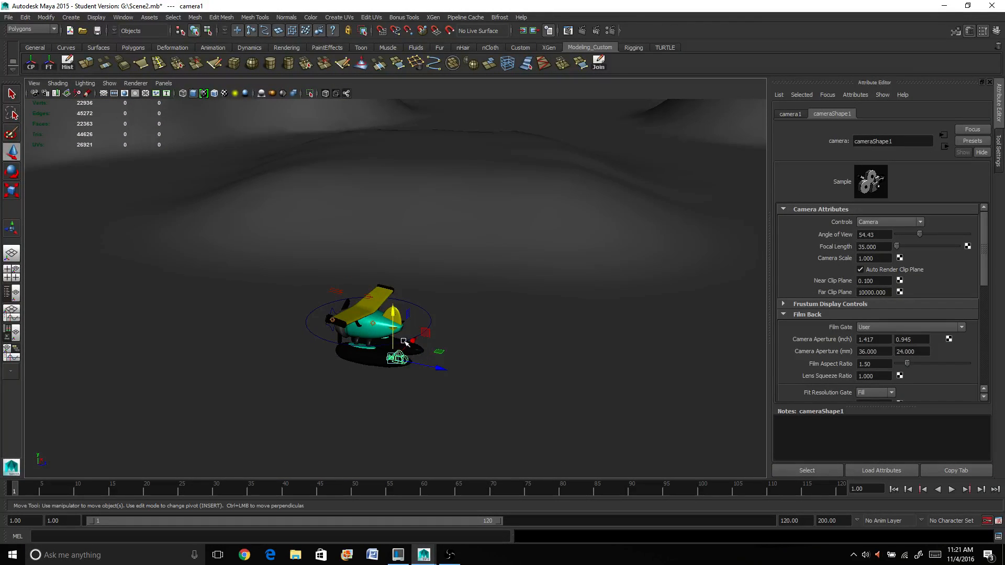
left_click_drag(404, 342, 420, 327)
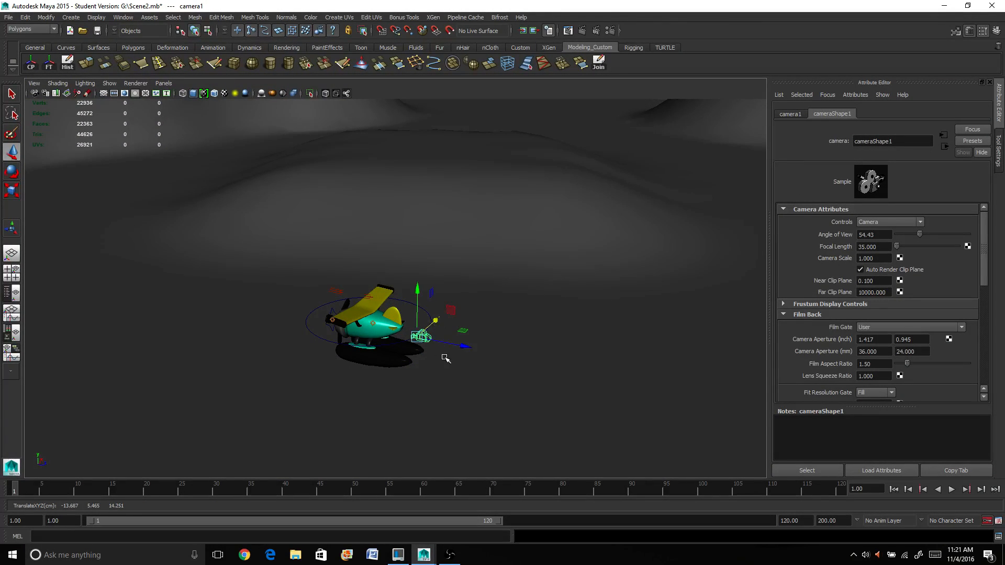
left_click_drag(446, 359, 403, 356)
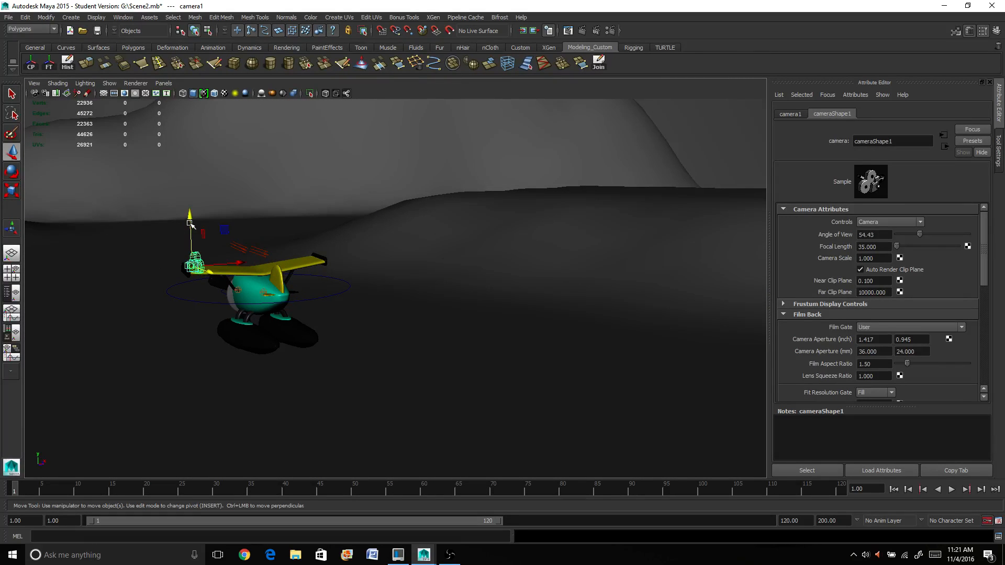
left_click_drag(192, 263, 263, 296)
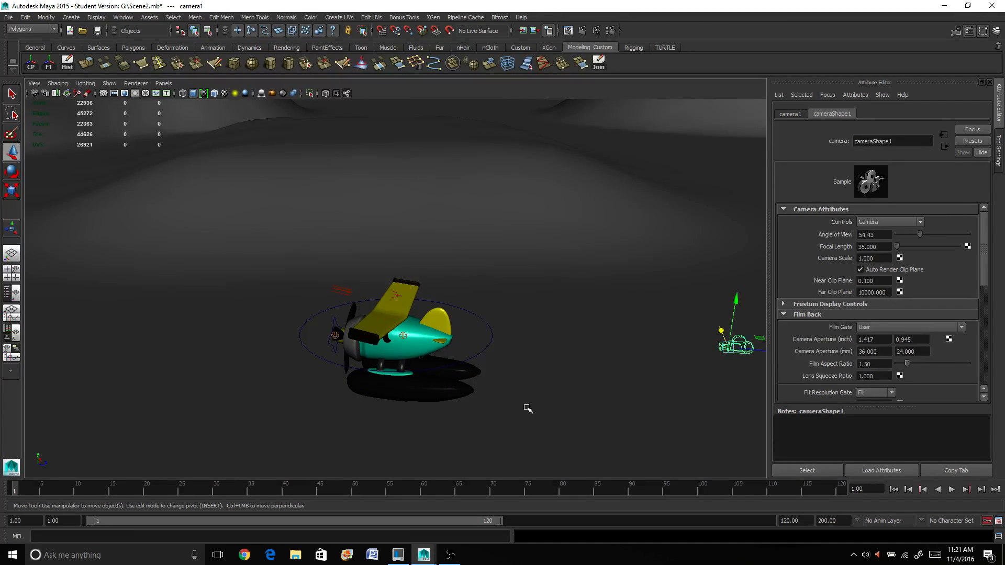
left_click_drag(526, 411, 452, 356)
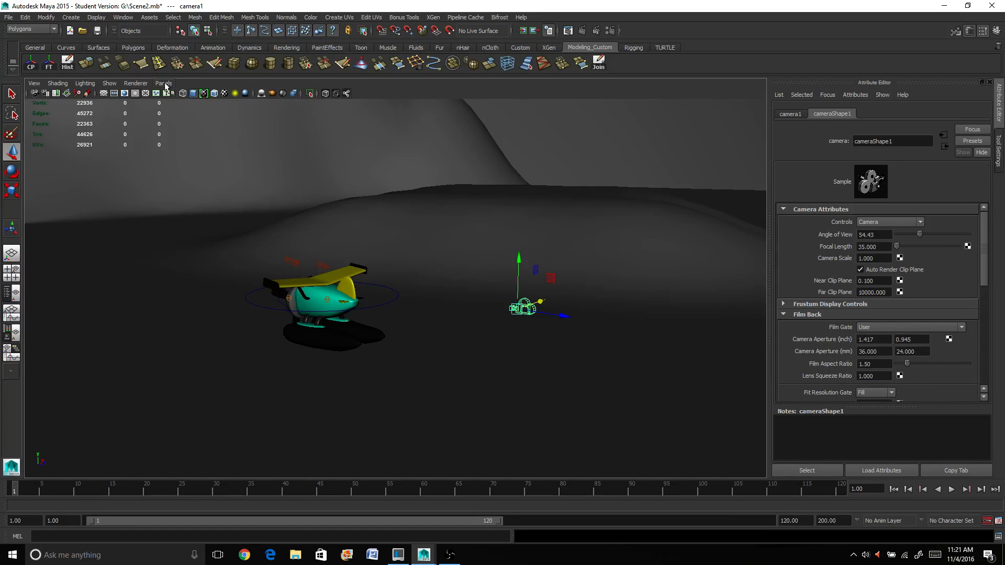
Look through camera1 and play the seaplane animation from its viewpoint.
left_click(163, 83)
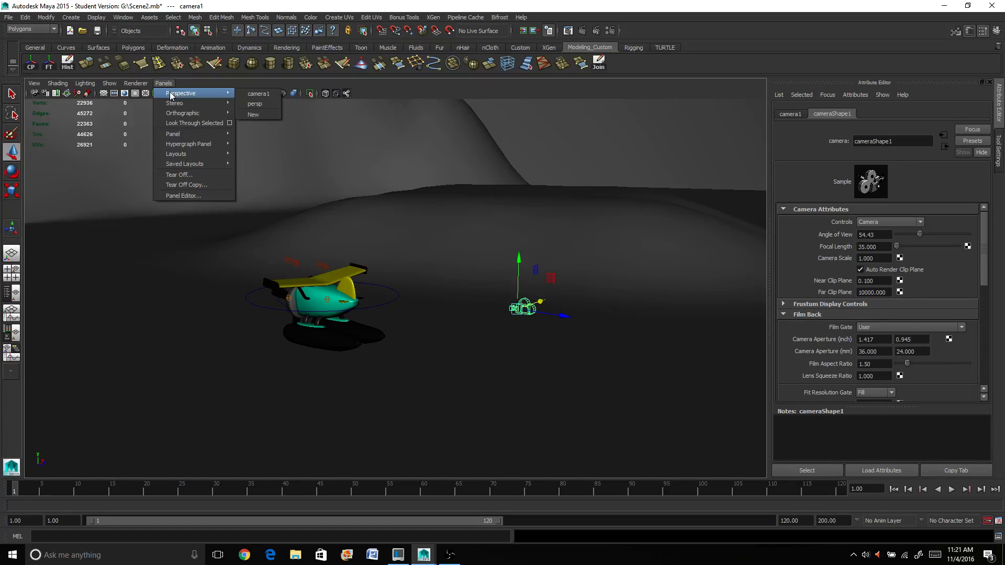
mouse_move(258, 93)
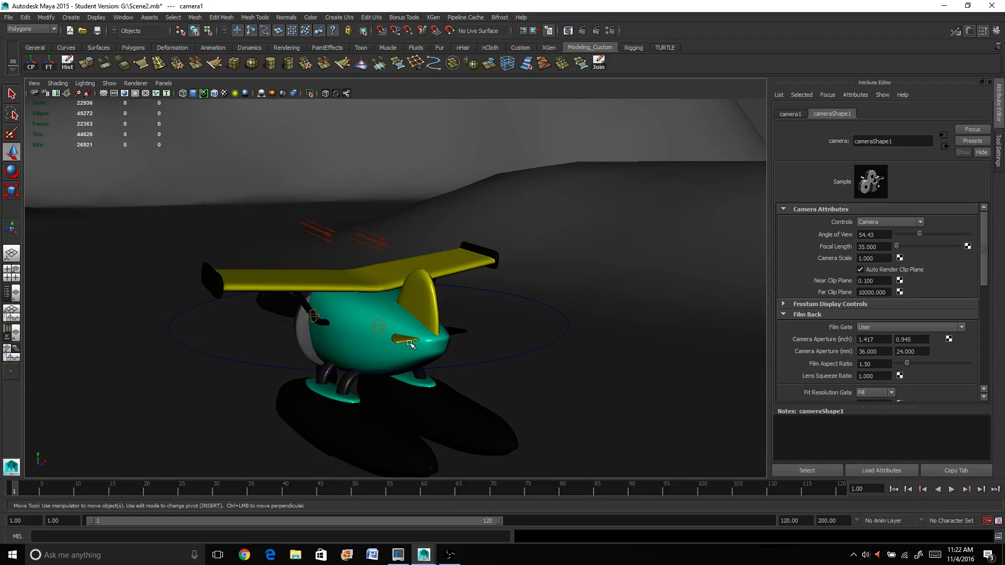
left_click(952, 489)
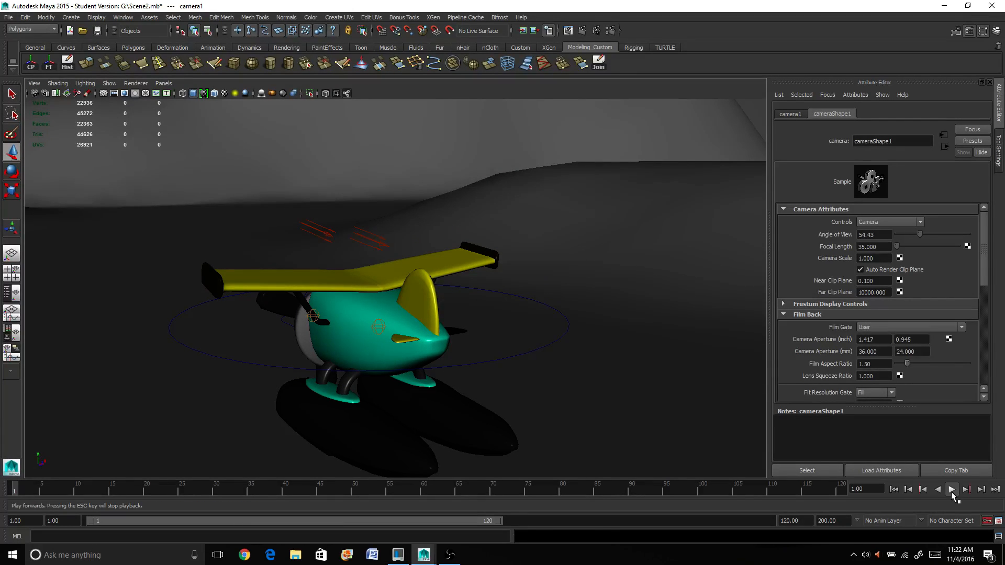
left_click(951, 489)
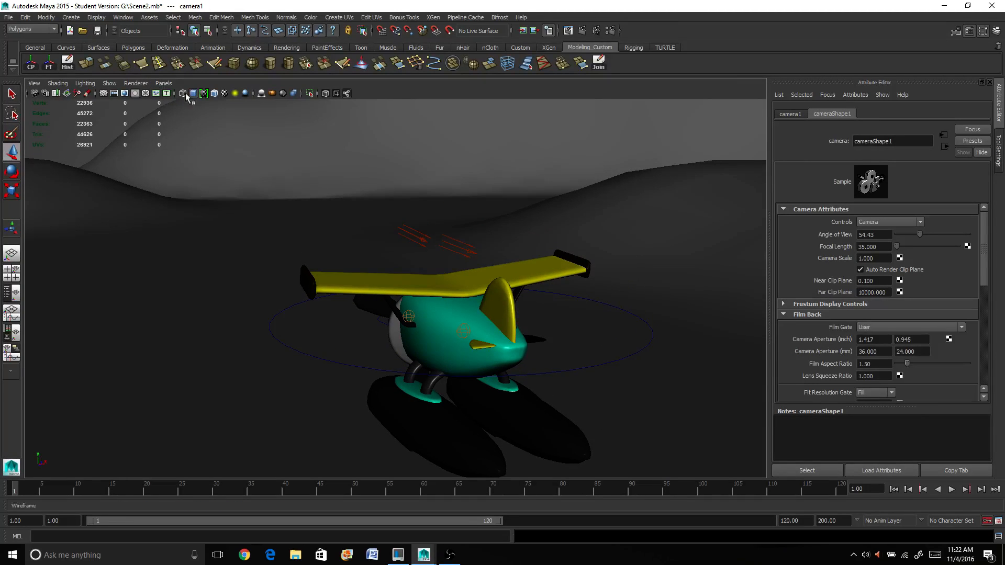
Switch back to the persp view and orbit to see the plane and camera1.
left_click(163, 83)
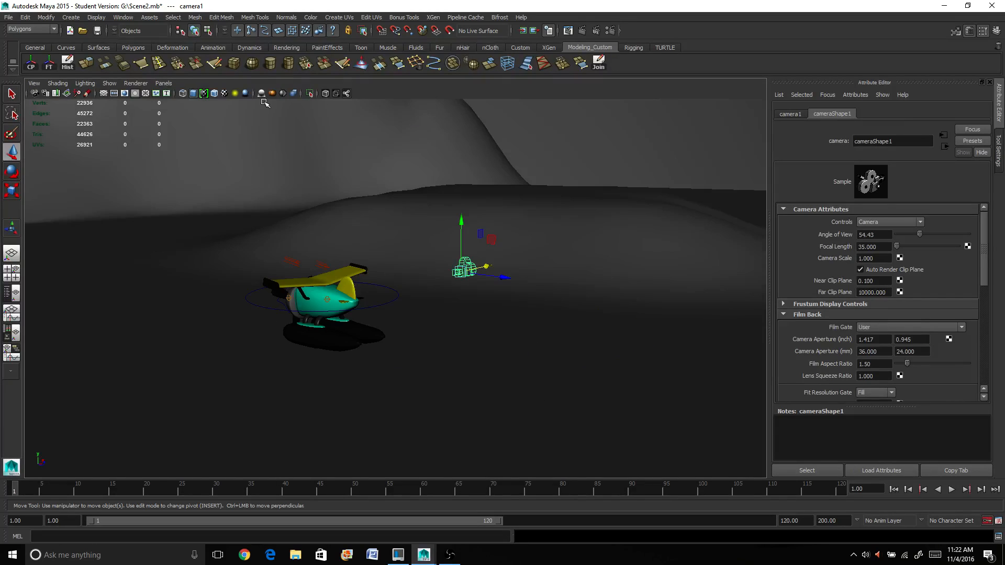
left_click_drag(455, 269, 455, 269)
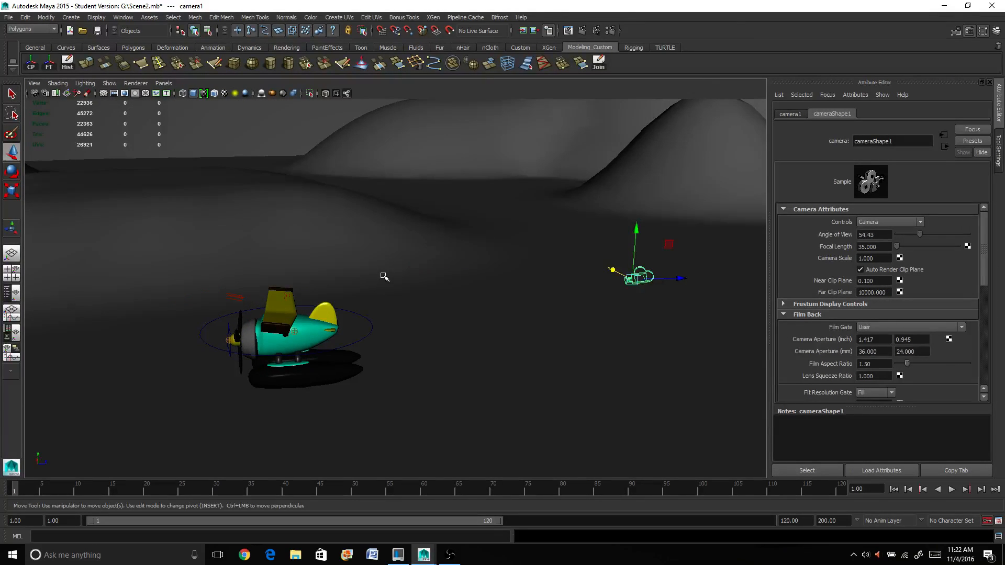
mouse_move(367, 339)
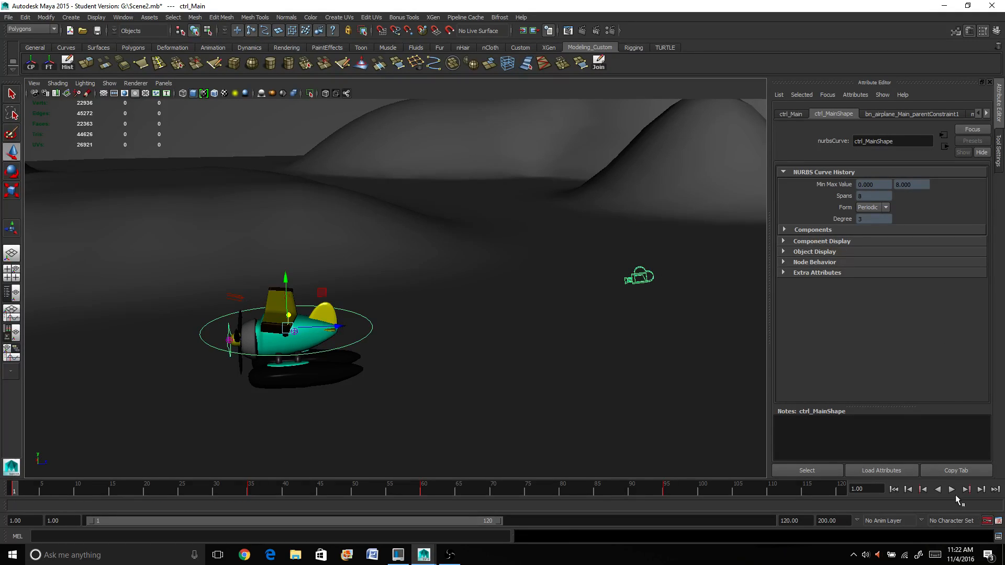
Zoom in on the seaplane, play and rewind the animation, then return to the first frame.
left_click(952, 489)
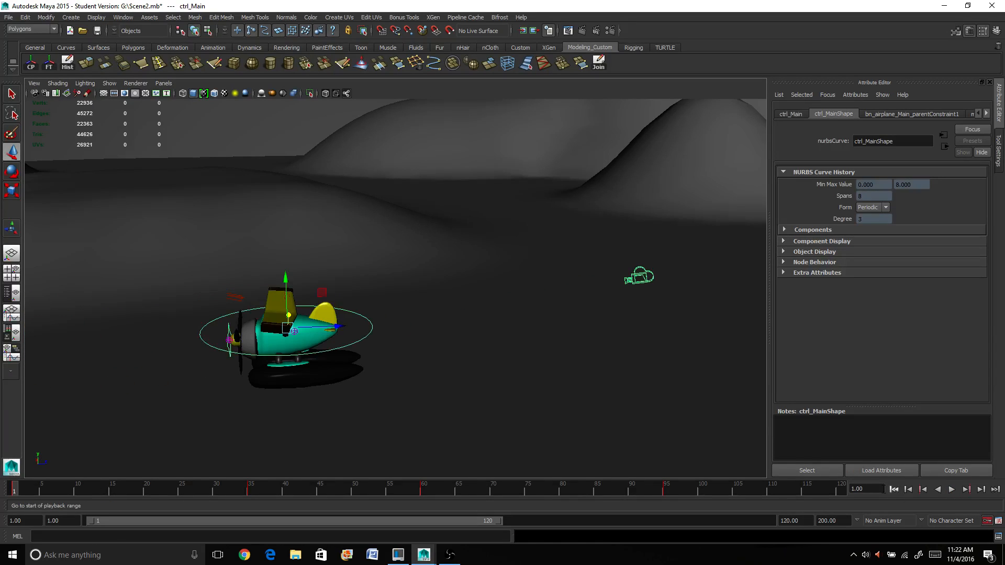
left_click(164, 84)
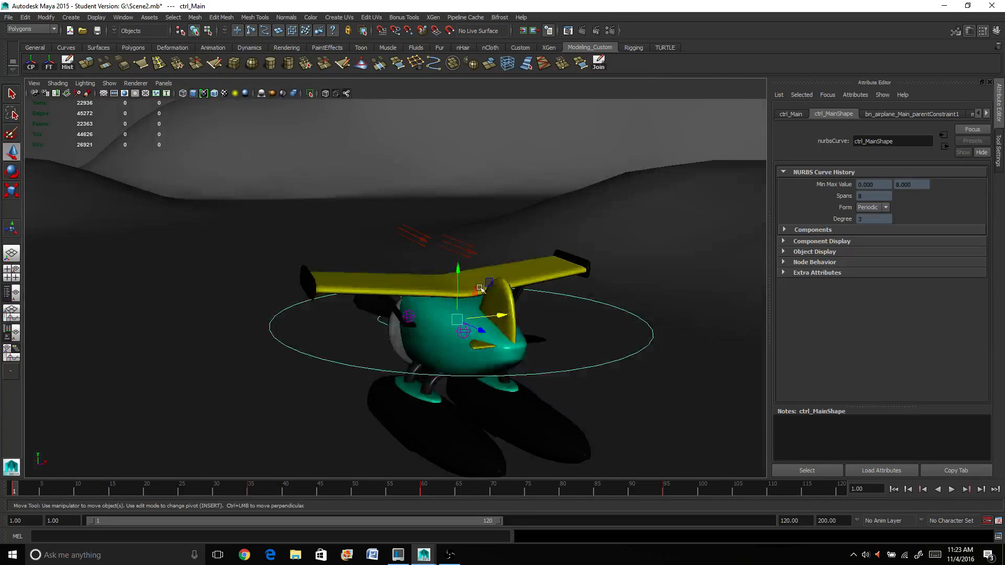
left_click(952, 489)
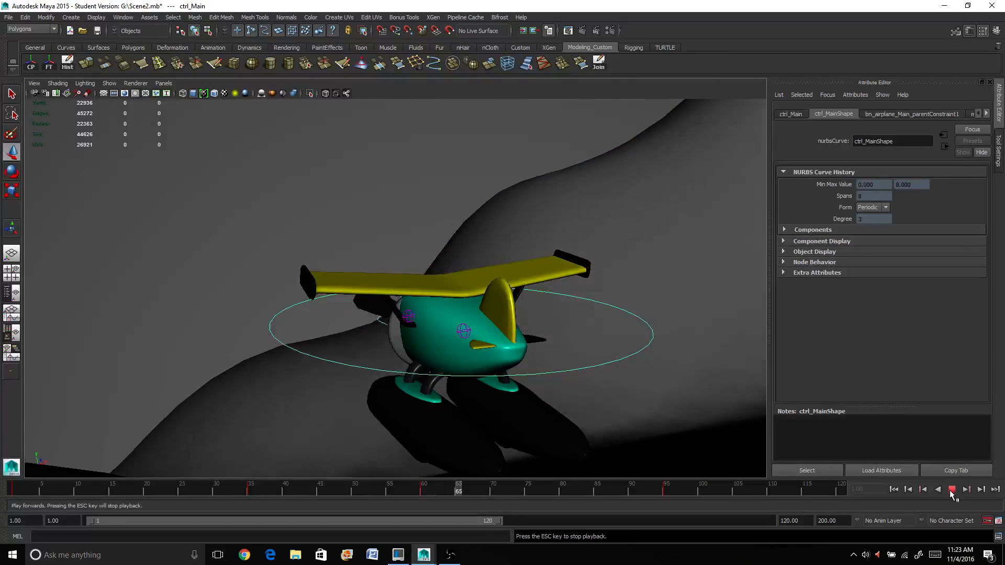
left_click(951, 489)
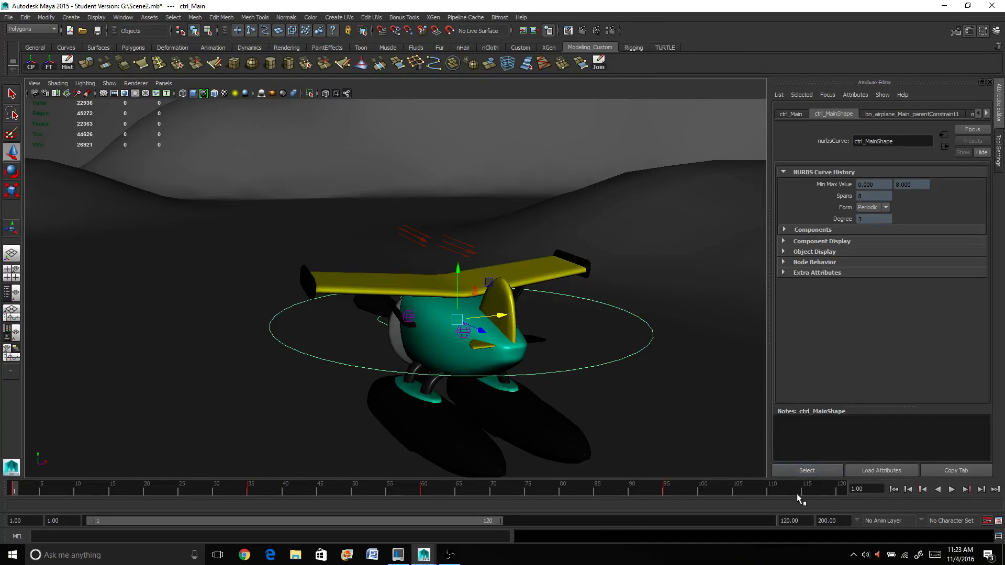
left_click(951, 489)
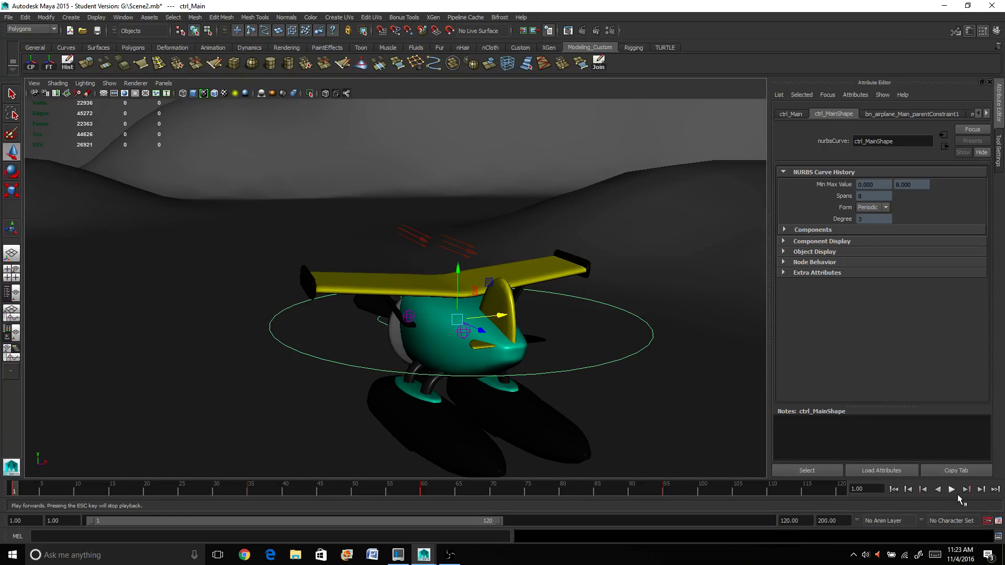
left_click(951, 489)
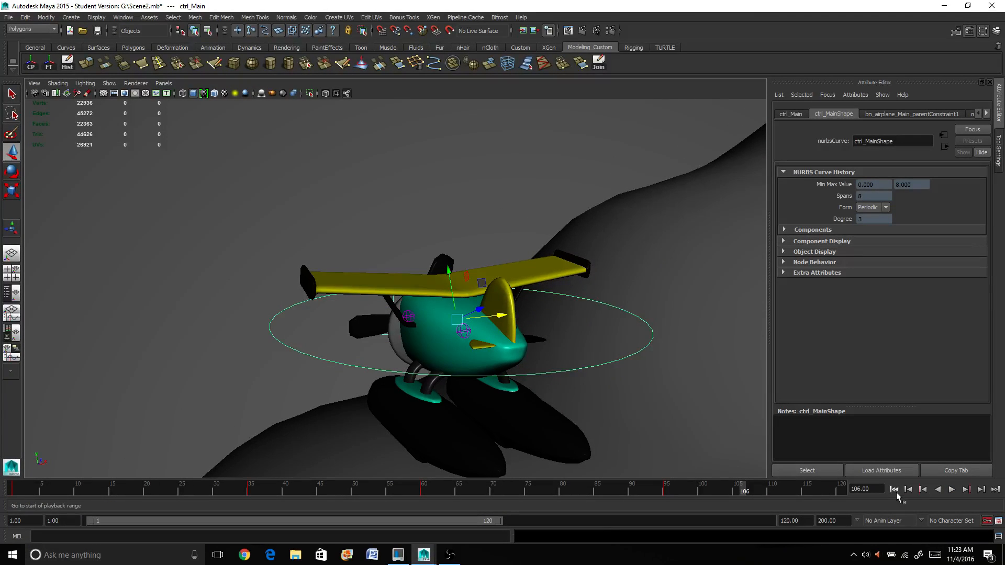
left_click(893, 489)
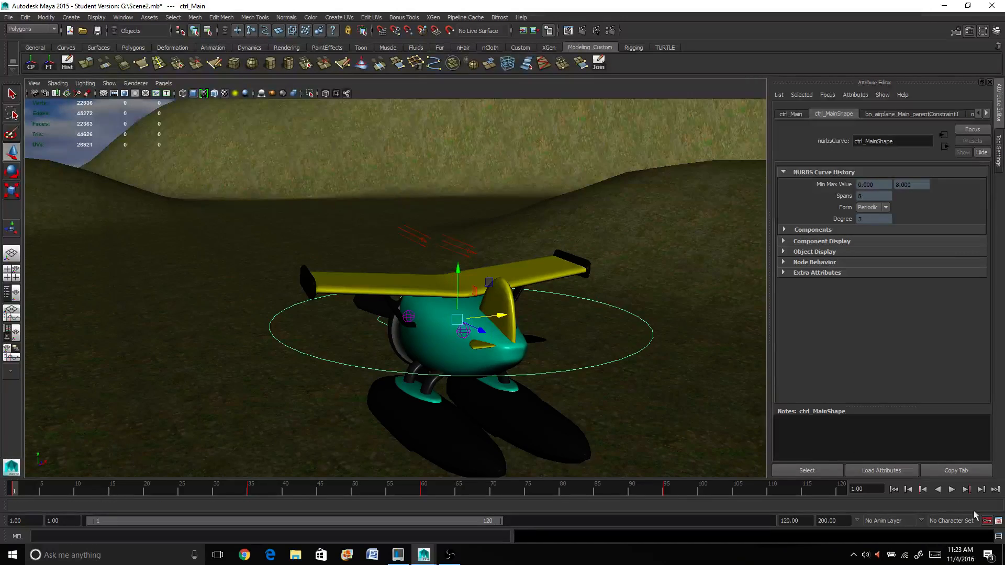
Play the textured animation through once and rewind to the first frame.
left_click(951, 489)
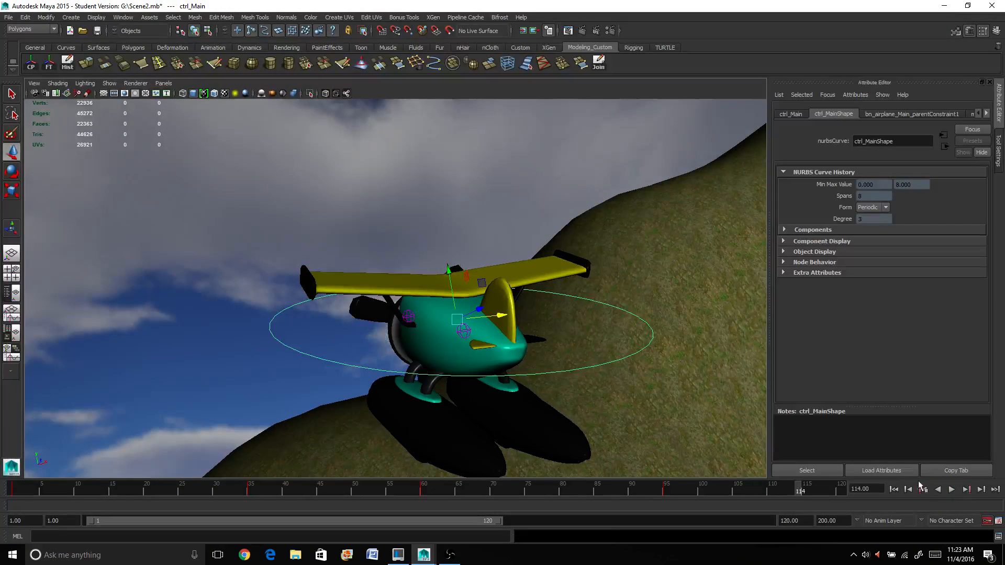
left_click(893, 490)
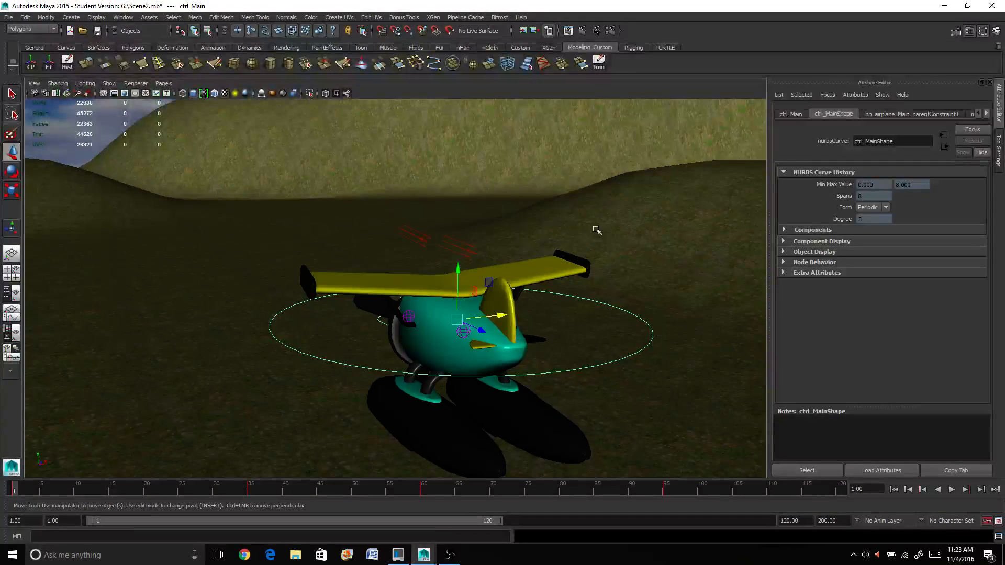
mouse_move(595, 397)
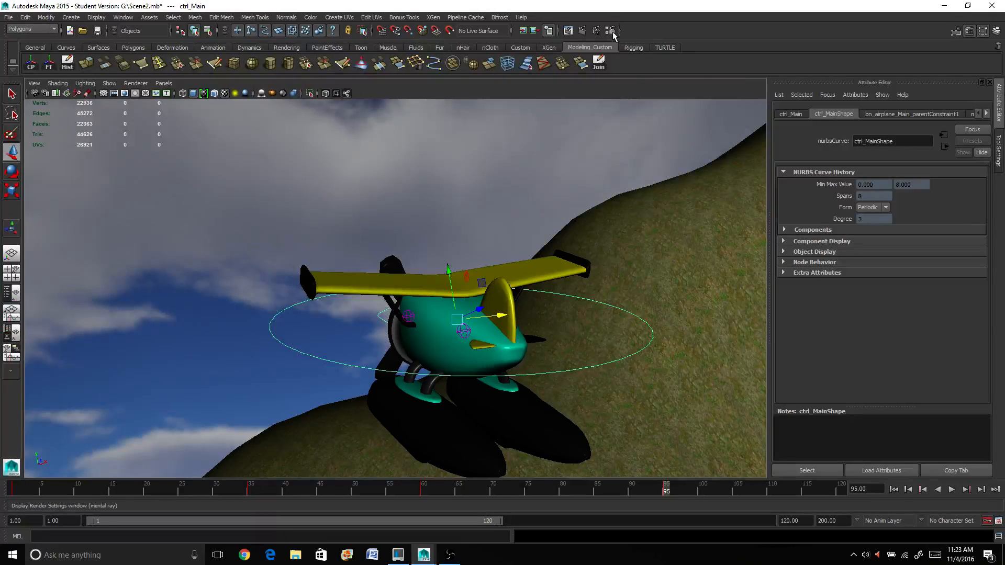
mouse_move(610, 30)
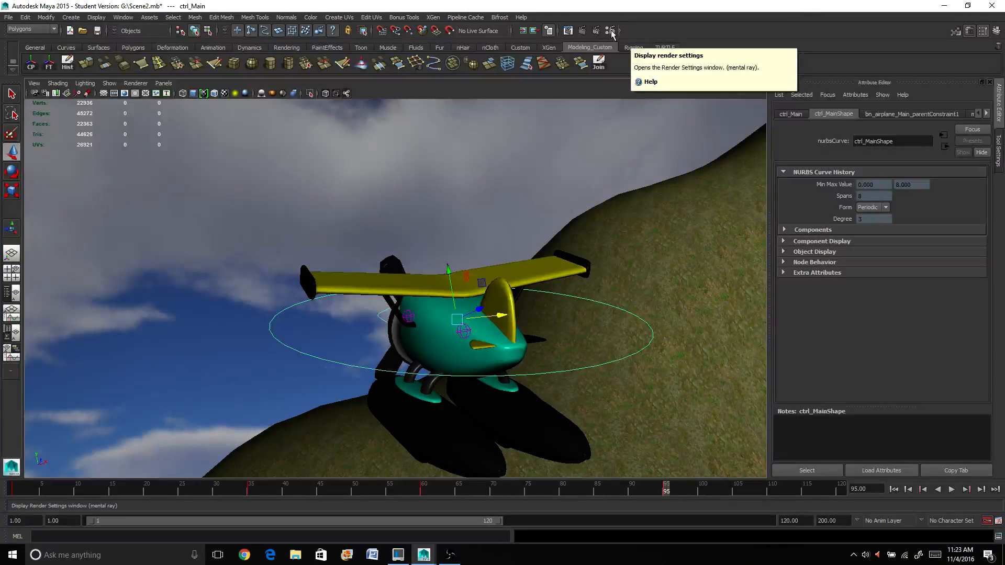
mouse_move(599, 36)
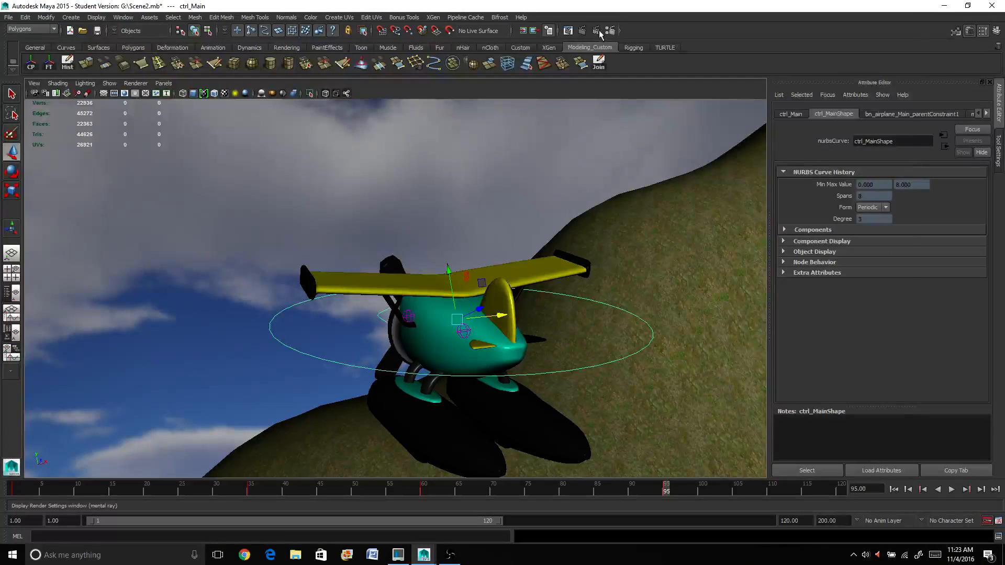
In Render Settings, number output files as name.#.ext with the end frame at 95.
left_click(597, 30)
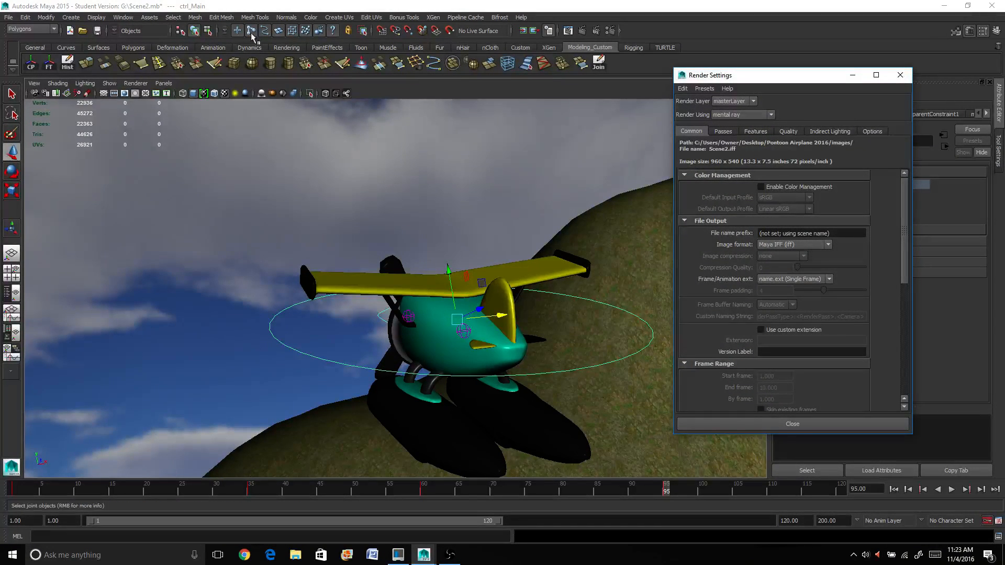
left_click(223, 93)
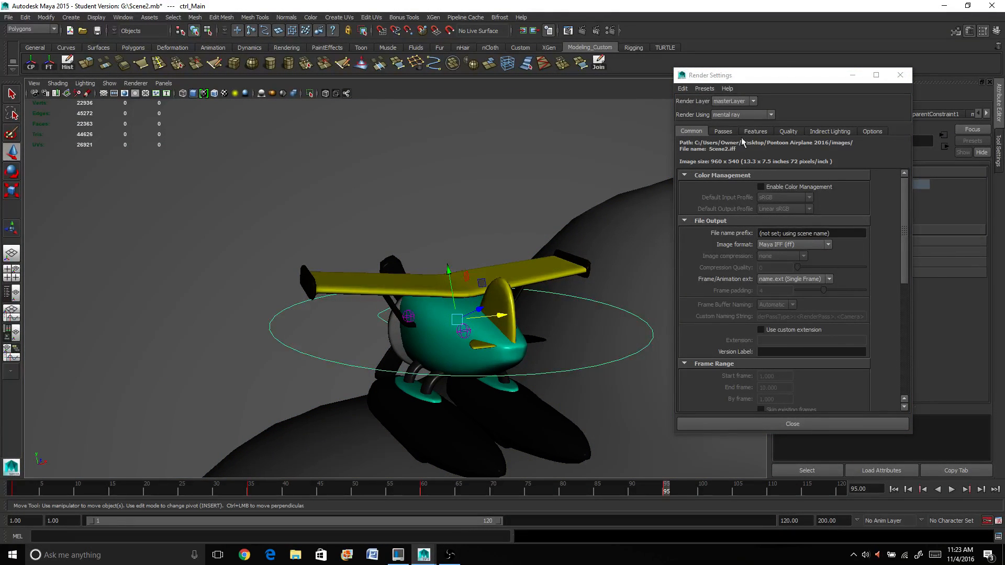
mouse_move(838, 203)
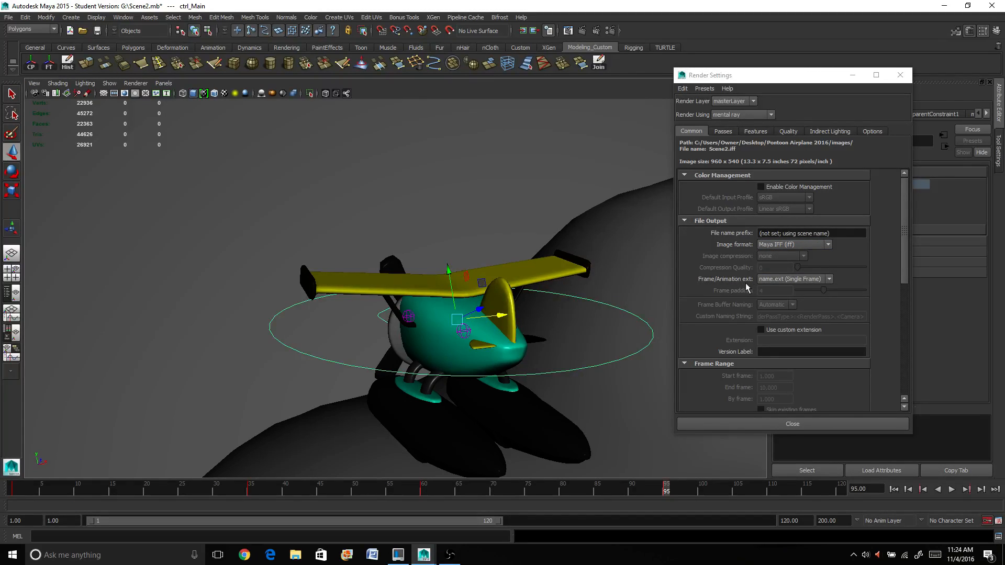
left_click(828, 279)
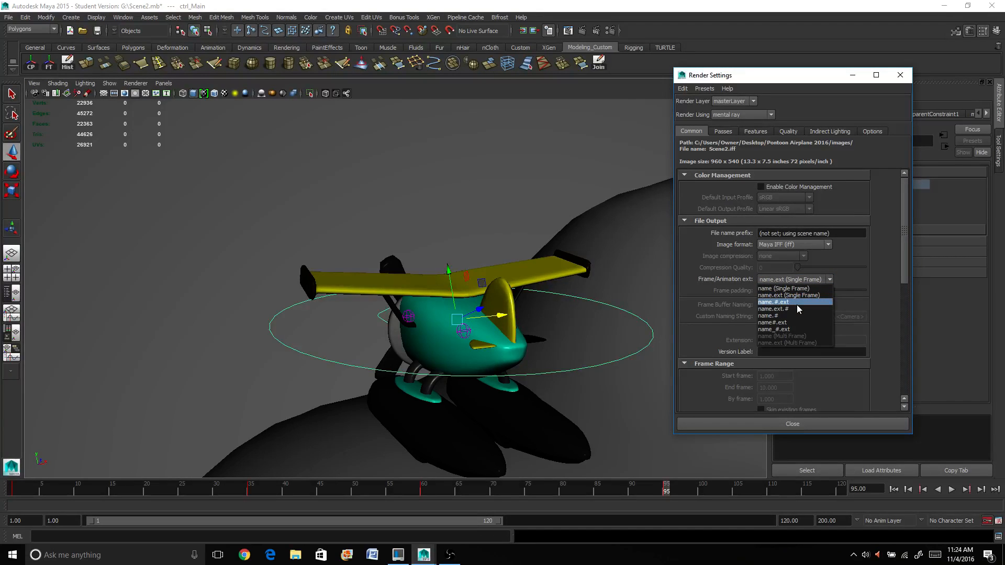
left_click(774, 303)
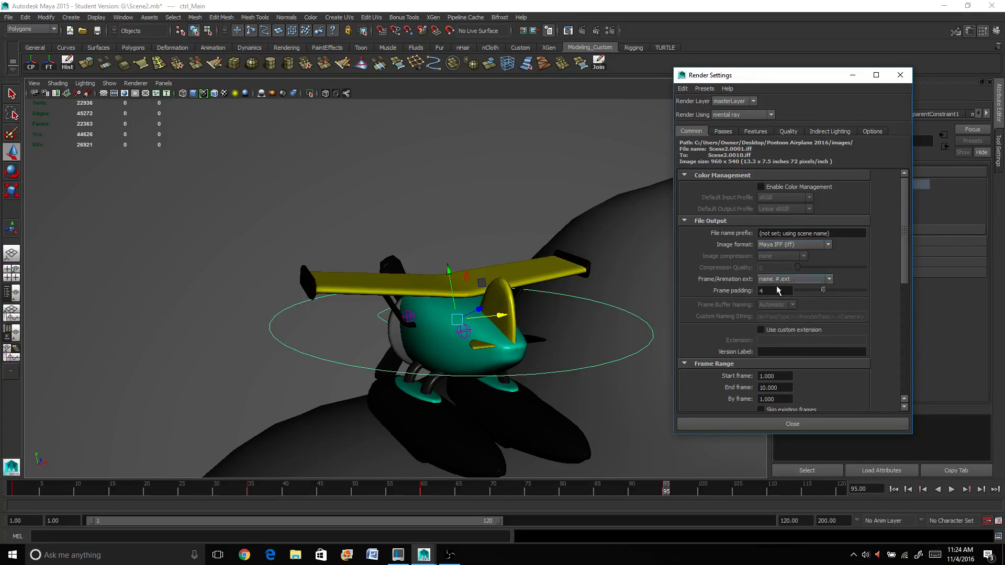
scroll("down", 3)
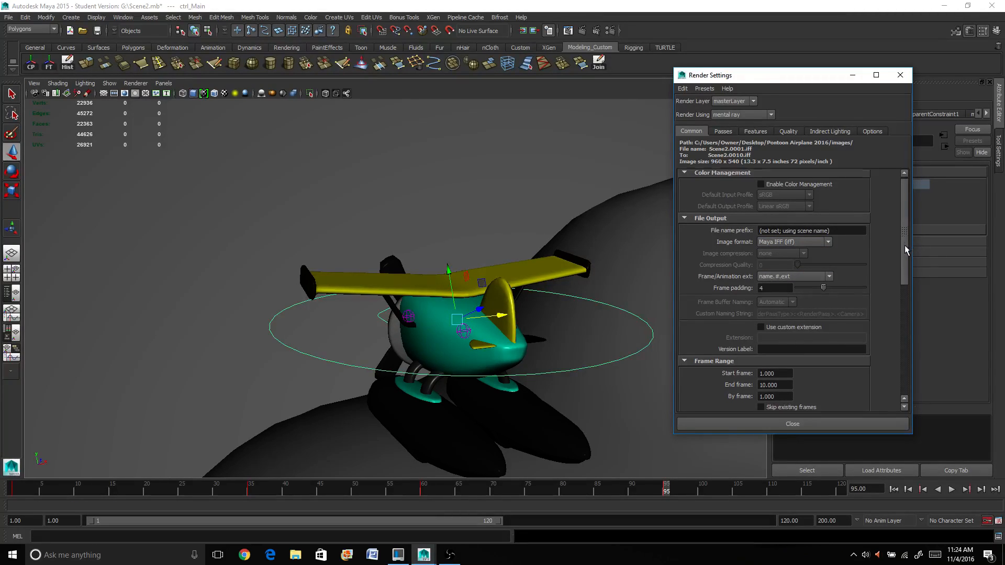
scroll("down", 3)
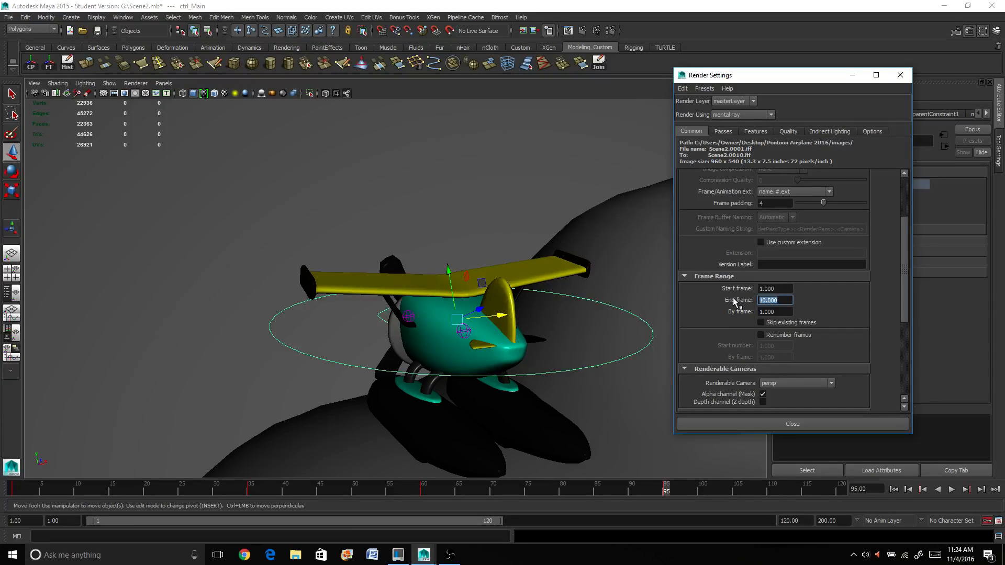
type("95.000")
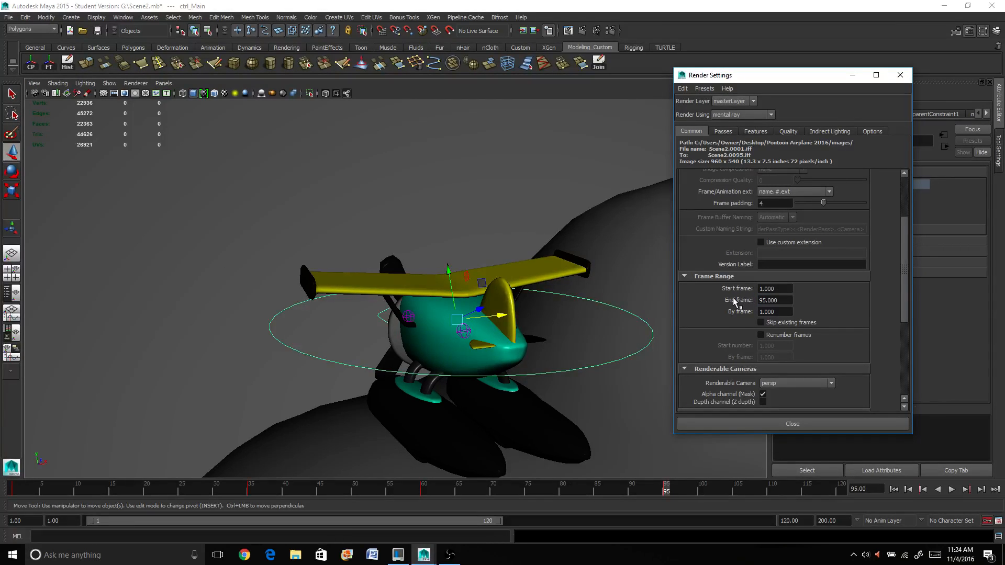
scroll("down", 3)
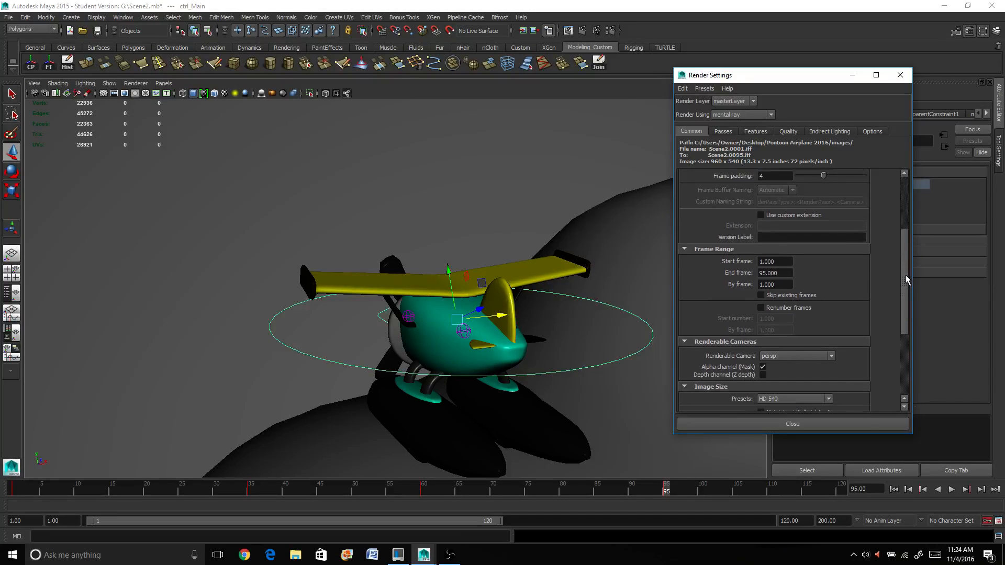
scroll("down", 3)
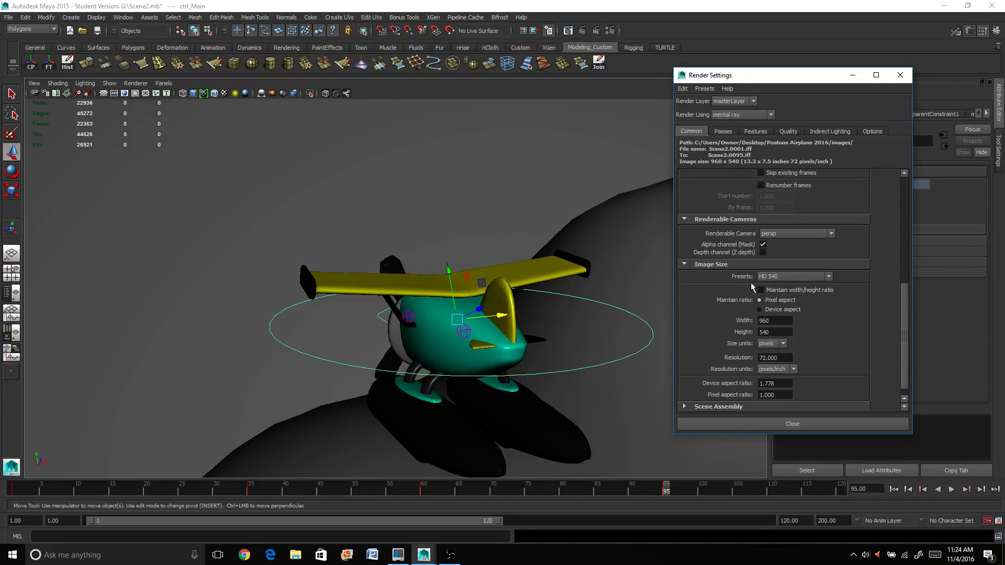
Set the renderable camera to camera1 and the image size preset to HD 1080.
left_click(830, 233)
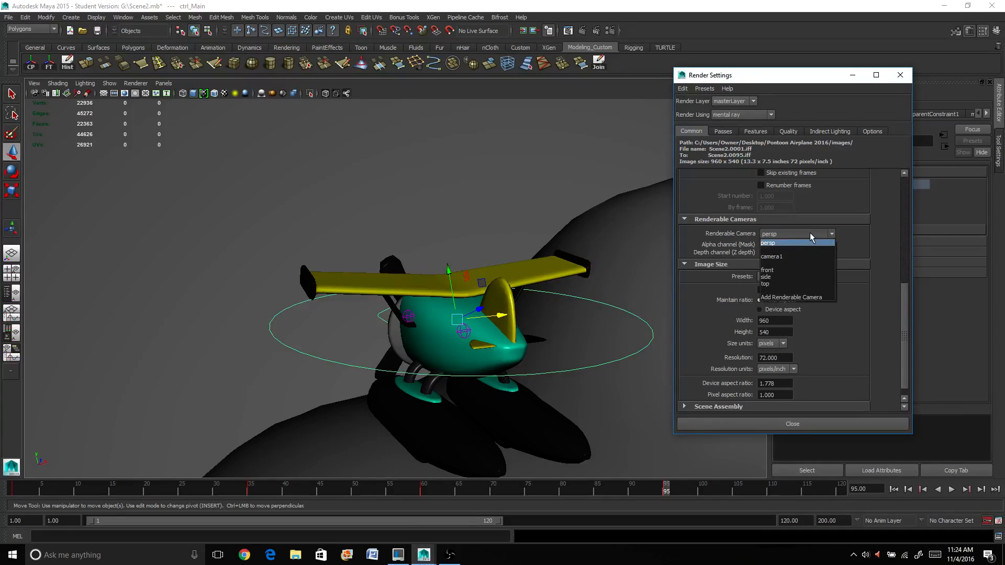
left_click(771, 256)
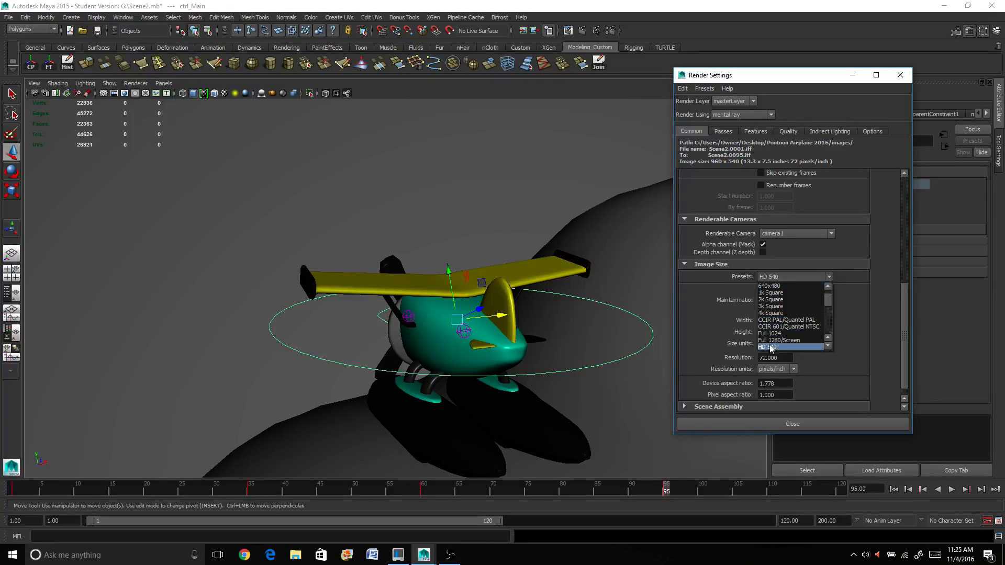
left_click(779, 340)
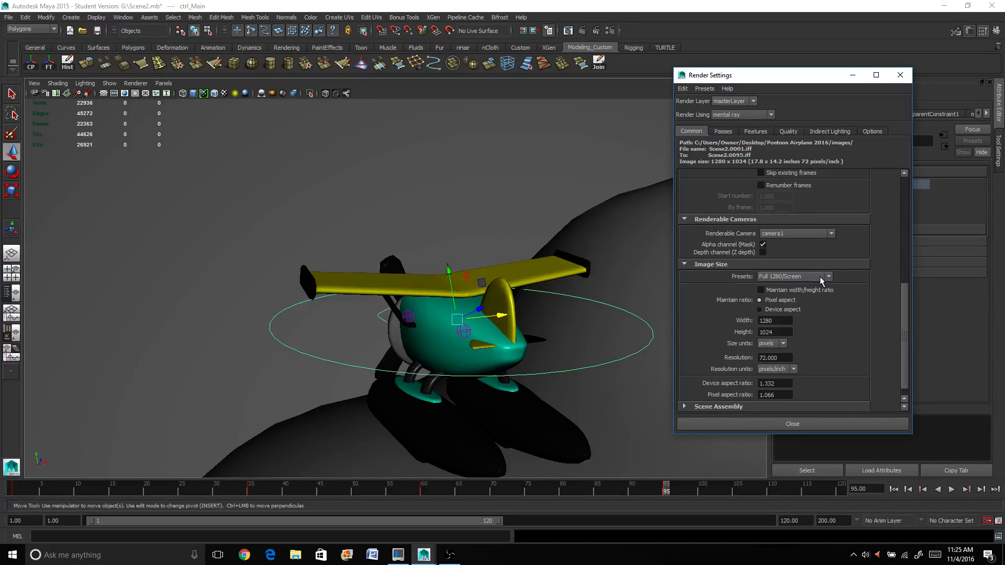
left_click(828, 276)
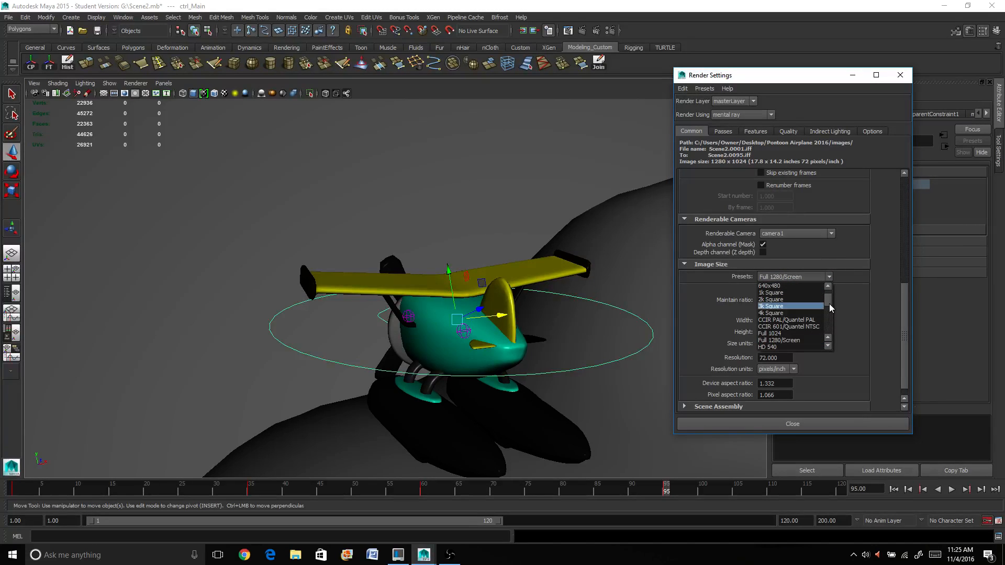
scroll("down", 3)
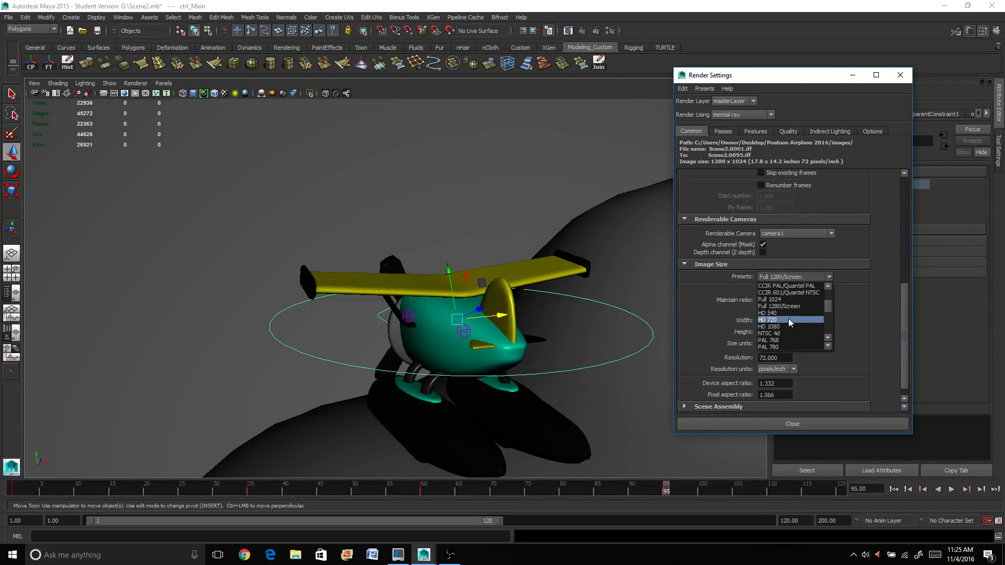
left_click(769, 326)
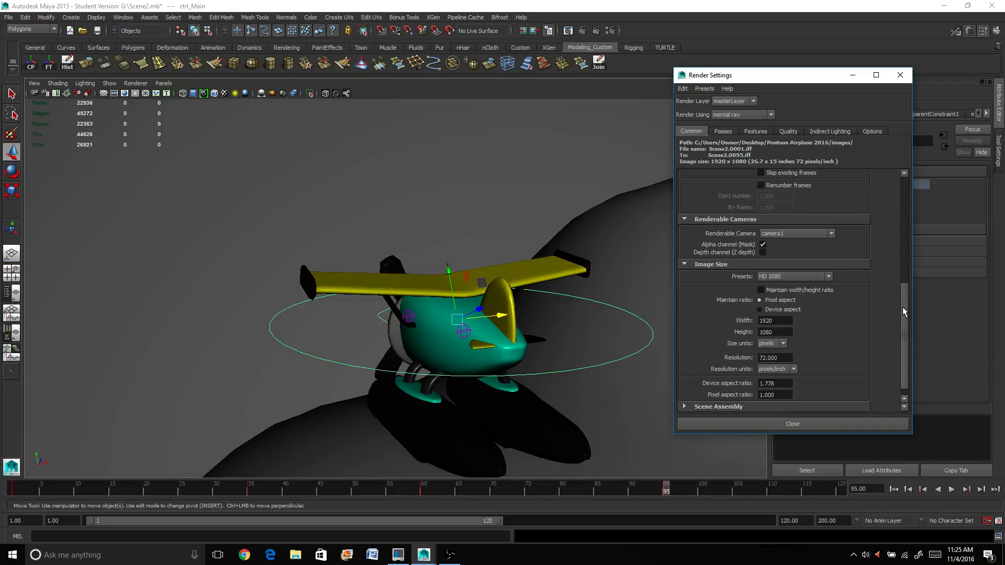
scroll("down", 3)
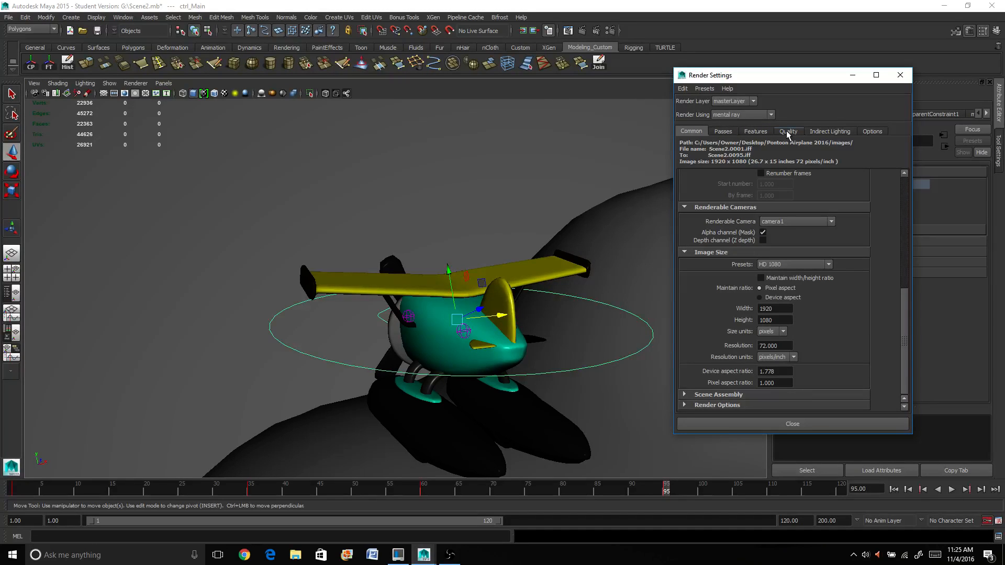
Set the mental ray sampling quality to .25.
left_click(787, 131)
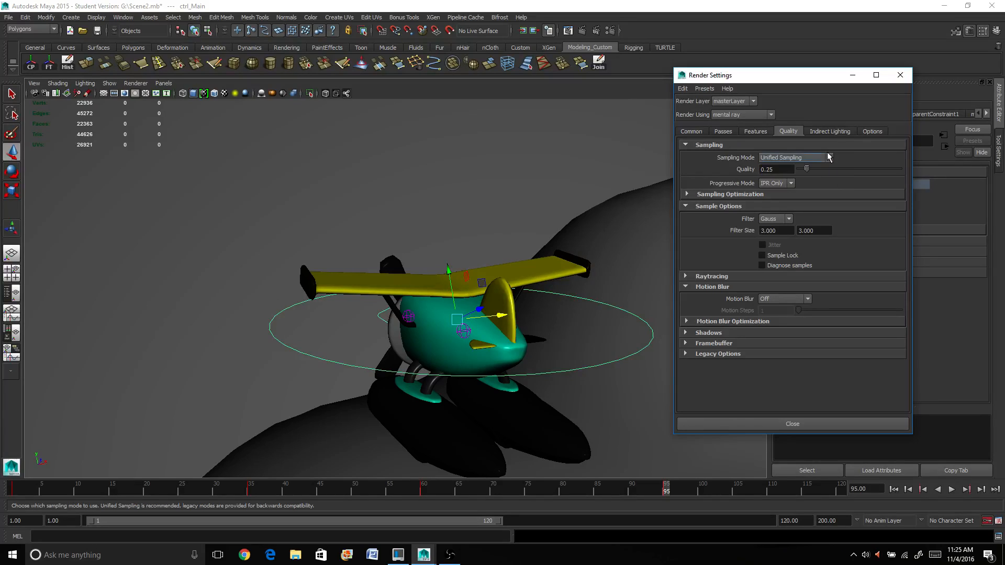
mouse_move(803, 171)
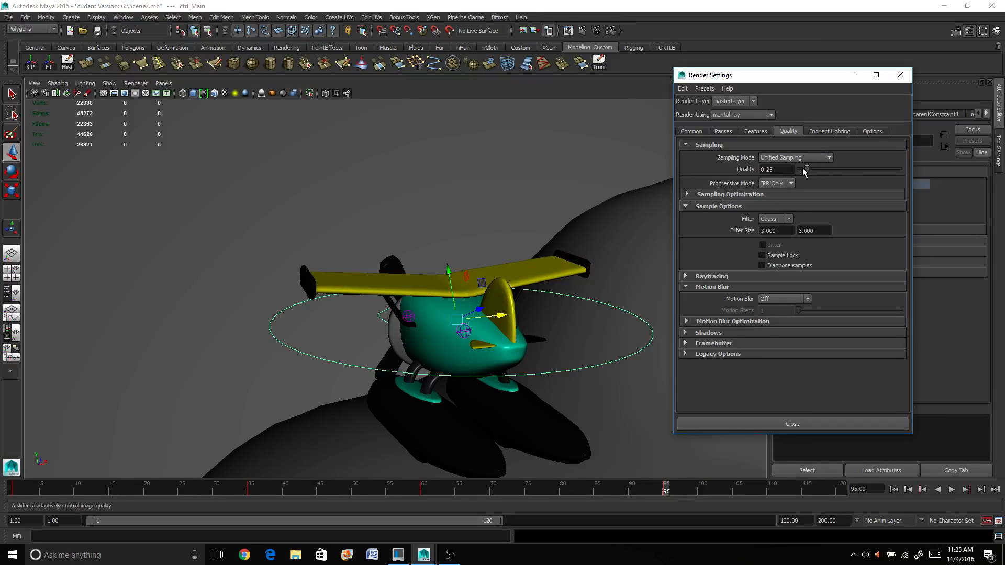
left_click_drag(805, 168, 836, 168)
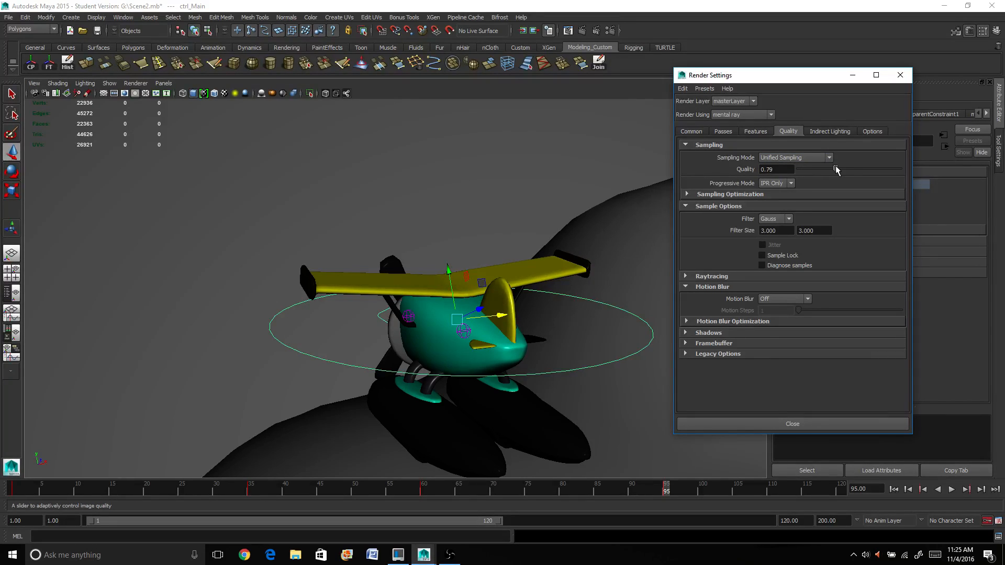
left_click_drag(837, 169, 817, 170)
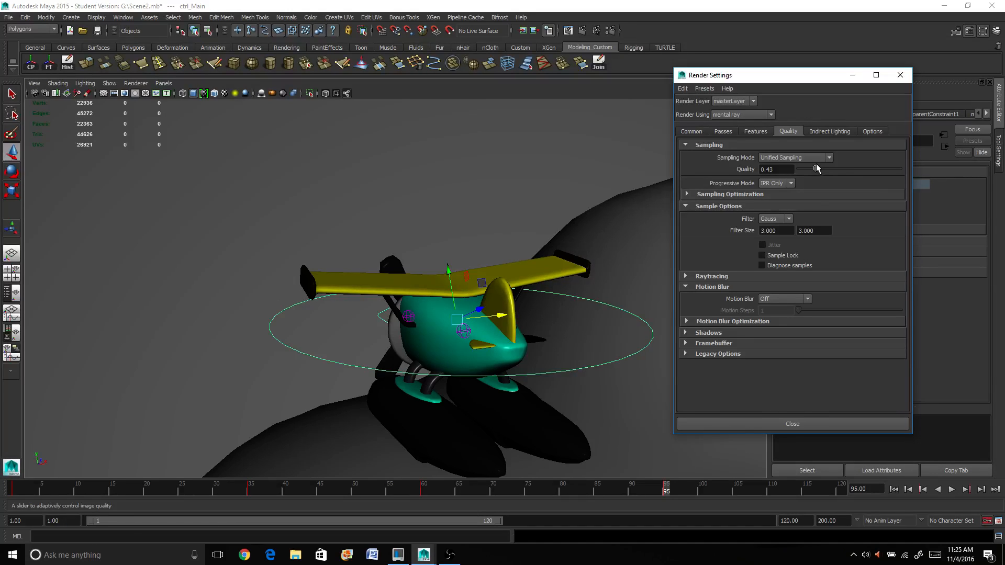
left_click_drag(817, 168, 830, 168)
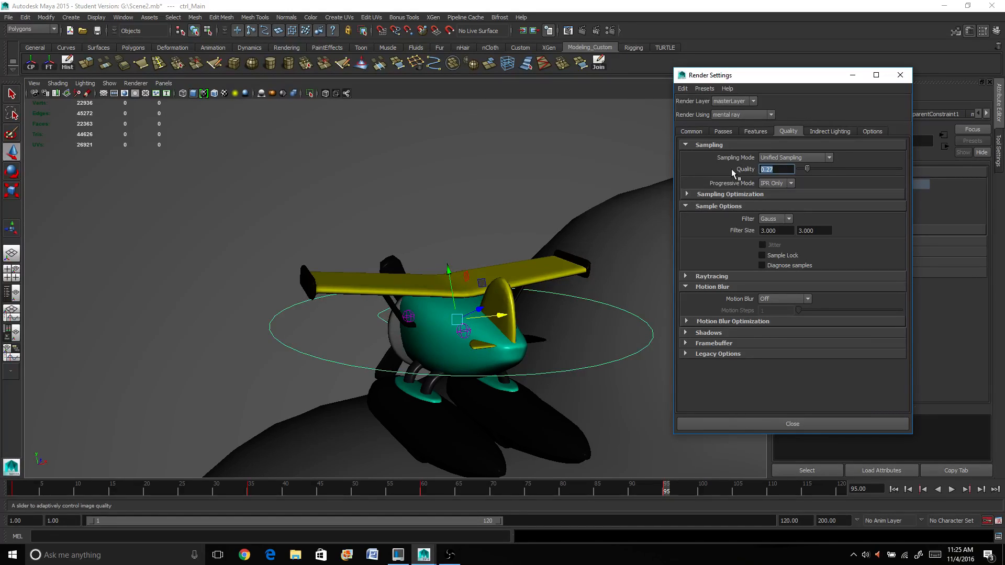
type(".25")
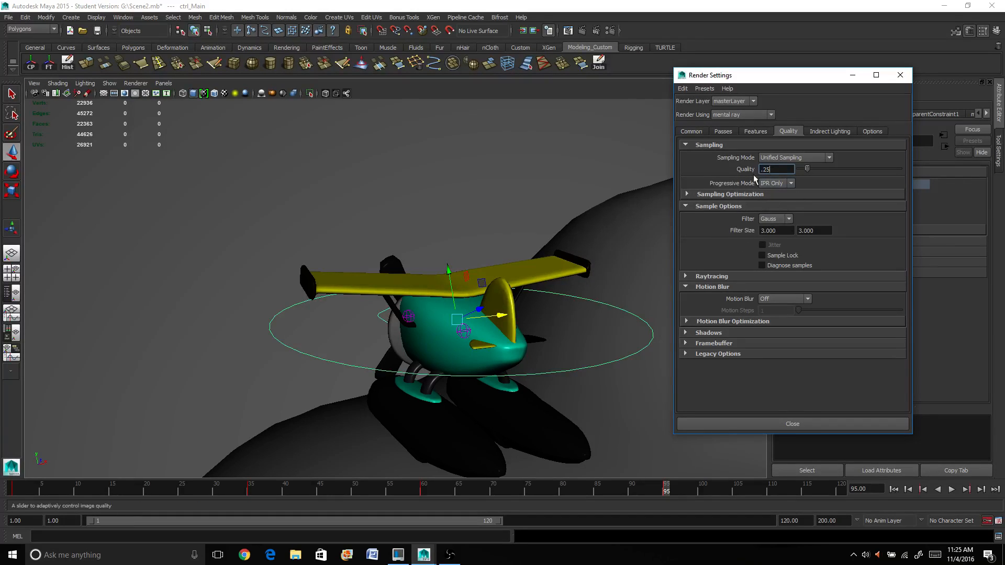
Enable raytracing and close the Render Settings window.
left_click(686, 276)
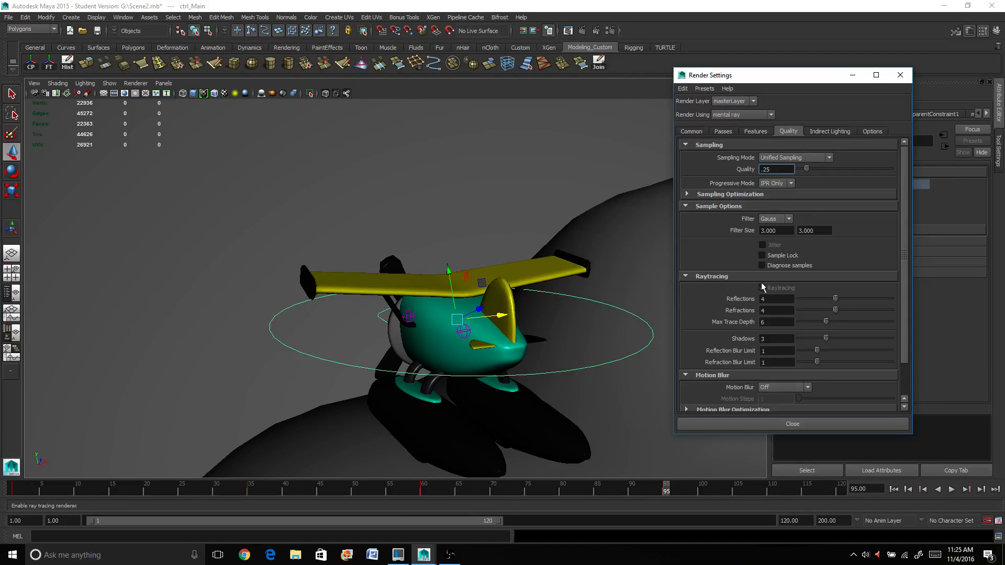
left_click(762, 288)
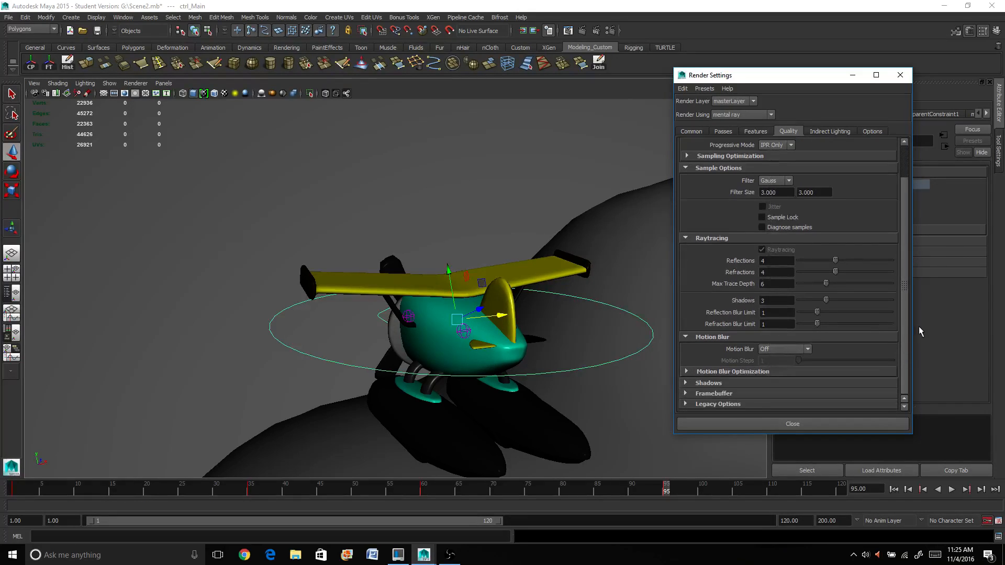
left_click(686, 383)
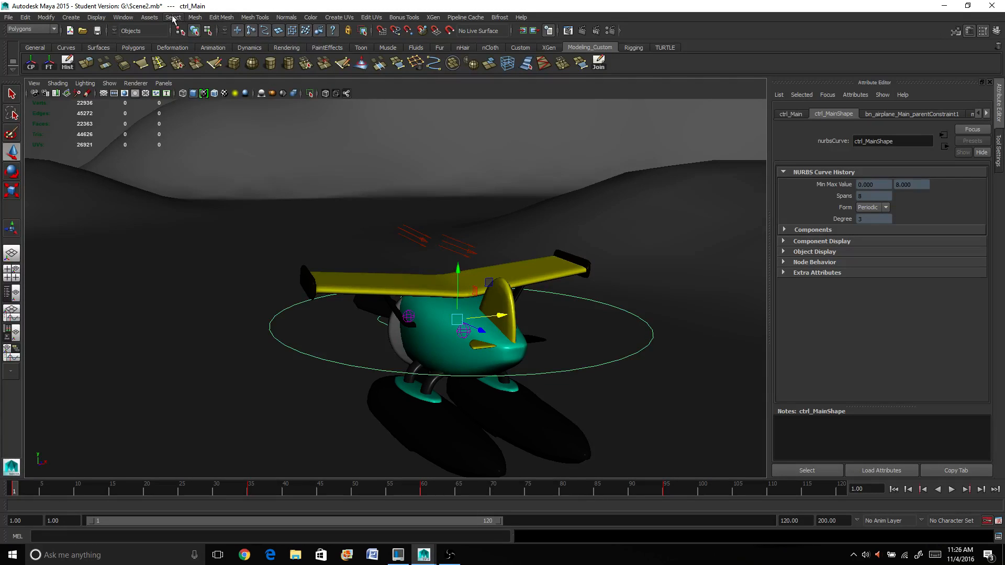
Switch the menu set to Rendering and open the Render menu commands.
left_click(194, 18)
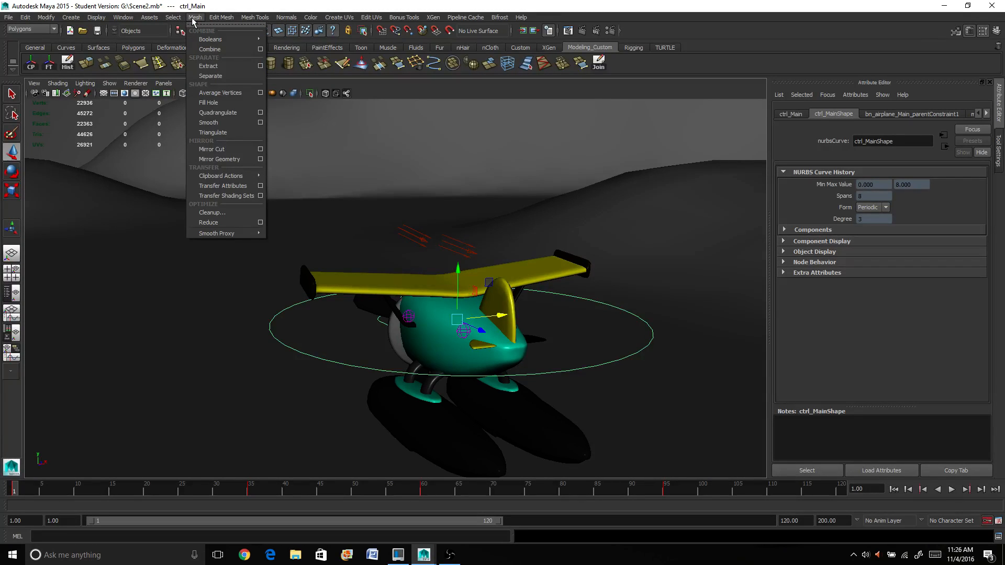
left_click(201, 170)
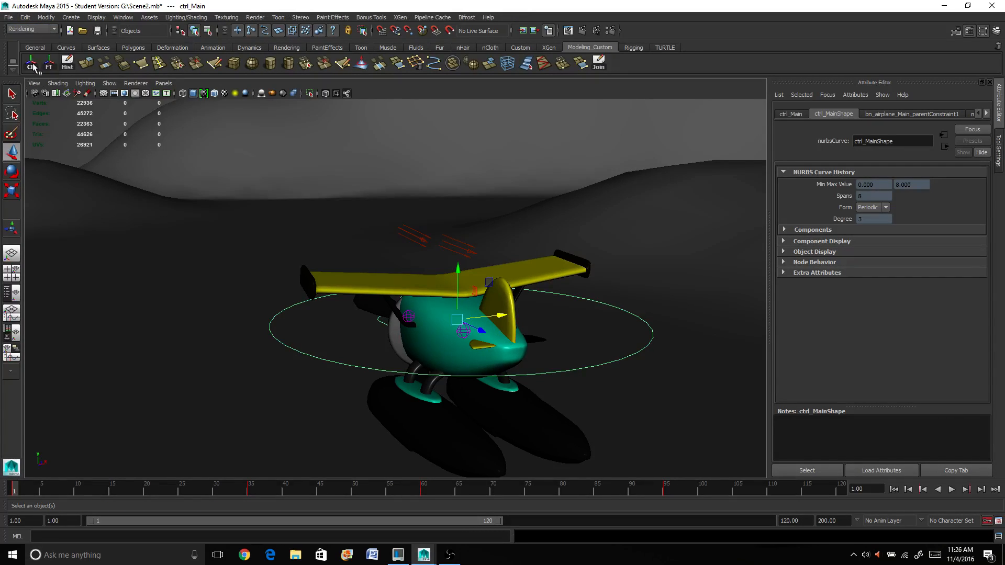
left_click(255, 17)
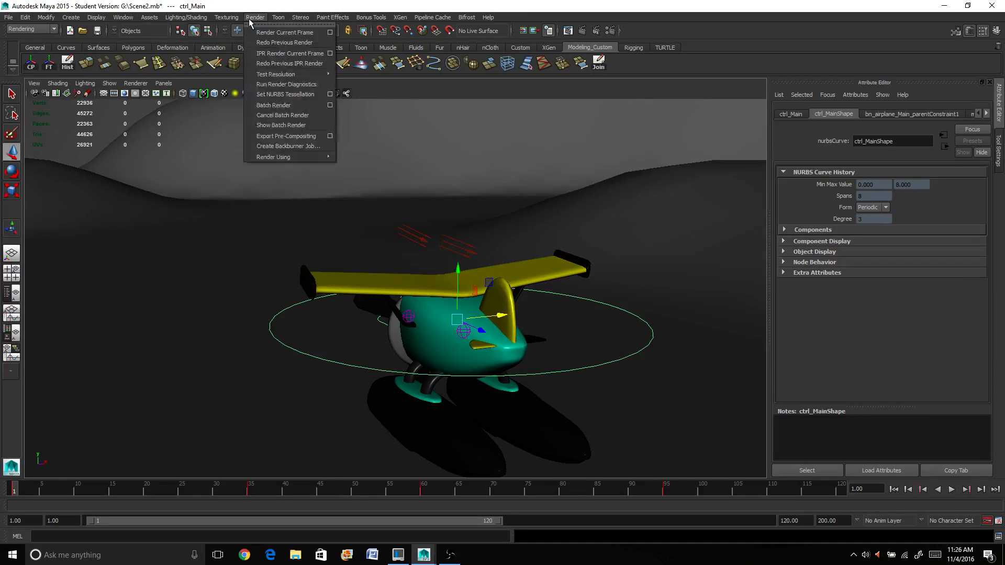
mouse_move(285, 105)
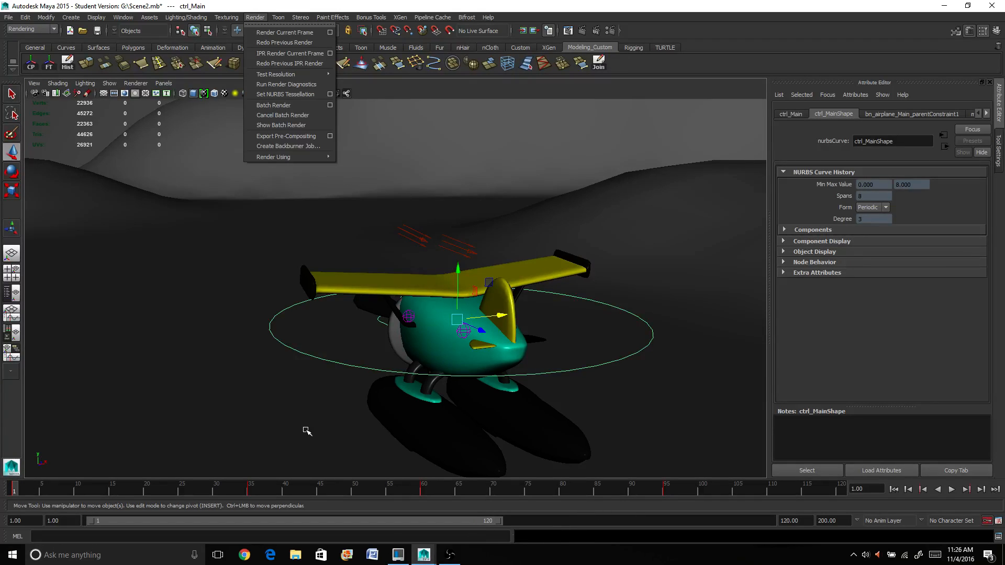
mouse_move(314, 413)
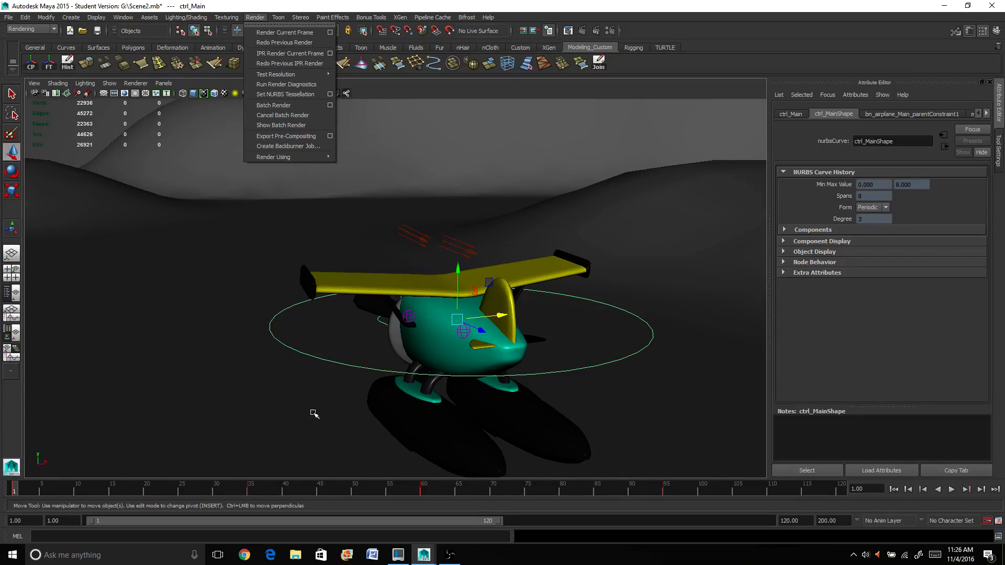
mouse_move(232, 262)
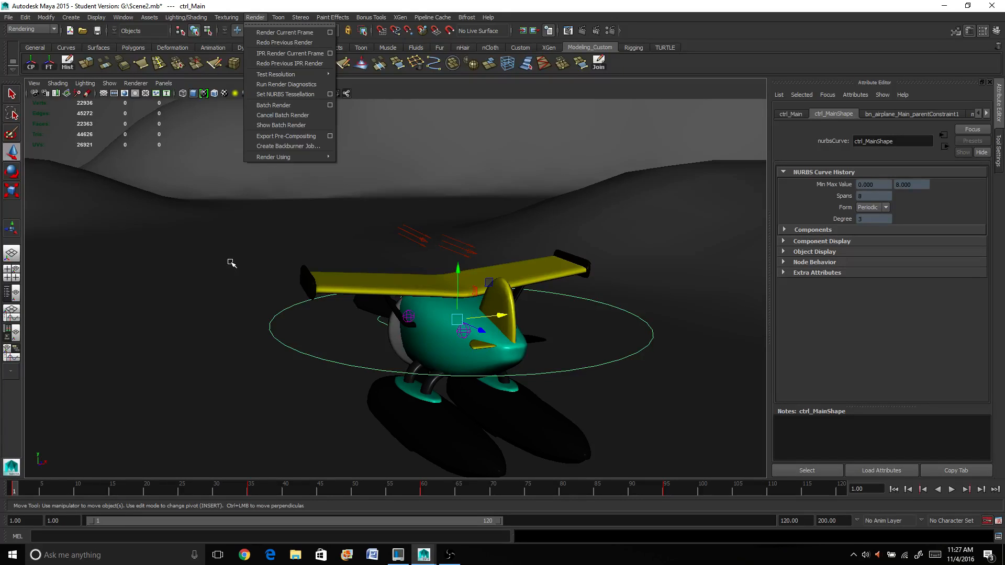
mouse_move(242, 257)
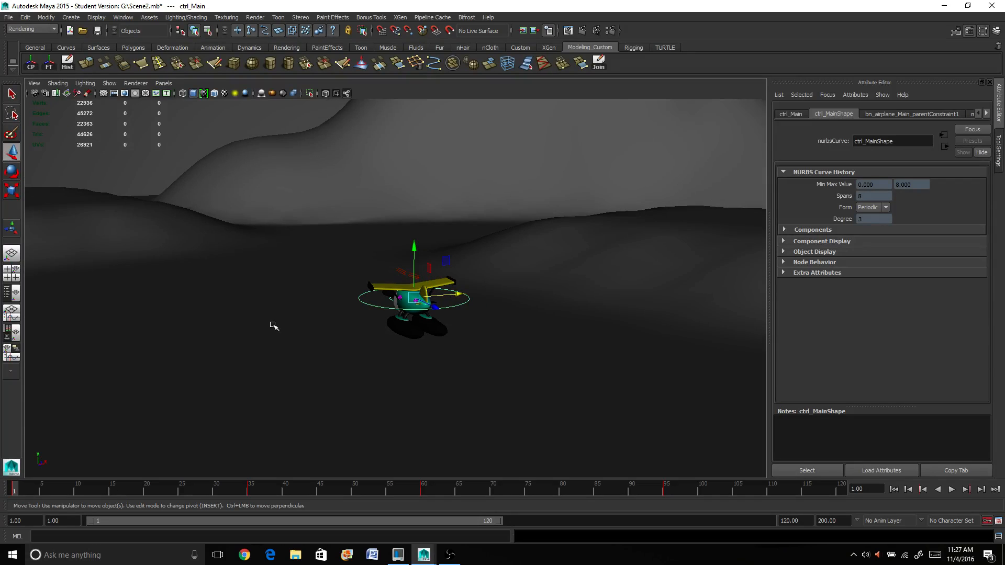
mouse_move(503, 430)
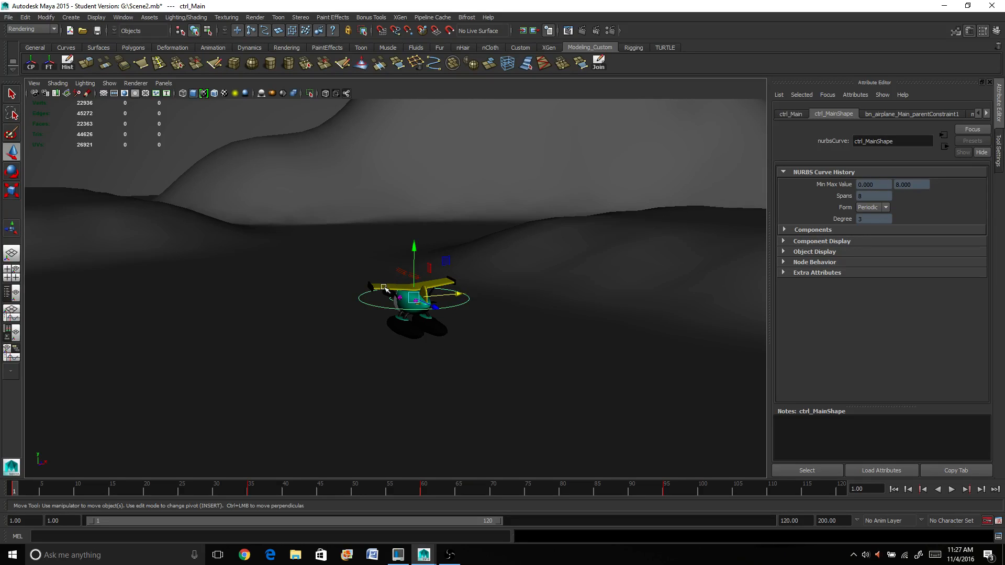
mouse_move(327, 248)
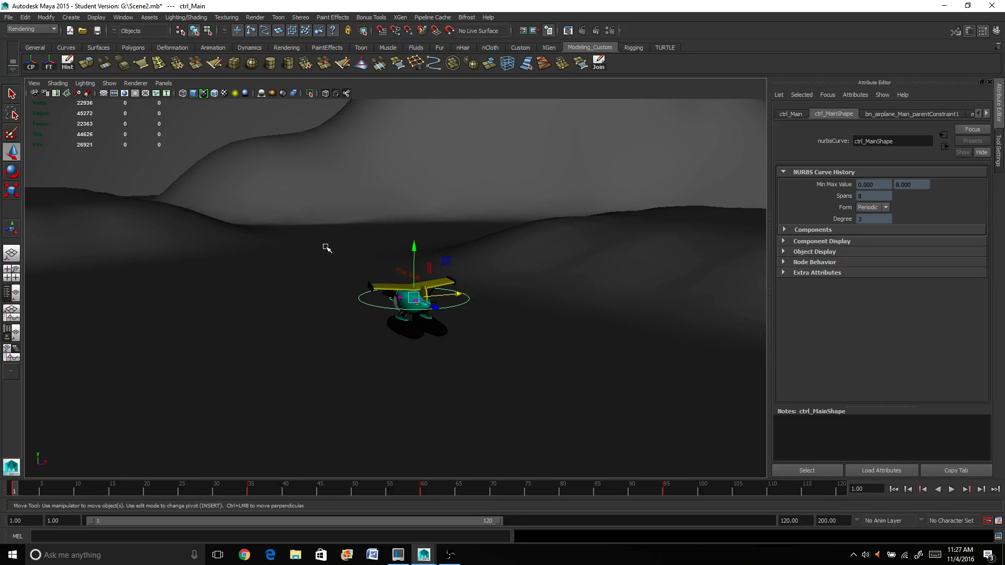
mouse_move(139, 204)
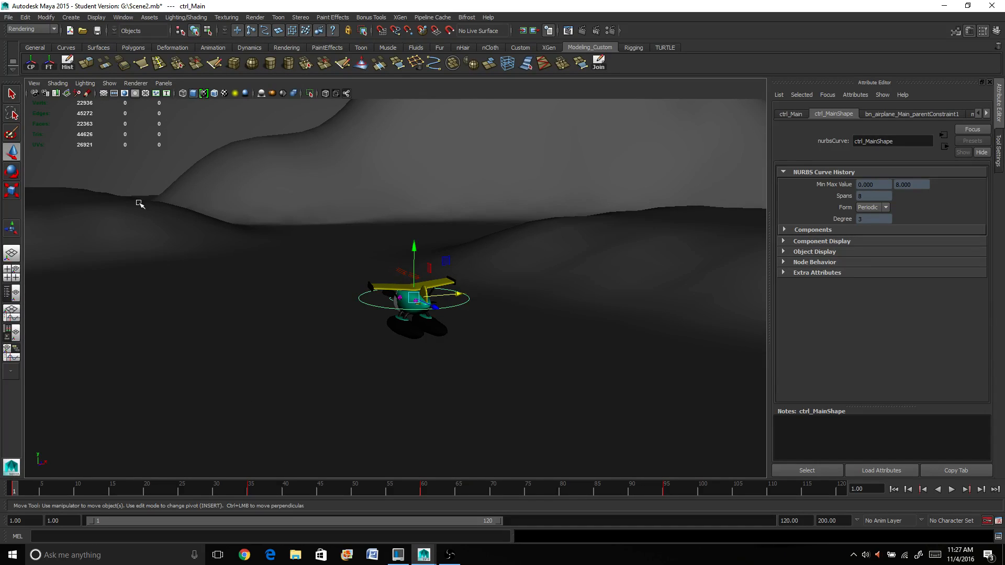
mouse_move(427, 238)
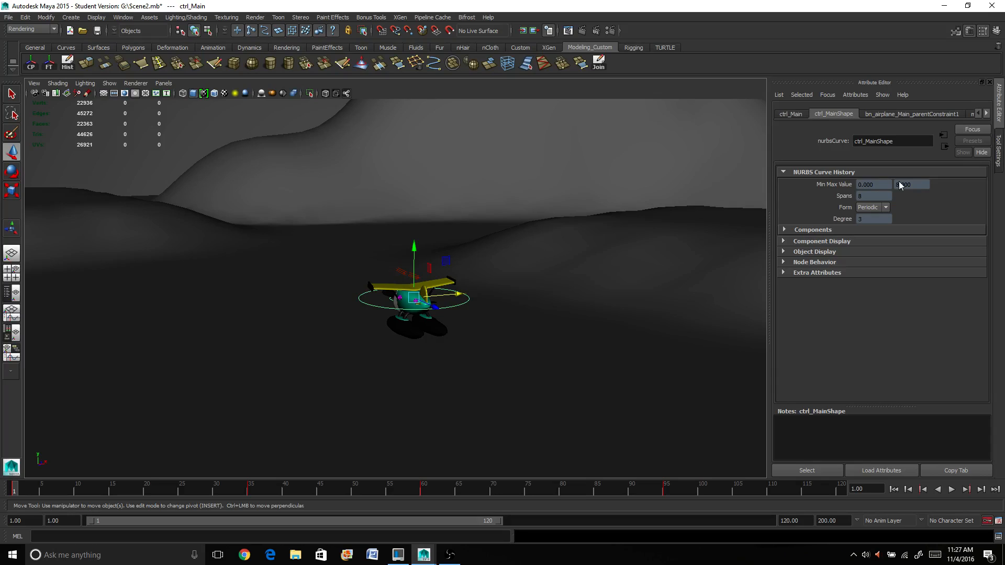
Re-enter 8.000 in the Min Max Value field.
type("8.000")
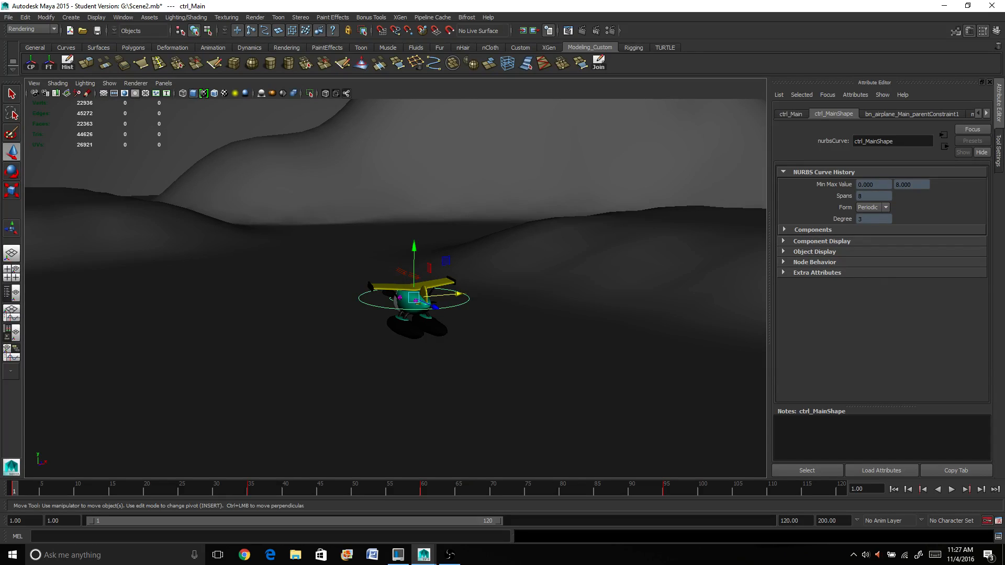